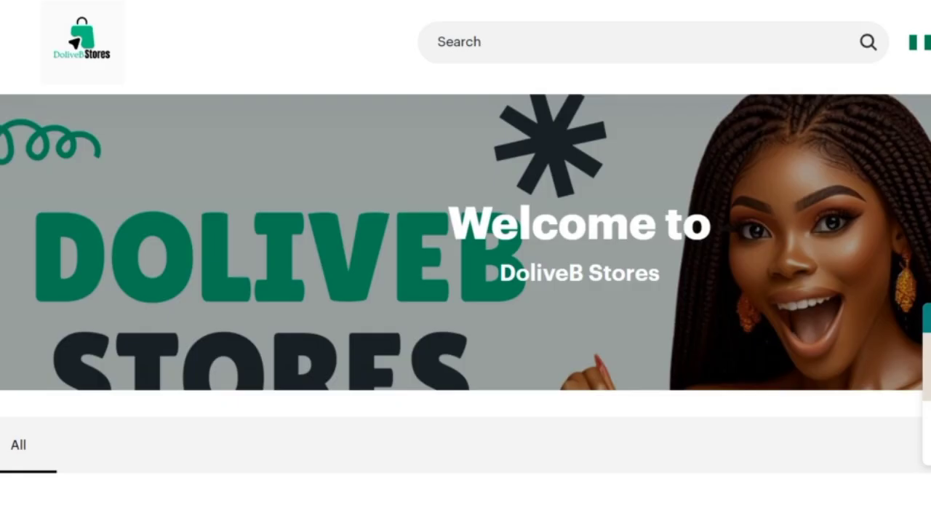
Scroll past the checkout shipping step and close the storefront to the Android home screen.
scroll("down", 3)
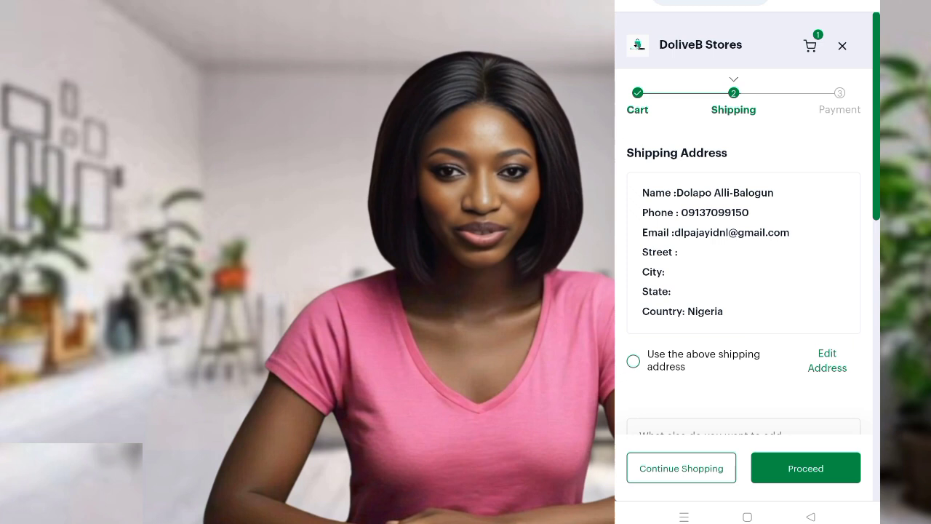
left_click(805, 467)
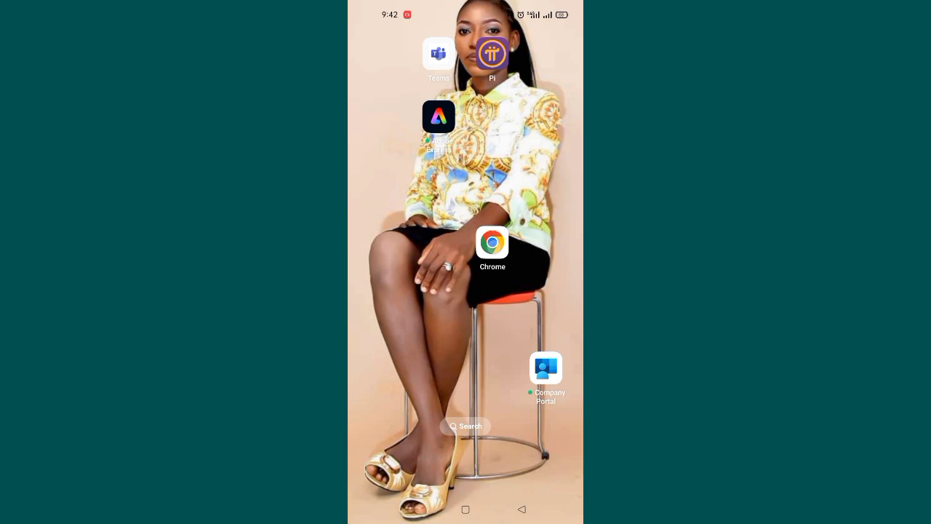
Launch Chrome and open the Bumpa login page in a new tab via 'gbum'.
left_click(492, 242)
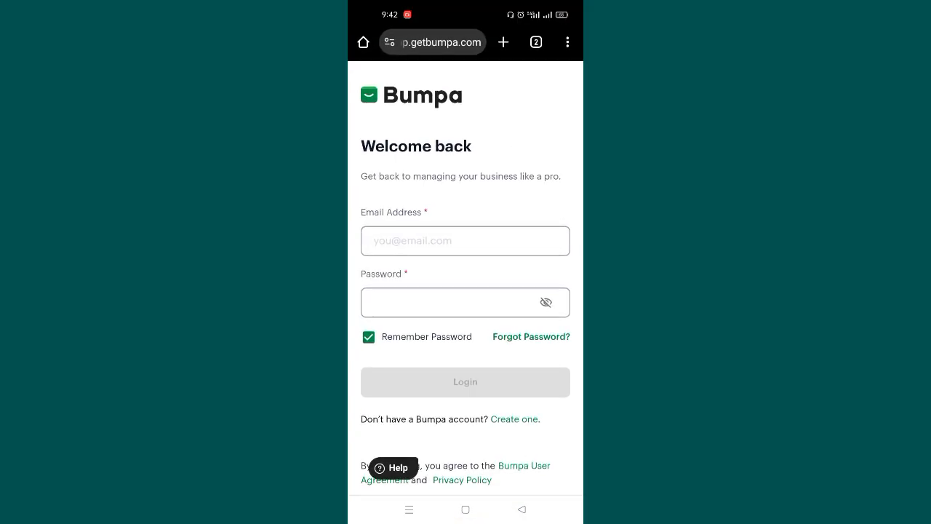
left_click(433, 42)
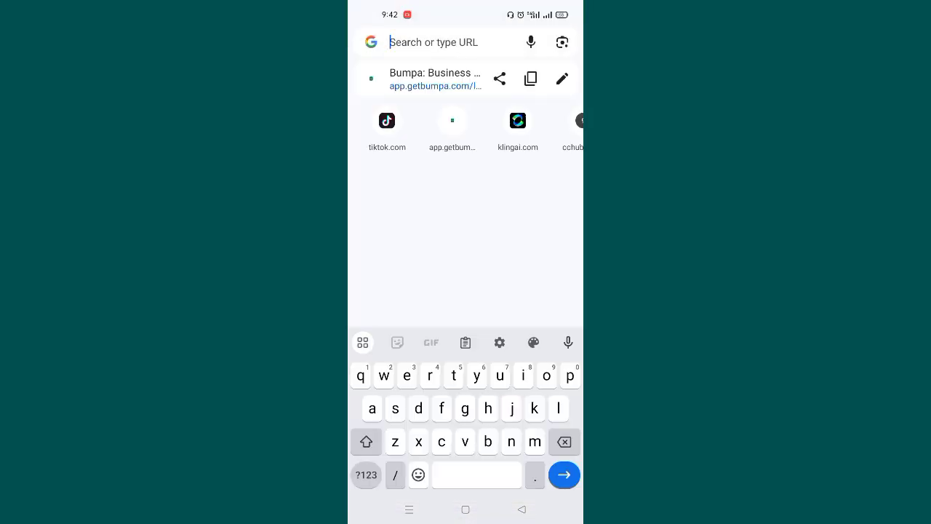
type("gbum")
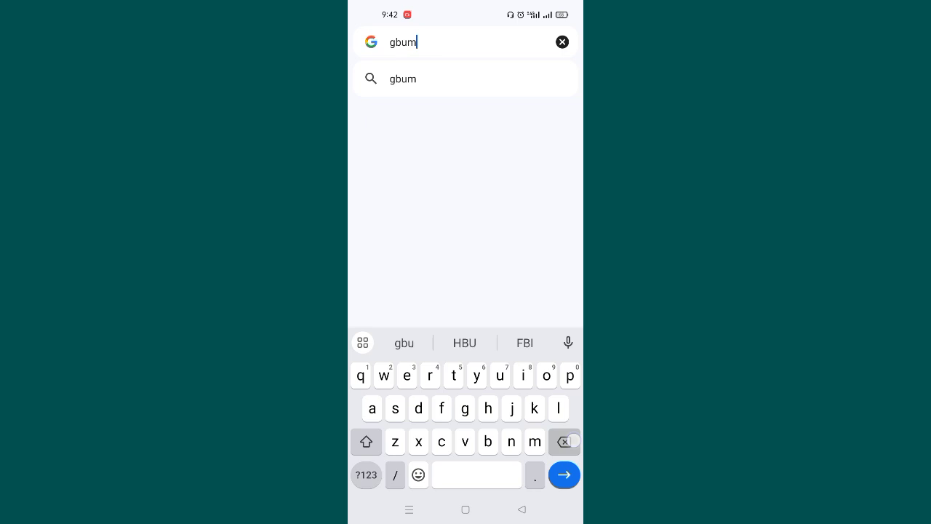
left_click(561, 42)
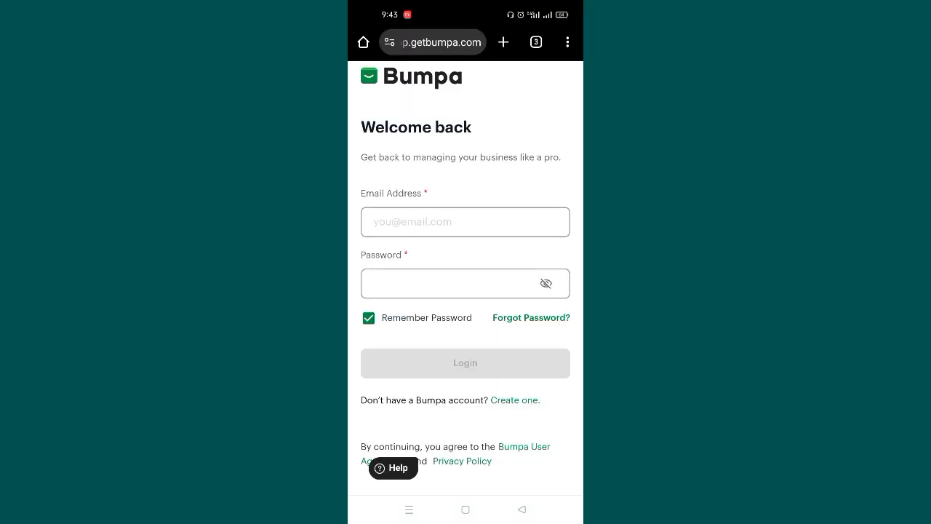
Start a new Bumpa account and fill in the name, email and phone fields.
left_click(514, 400)
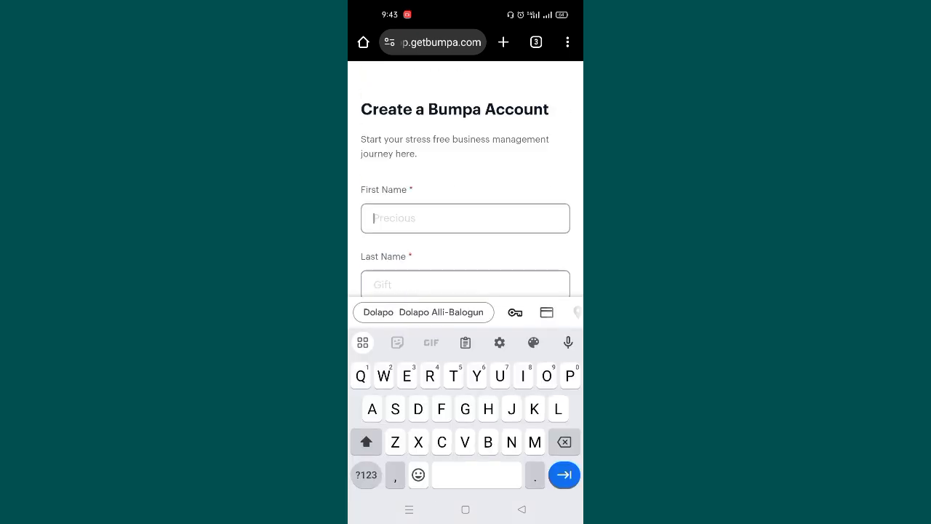
type("Dolapo")
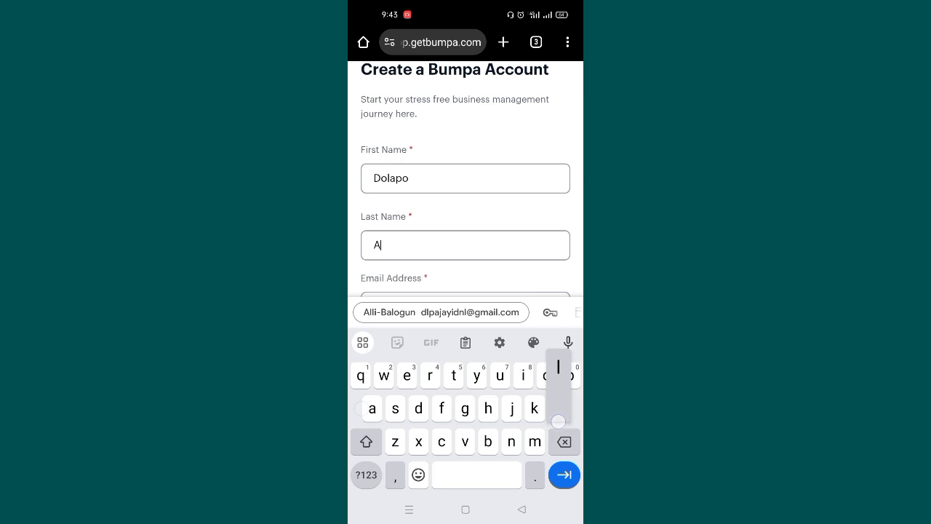
type("lli")
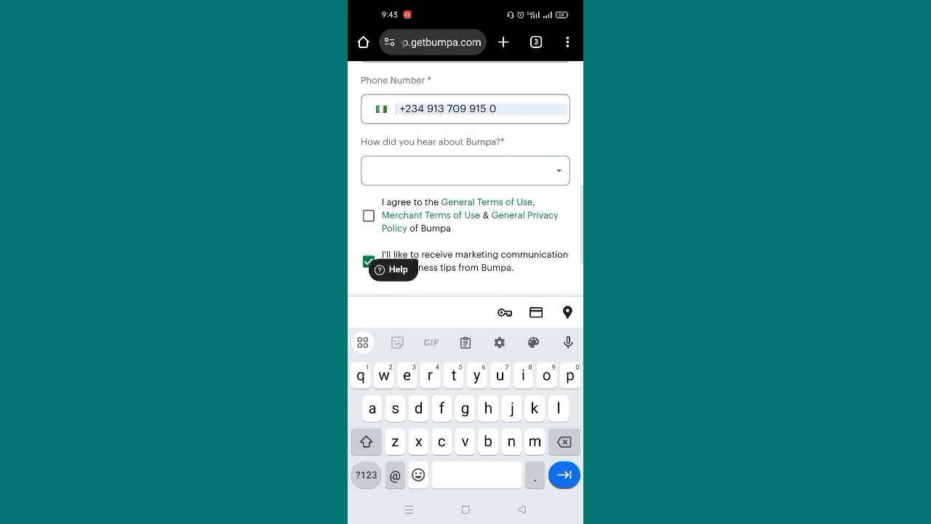
left_click(487, 176)
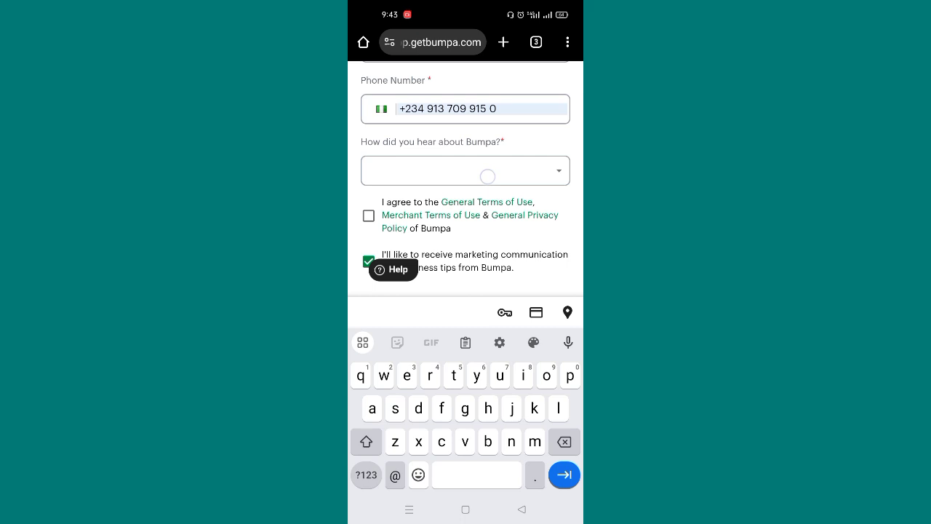
Choose Referral as the source, accept the terms, opt out of marketing, and submit.
left_click(465, 170)
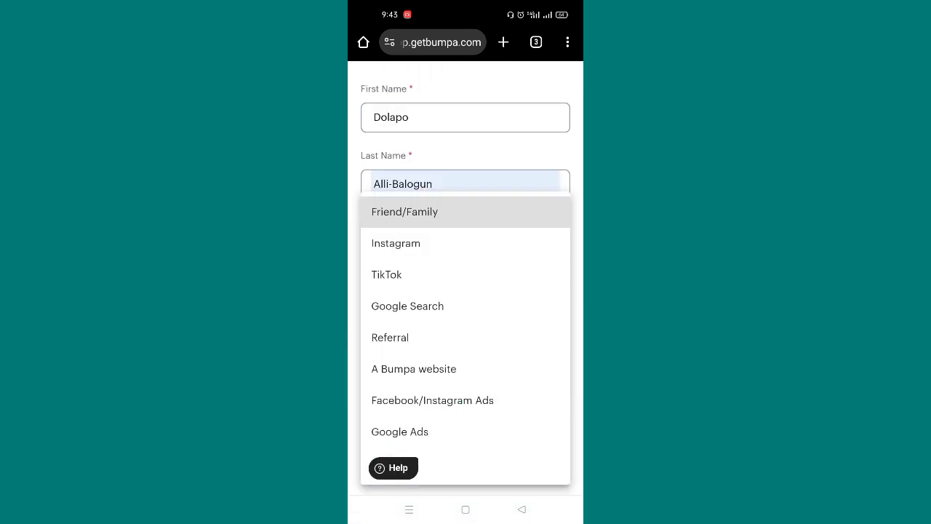
left_click(390, 337)
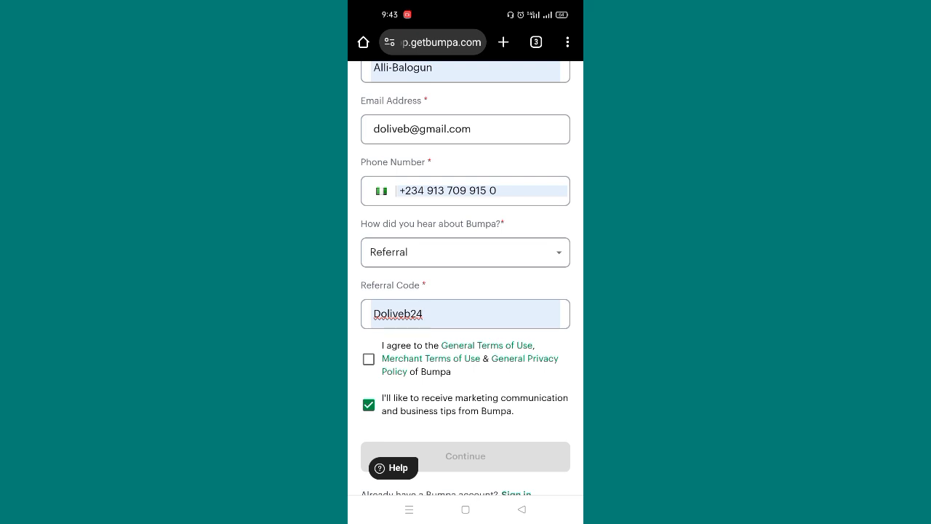
left_click(368, 358)
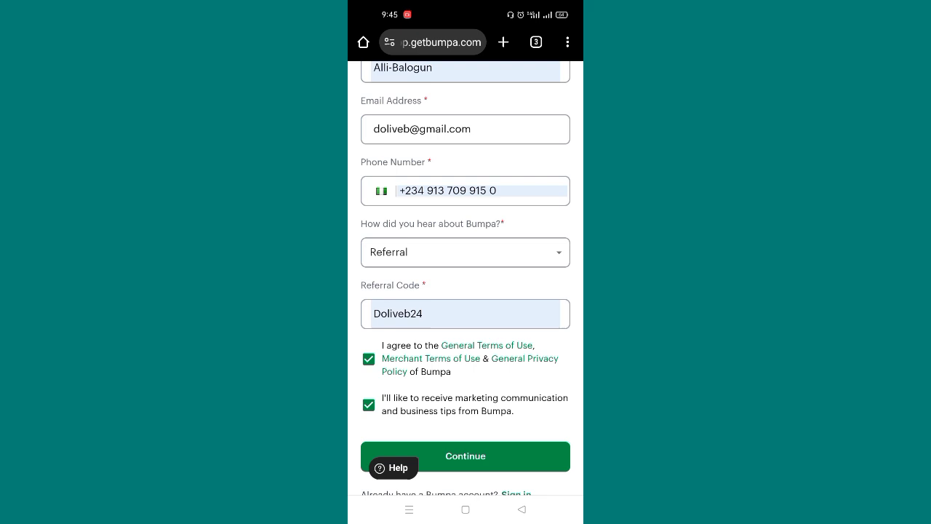
left_click(368, 404)
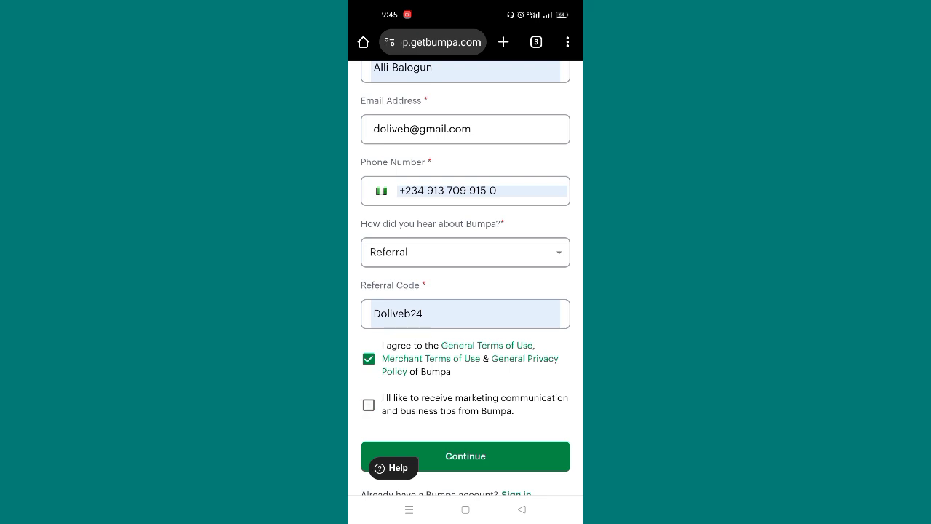
left_click(465, 456)
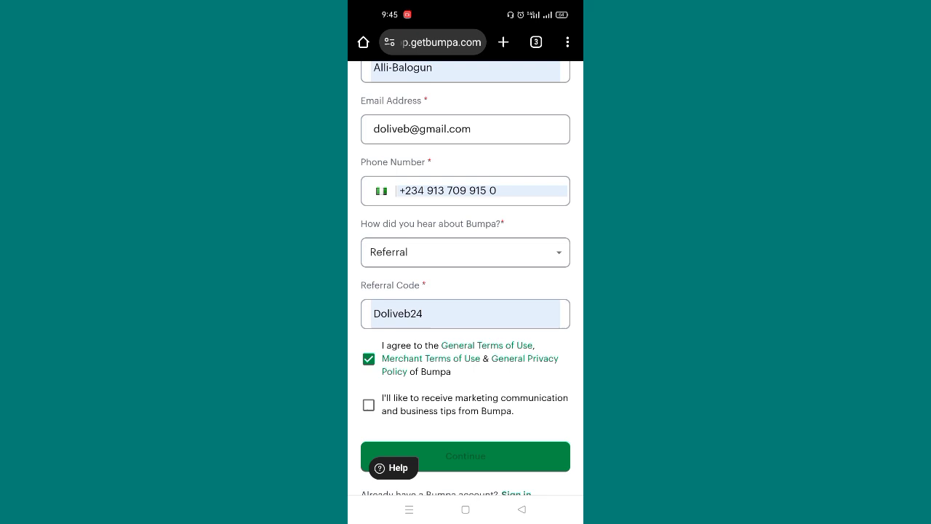
left_click(465, 456)
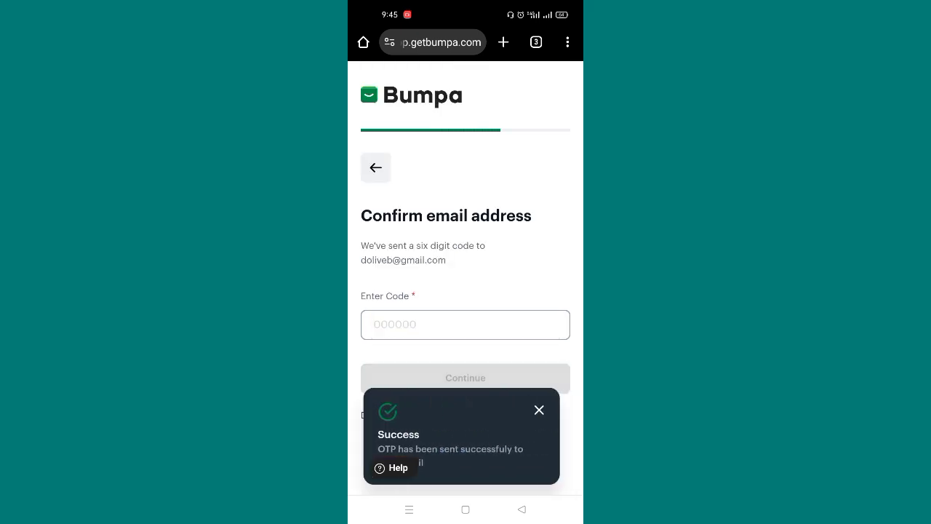
left_click(539, 409)
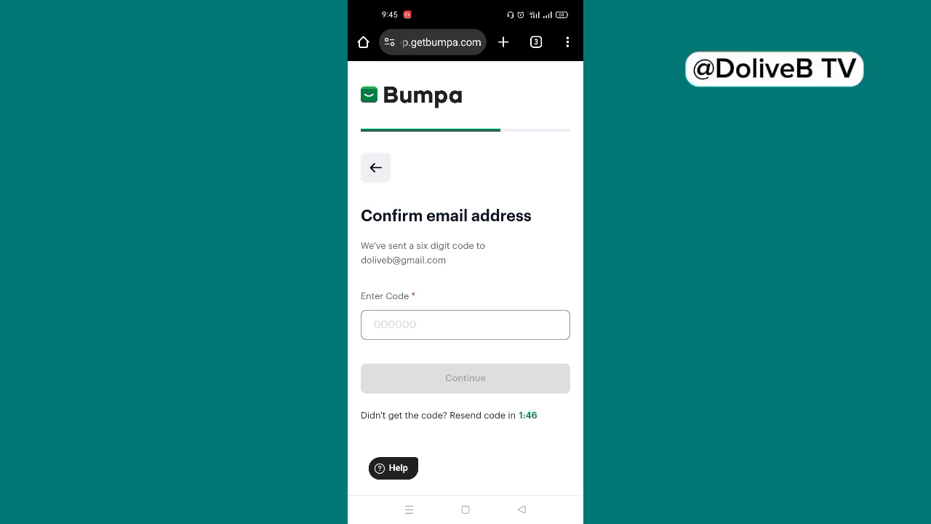
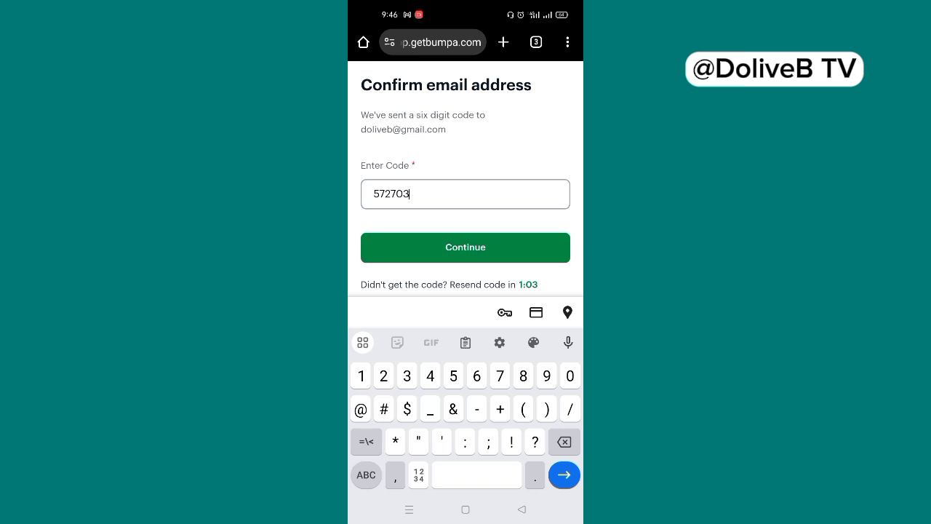
left_click(464, 246)
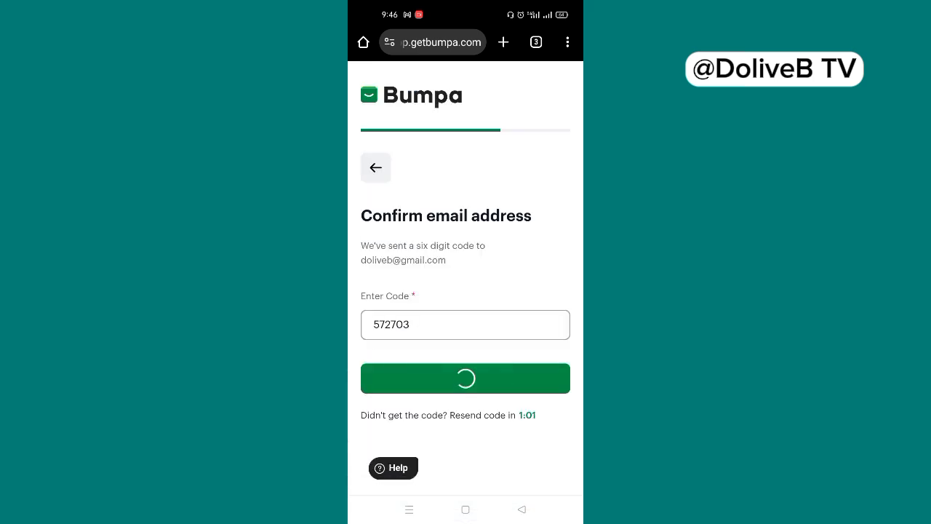
left_click(465, 378)
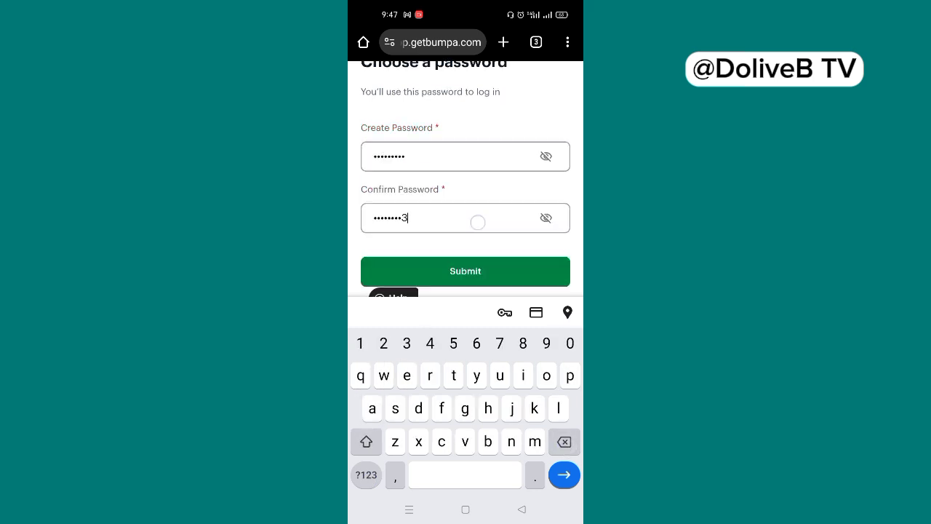
Submit the new password and continue past the Congratulations screen.
left_click(465, 271)
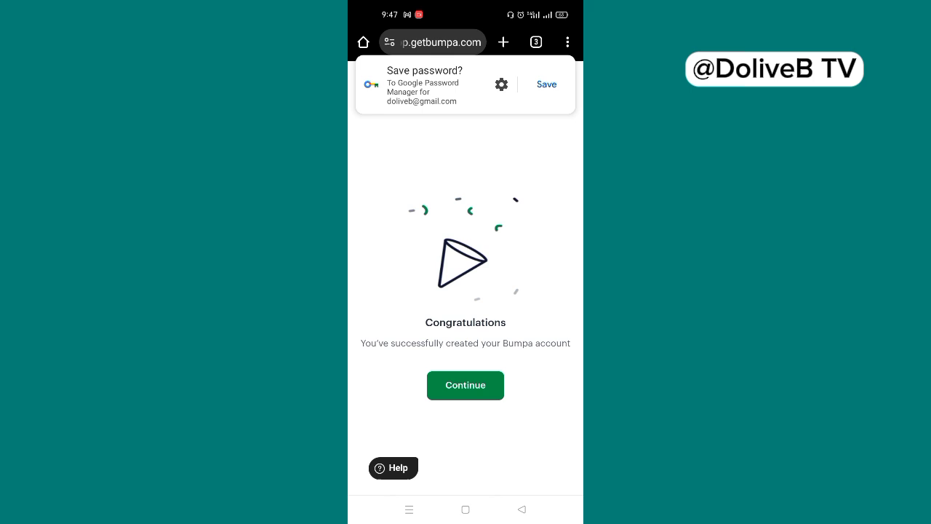
left_click(465, 384)
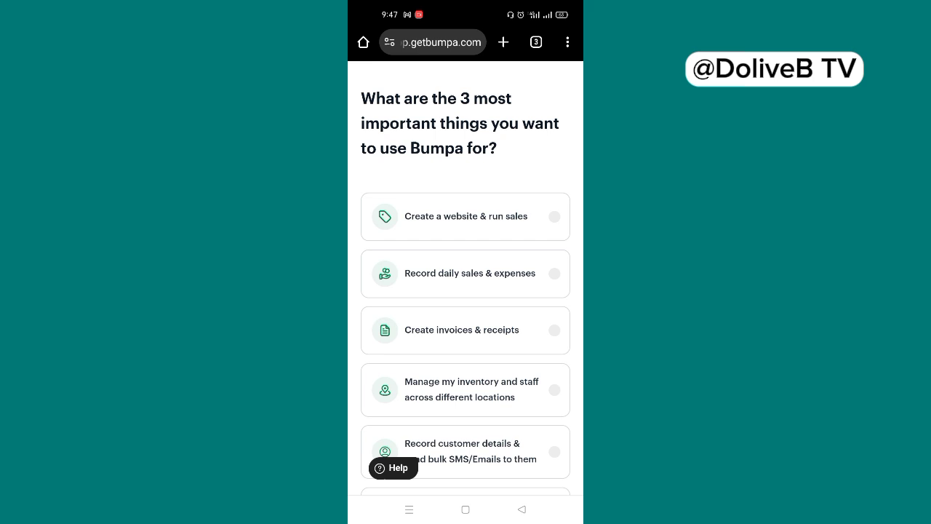
Select website & sales, invoices & receipts, and customer details & bulk messaging goals, then submit.
left_click(465, 216)
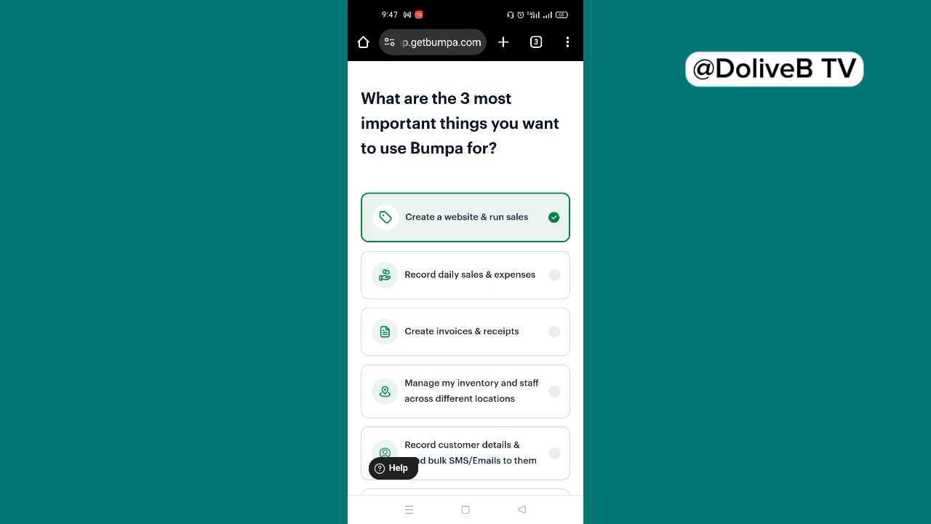
left_click(465, 330)
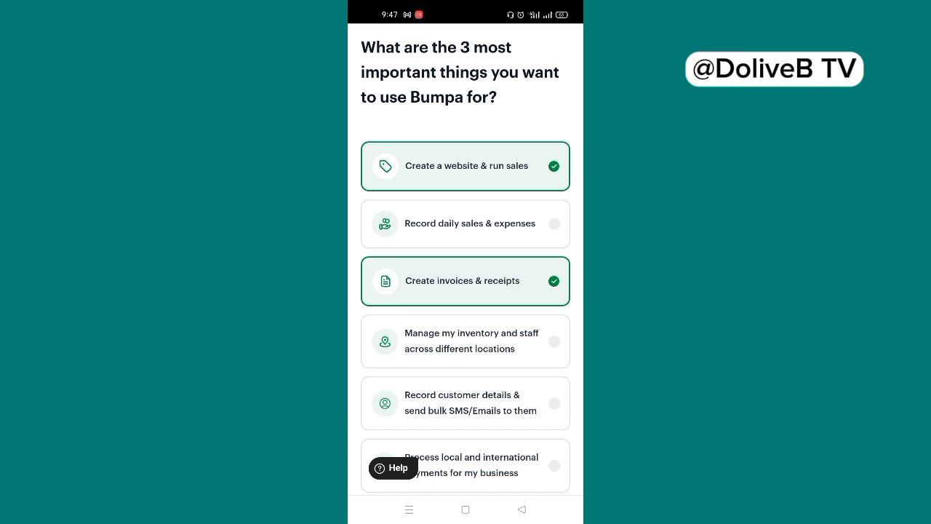
scroll("down", 3)
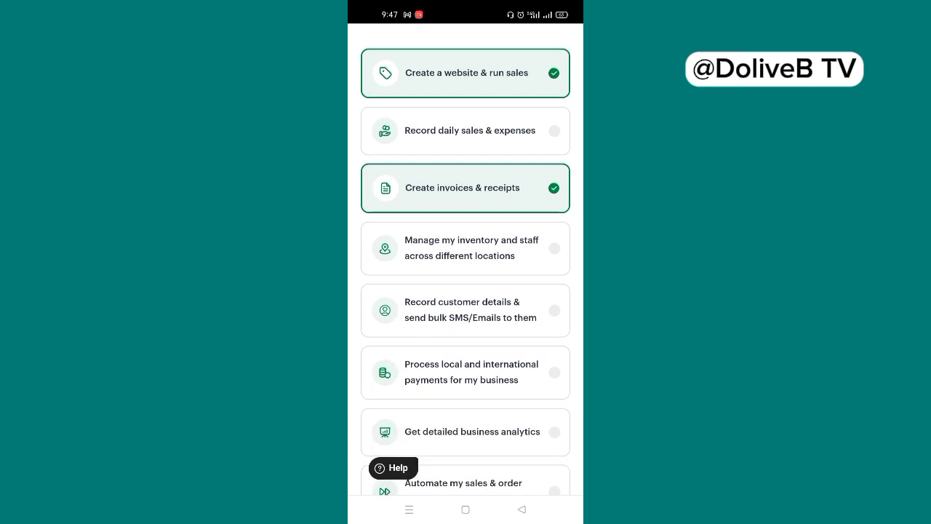
left_click(465, 309)
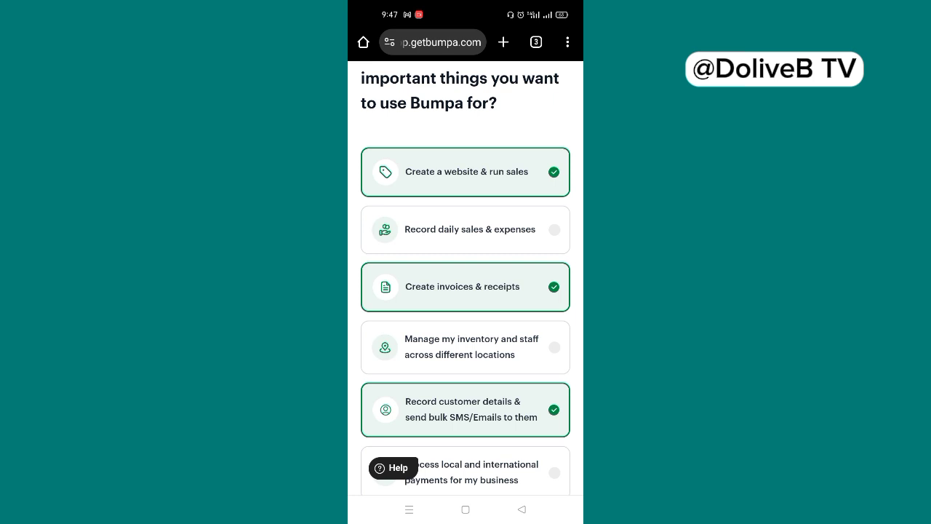
scroll("down", 3)
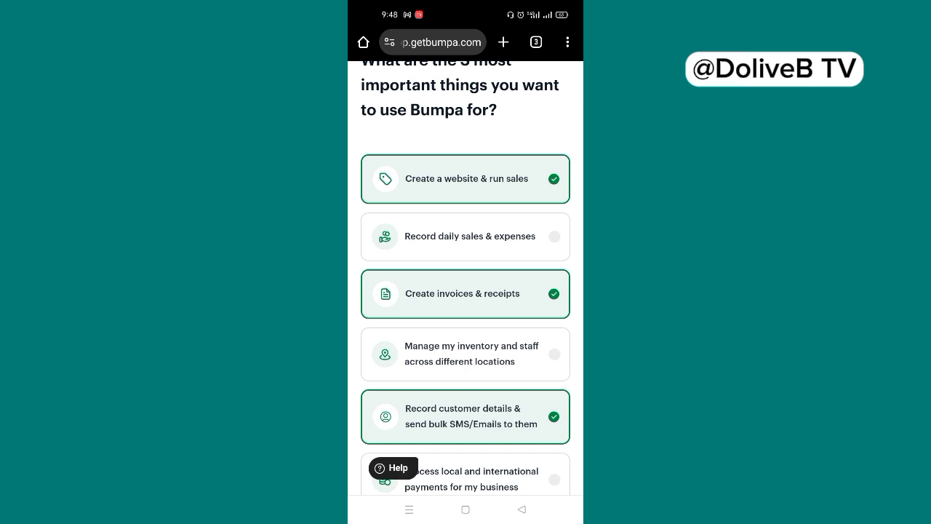
scroll("down", 3)
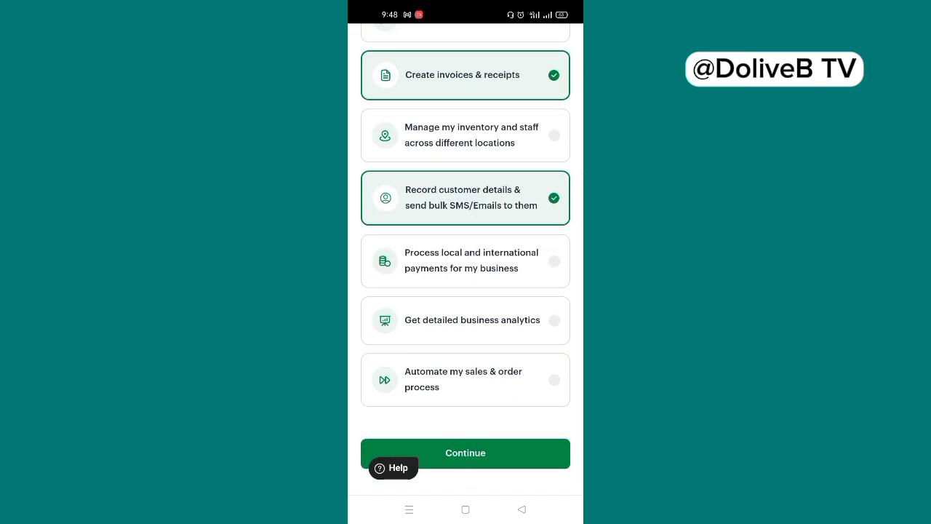
left_click(465, 453)
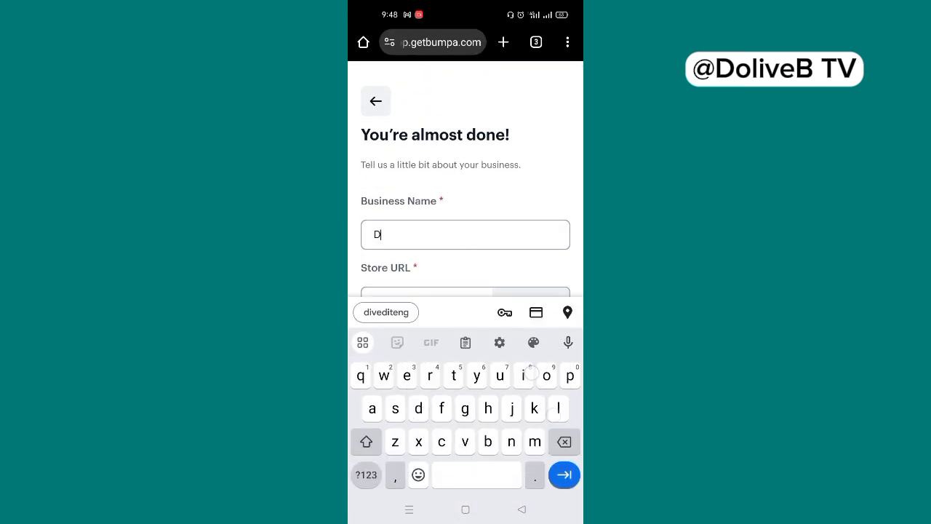
Correct the business name and set the store URL to dolivebstores.
type("olivr")
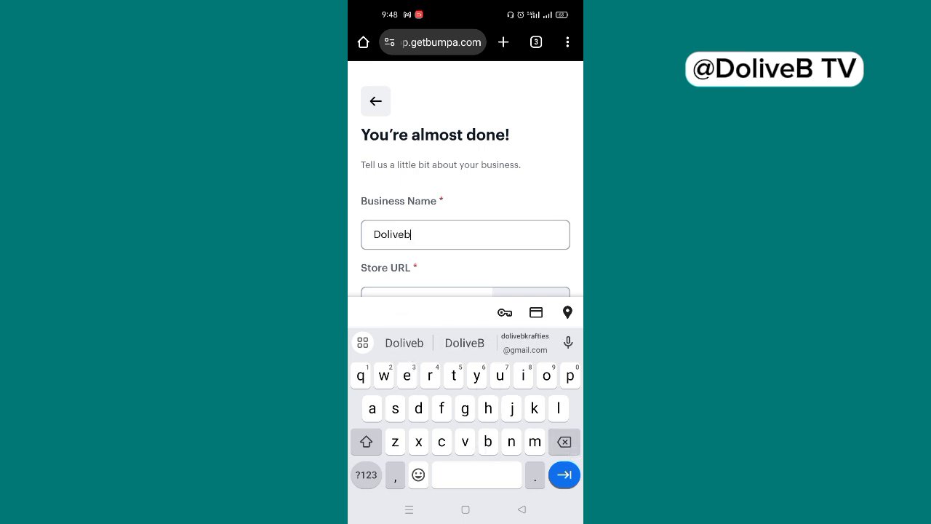
type("Stores")
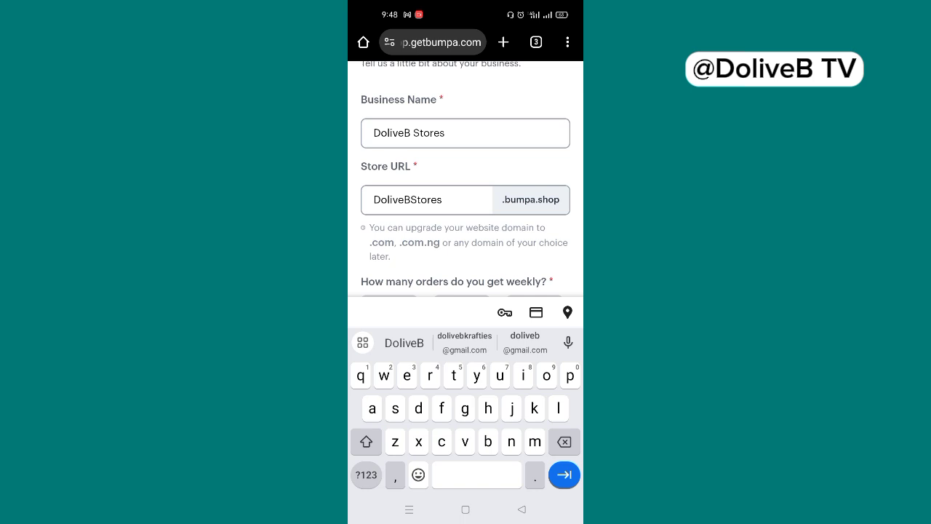
left_click(421, 200)
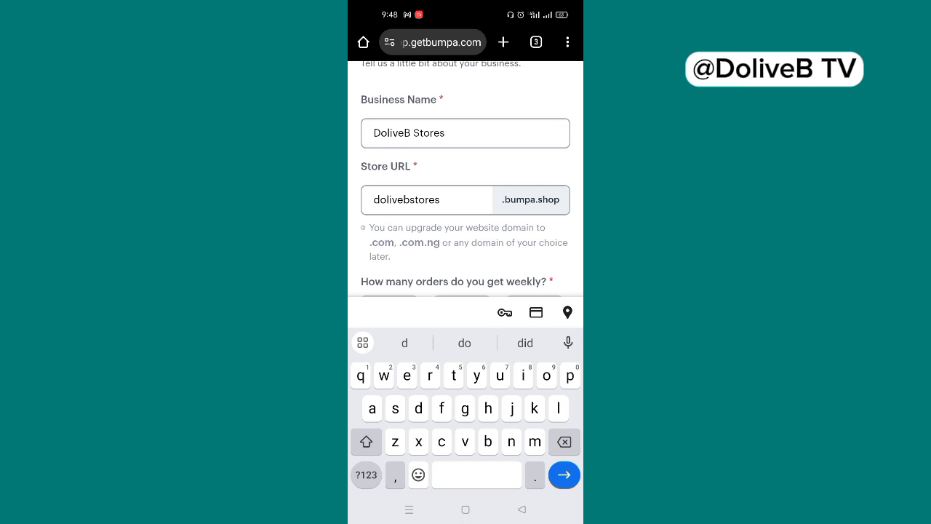
Report 11–50 weekly orders, 1–2 staff and no physical stores, then submit.
scroll("down", 3)
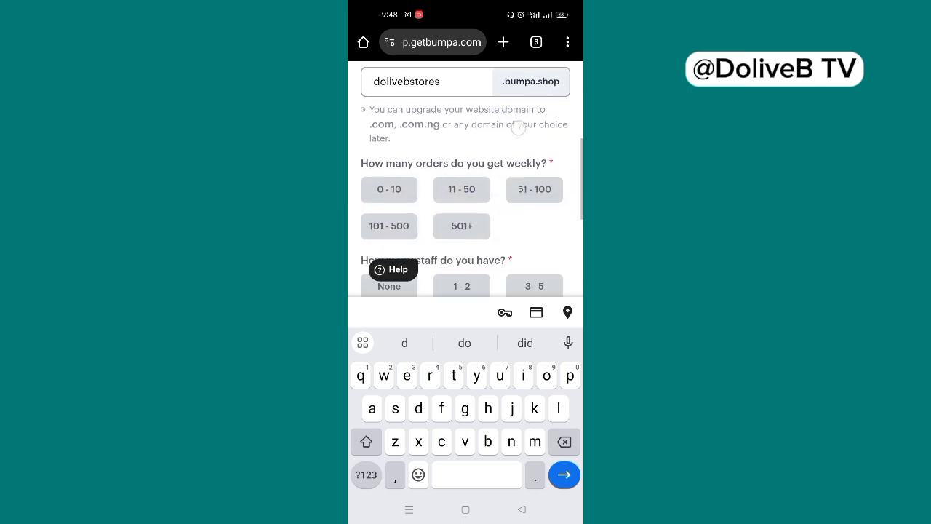
scroll("down", 3)
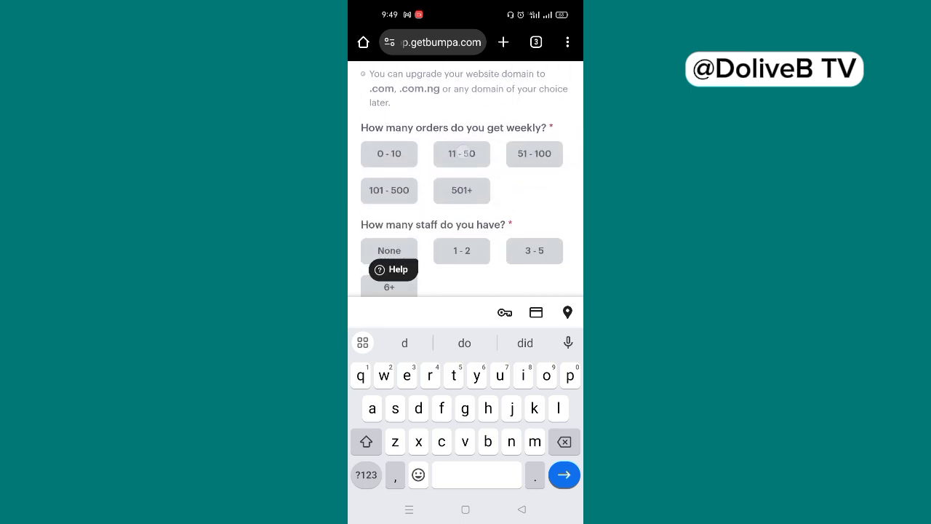
left_click(461, 153)
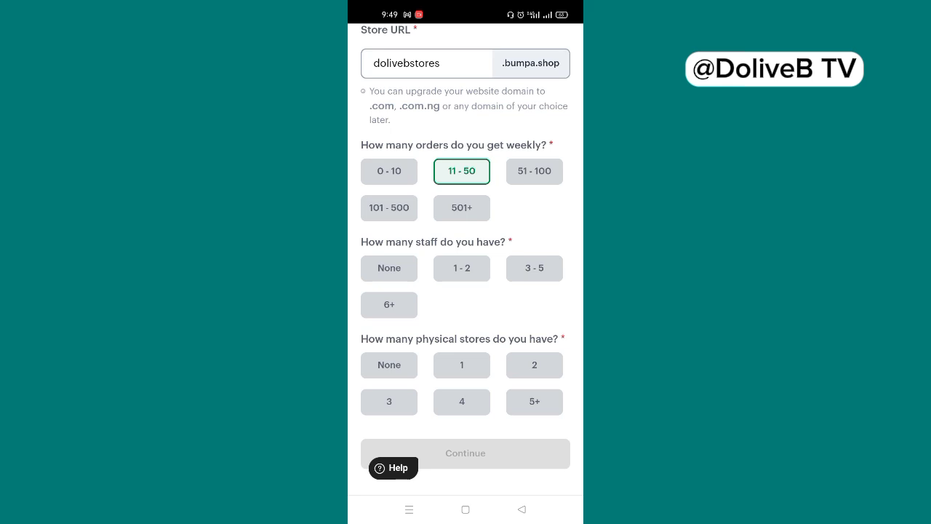
left_click(462, 268)
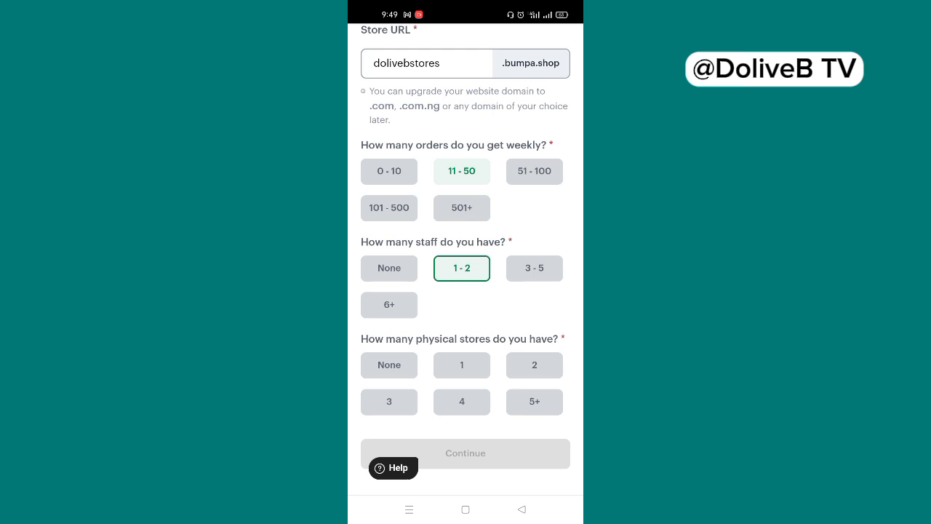
left_click(389, 364)
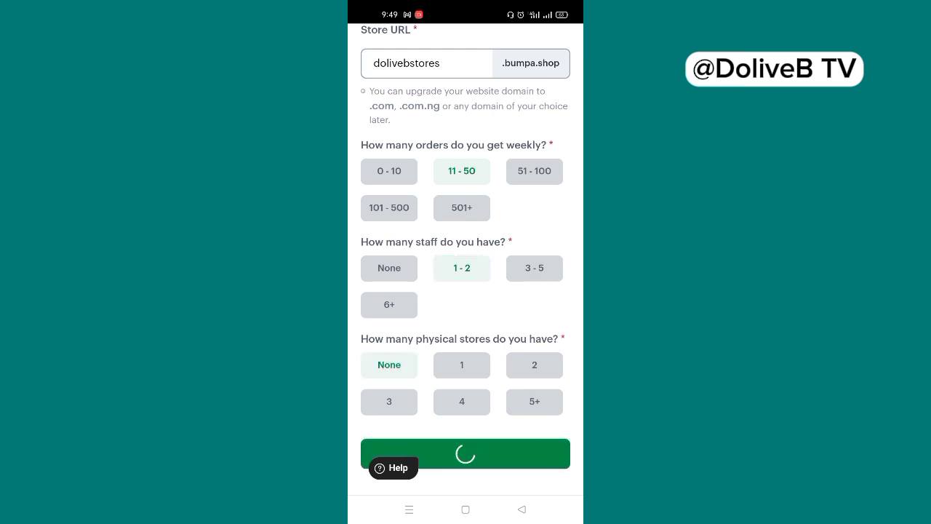
left_click(465, 453)
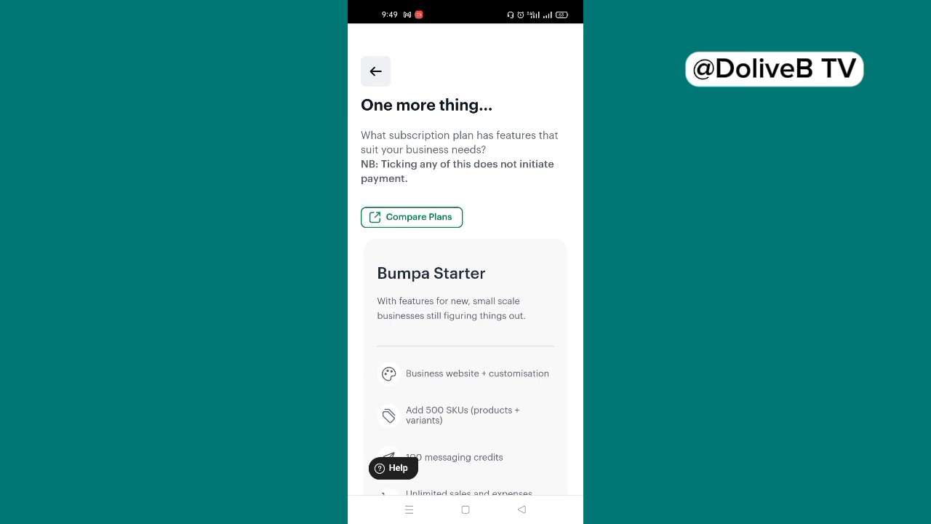
Select and confirm the Bumpa Starter plan, dismiss the success notice, and launch the website.
scroll("down", 3)
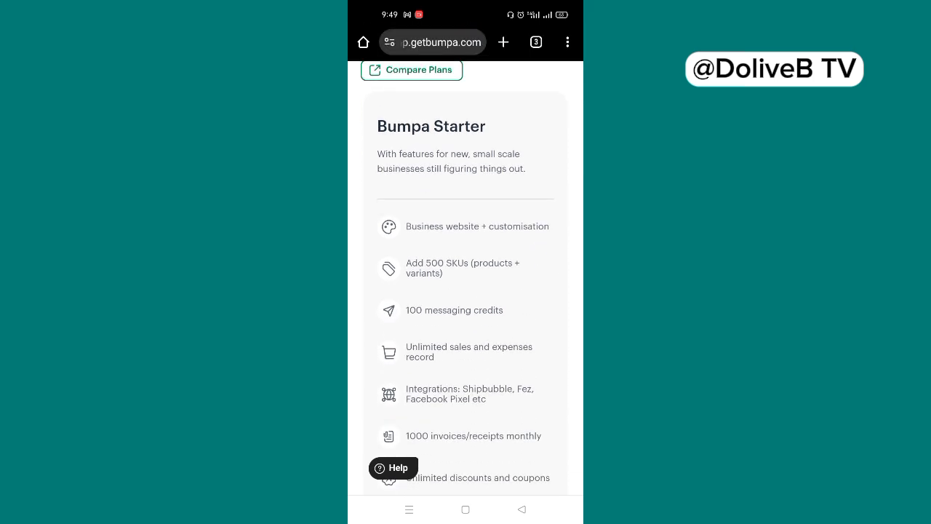
scroll("down", 3)
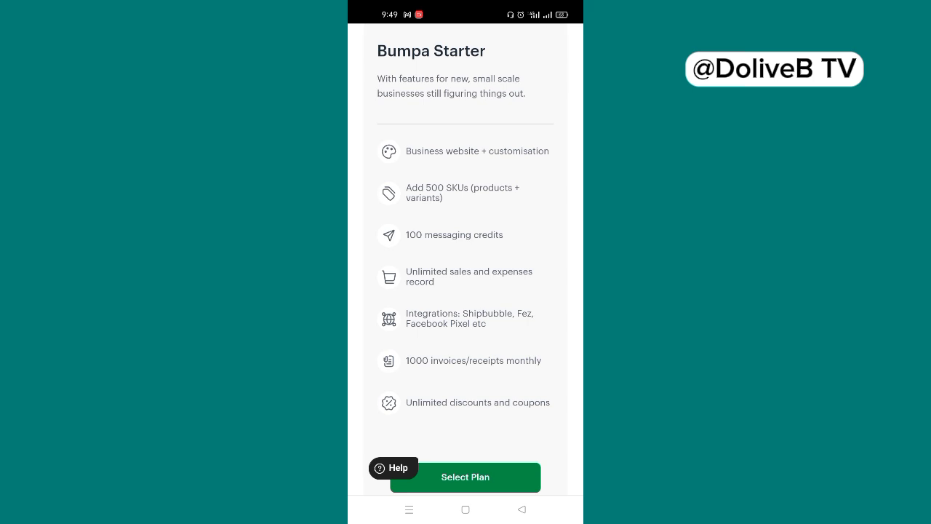
scroll("down", 3)
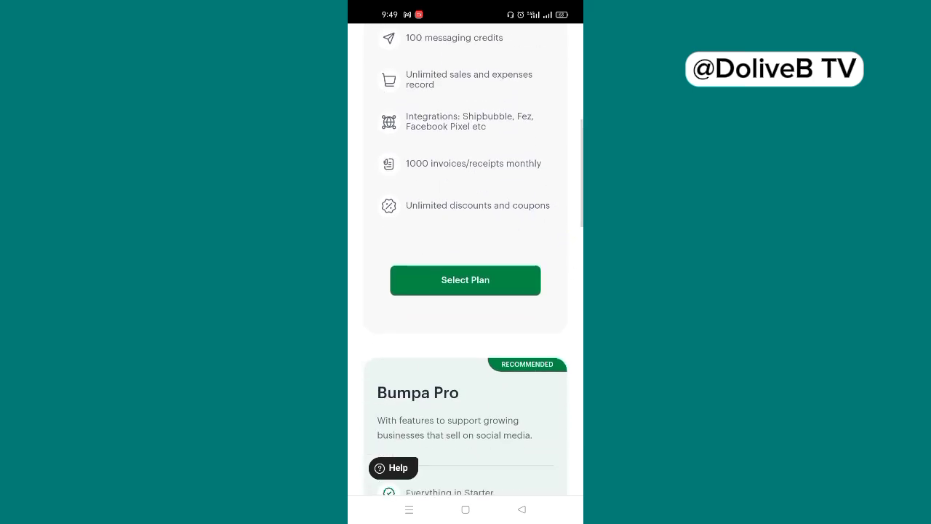
scroll("down", 3)
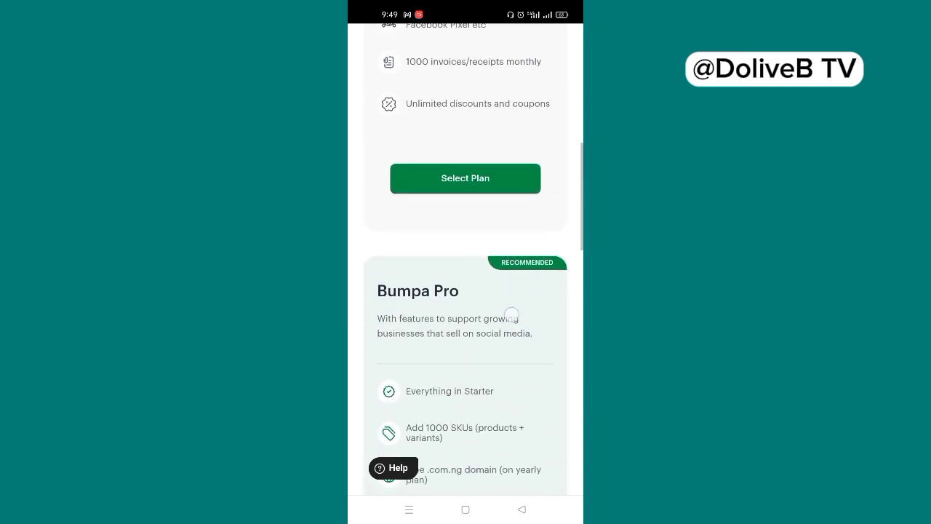
scroll("down", 3)
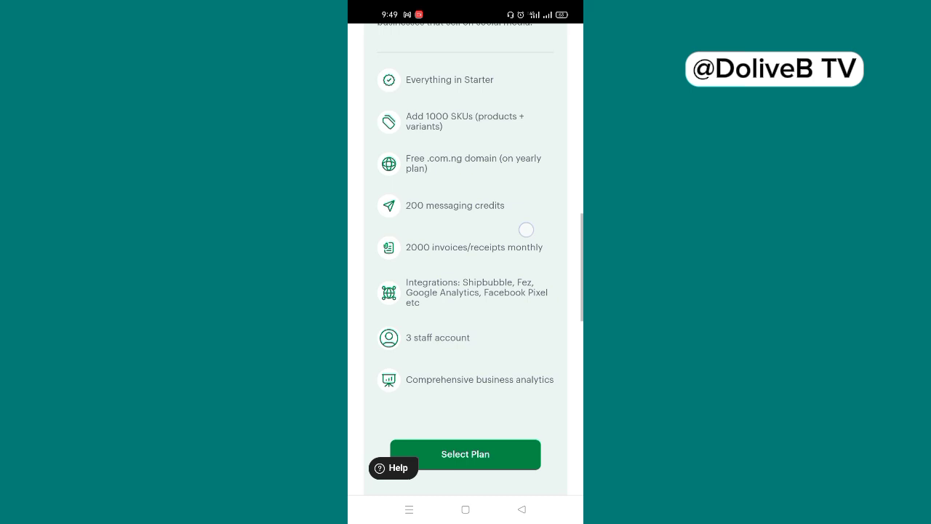
scroll("down", 3)
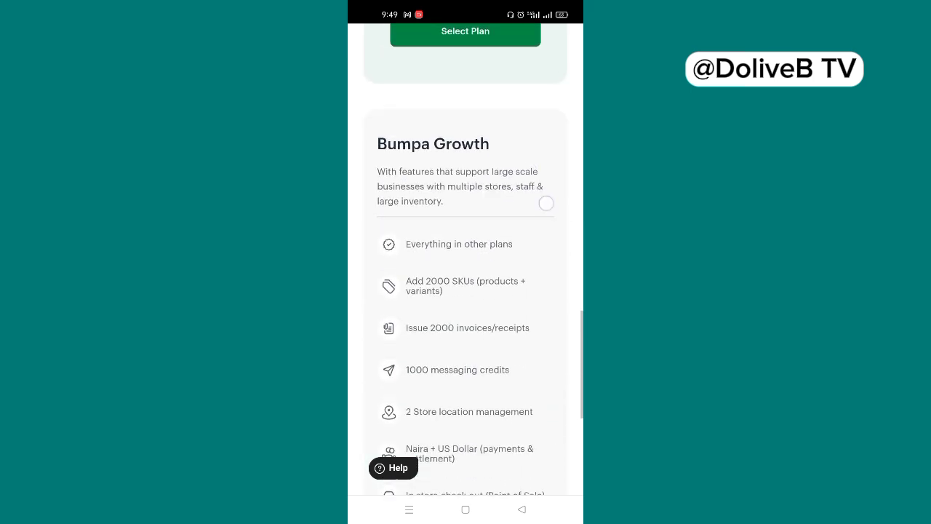
scroll("down", 3)
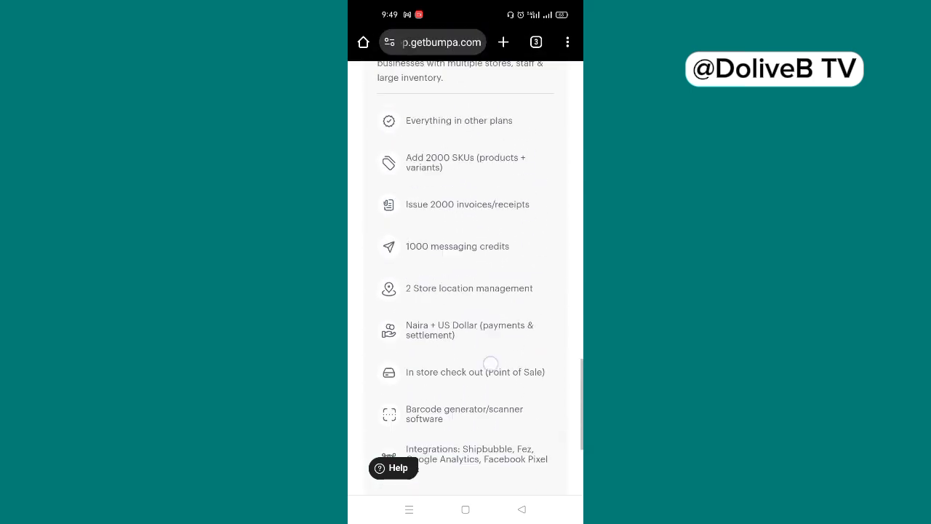
scroll("down", 3)
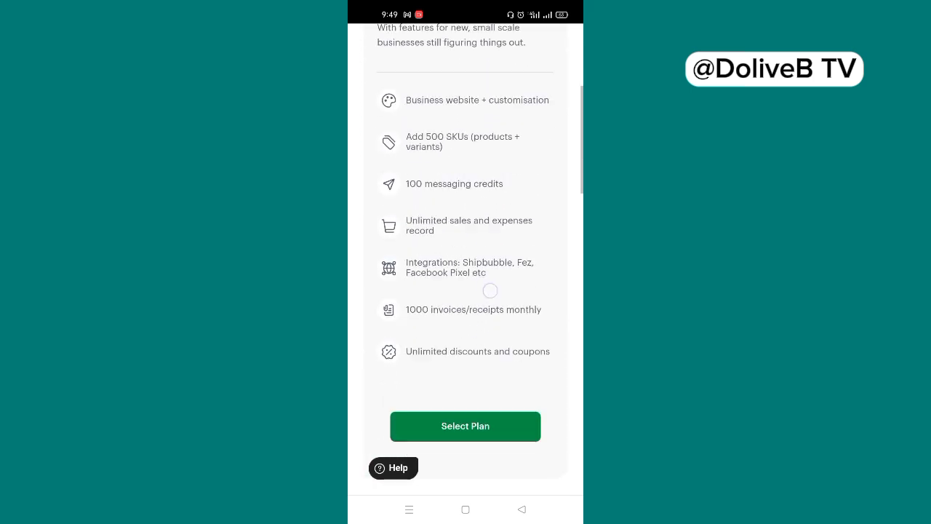
left_click(465, 427)
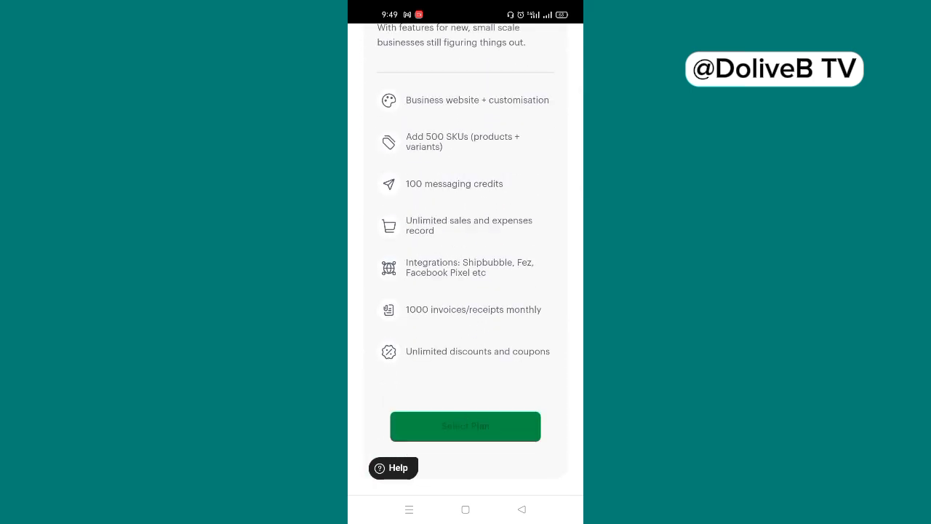
left_click(465, 426)
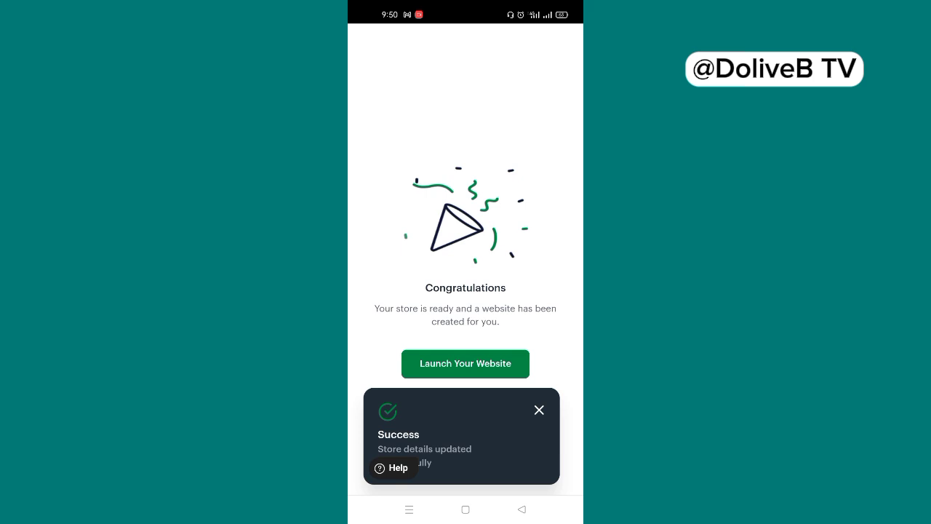
left_click(539, 410)
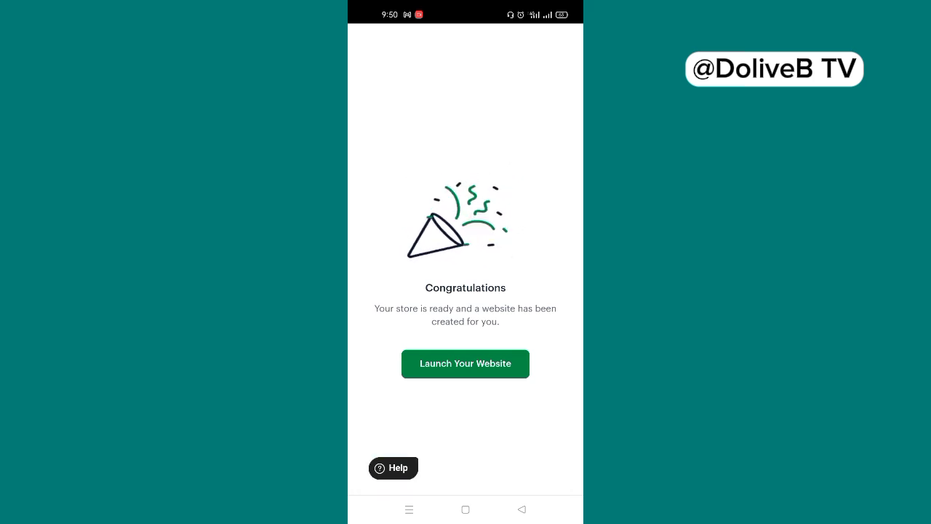
left_click(466, 363)
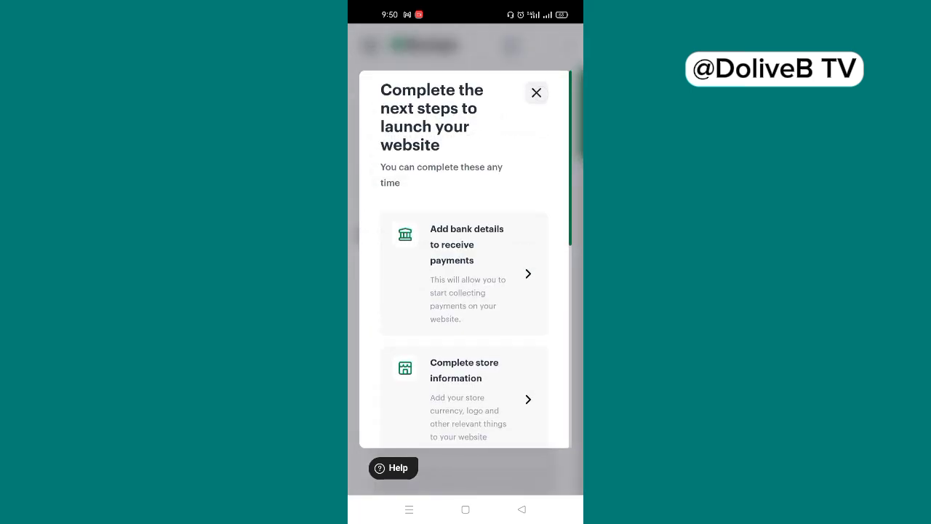
Save Access Bank payout details with the account name and number entered.
left_click(536, 92)
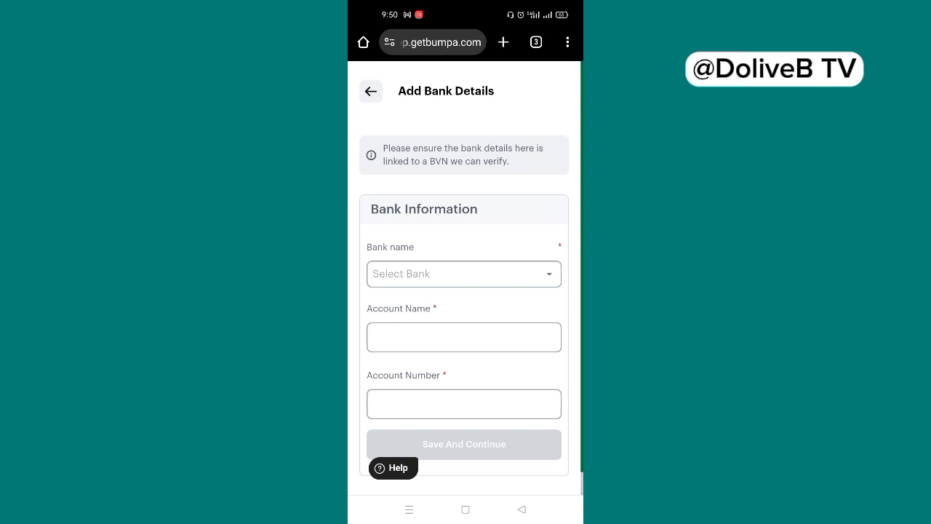
left_click(463, 274)
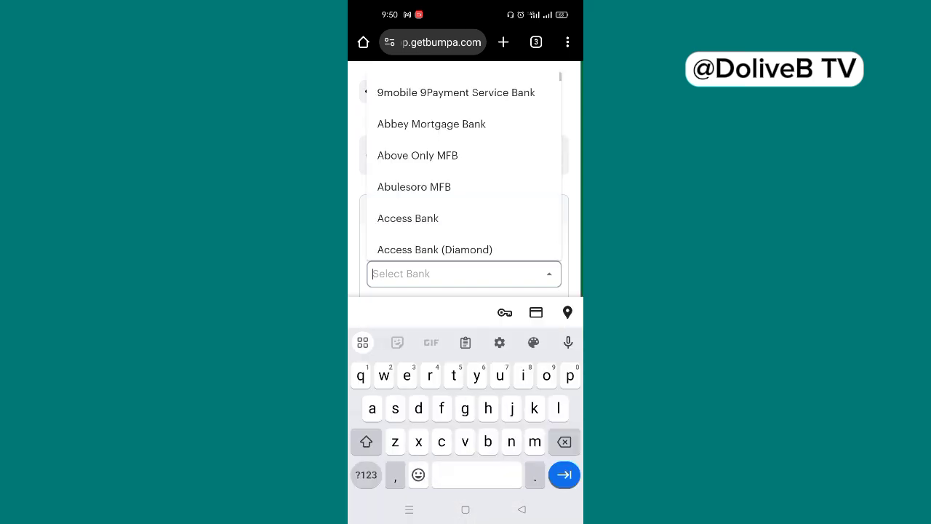
left_click(407, 218)
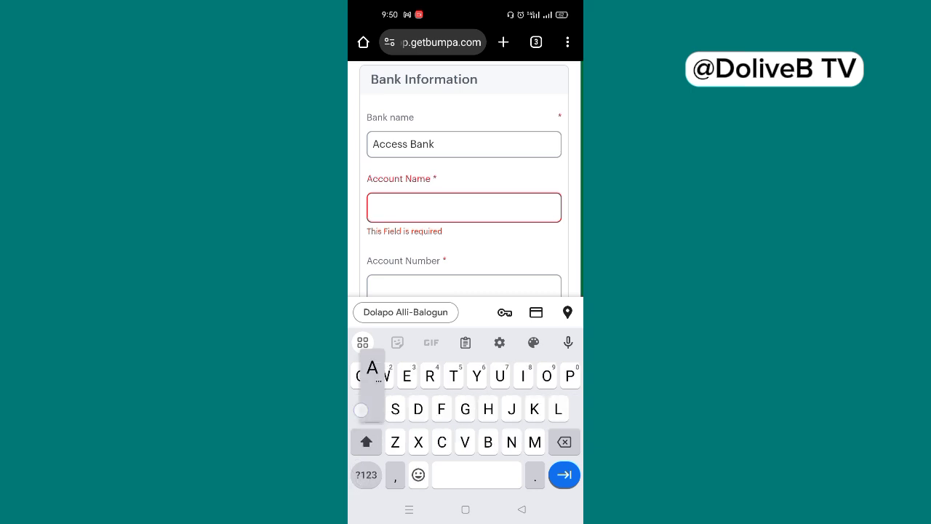
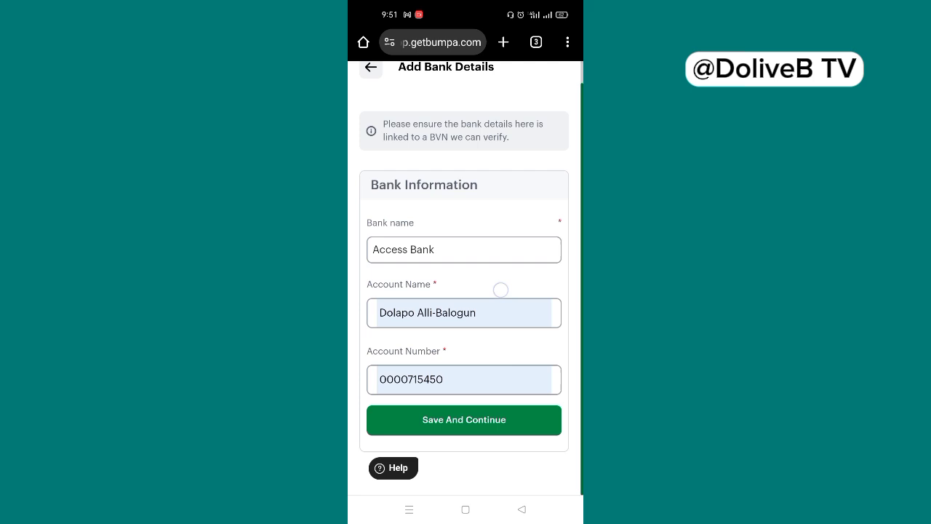
left_click(464, 420)
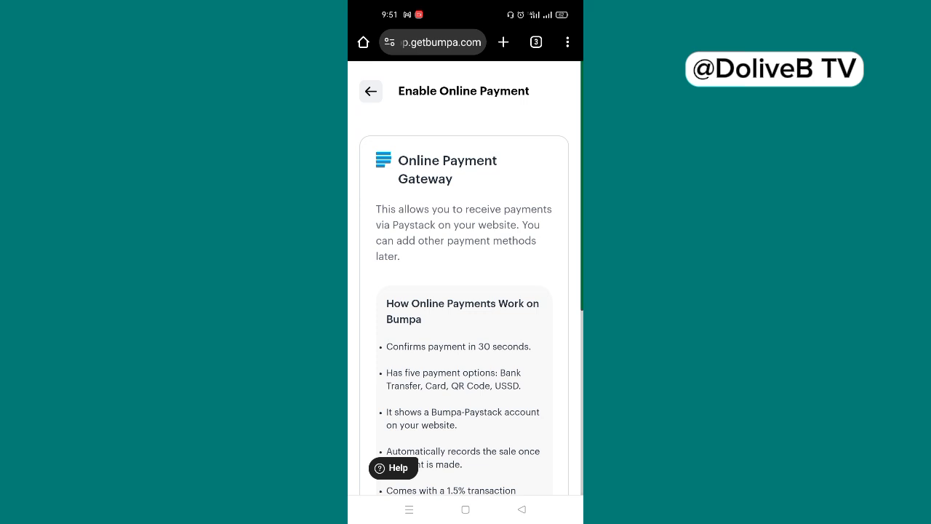
Switch on the Paystack gateway options on the Enable Online Payment page.
scroll("down", 3)
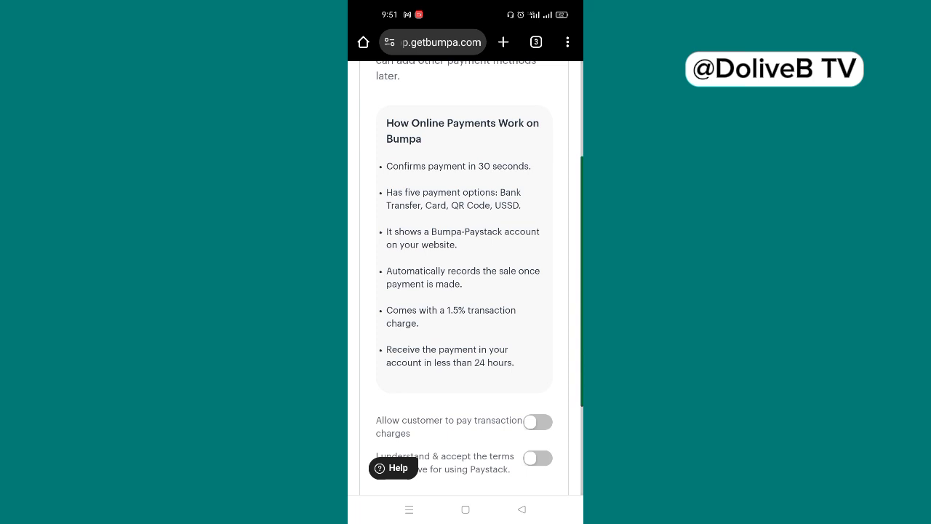
scroll("down", 3)
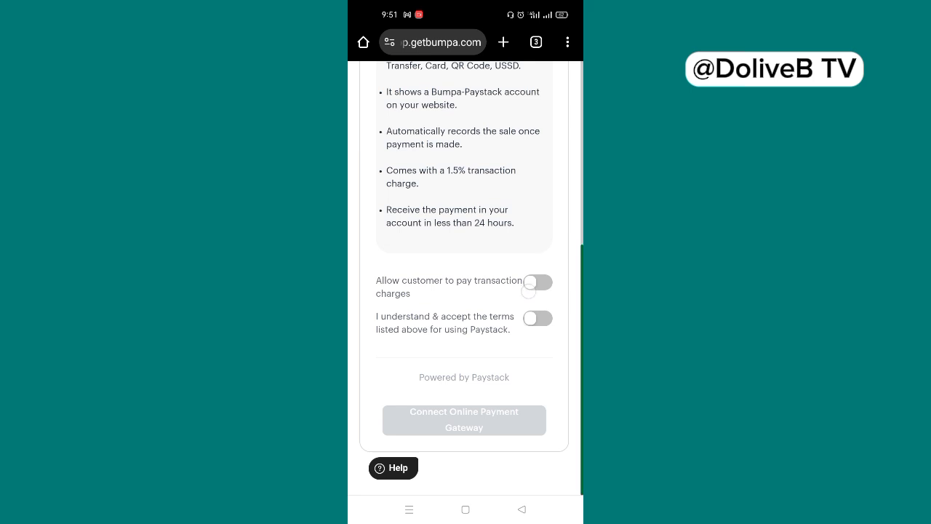
left_click(537, 282)
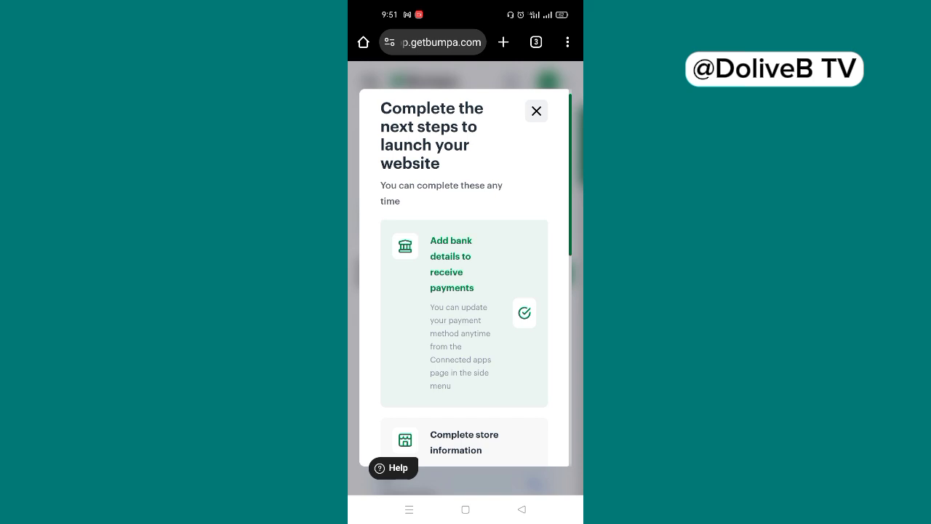
Open the Store Information step and pick the green logo image to upload.
scroll("down", 3)
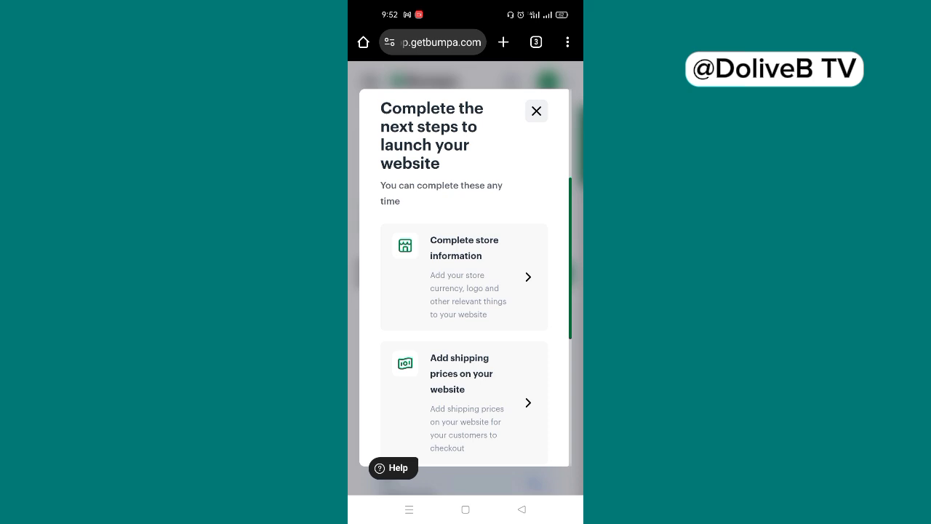
left_click(464, 277)
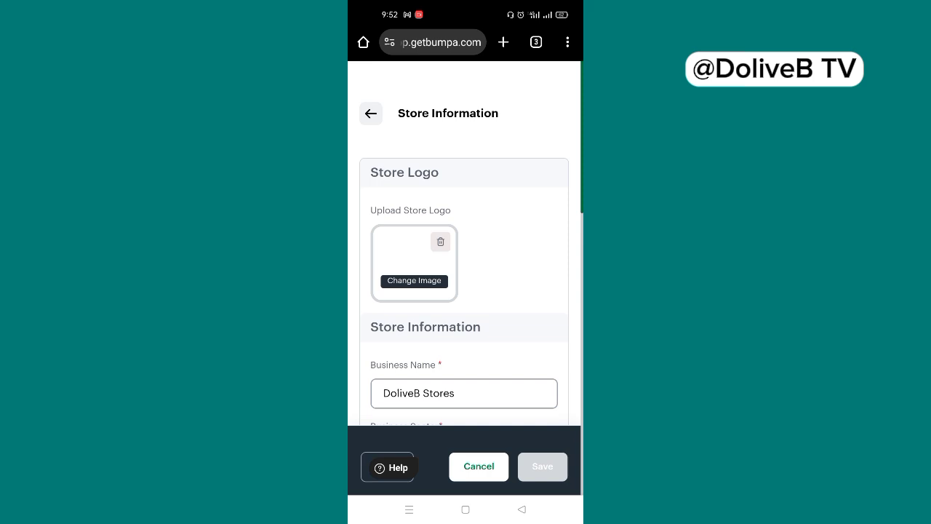
left_click(414, 280)
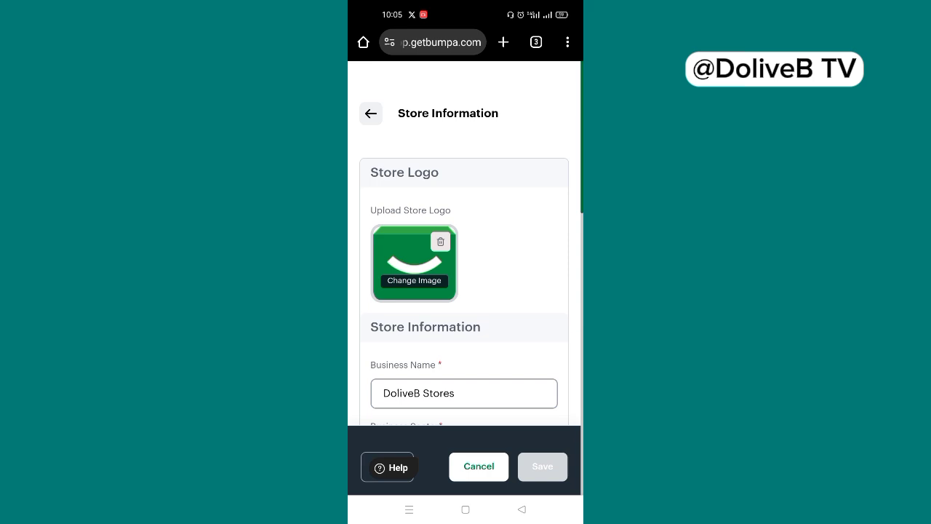
left_click(414, 280)
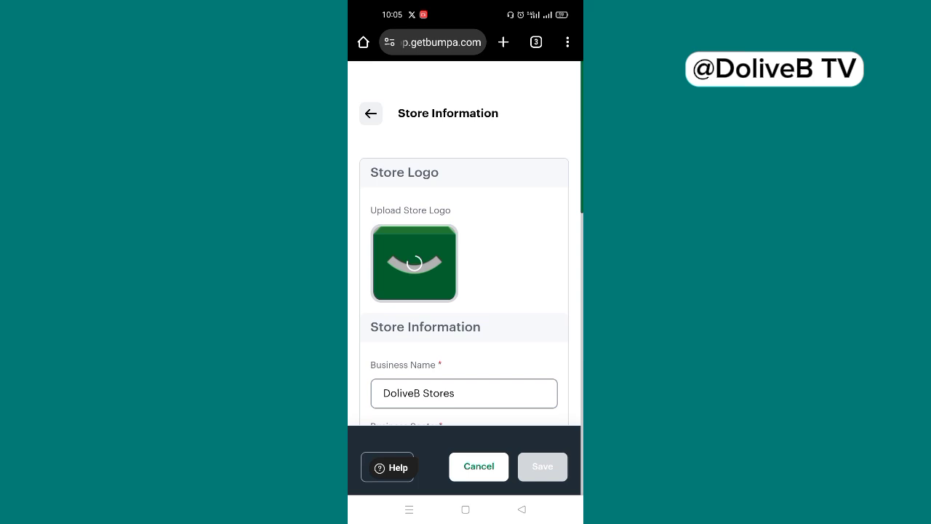
Set the business sector to Fashion and keep Nigerian Naira as currency.
scroll("down", 3)
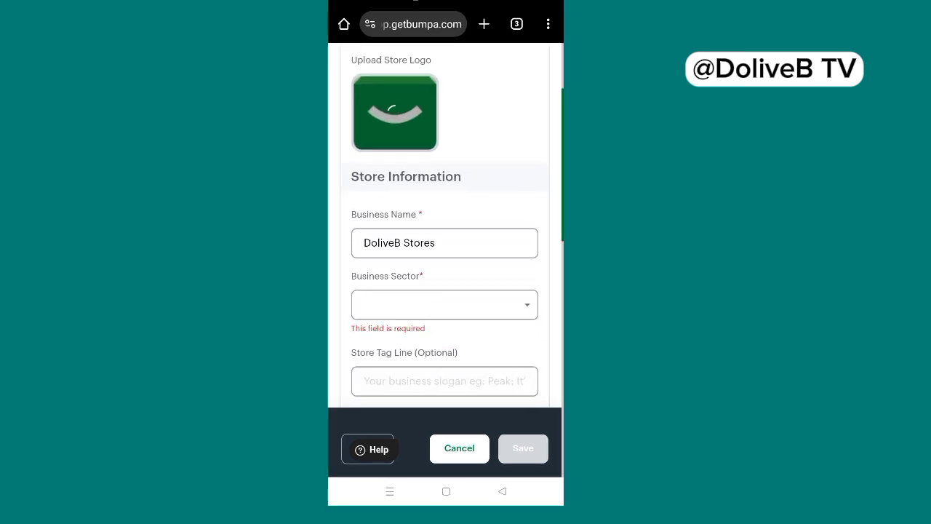
left_click(443, 304)
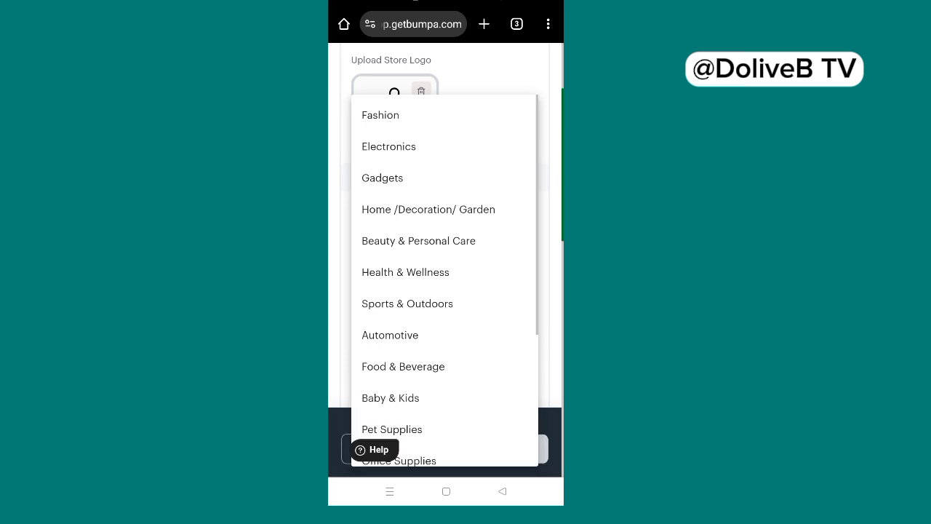
scroll("down", 3)
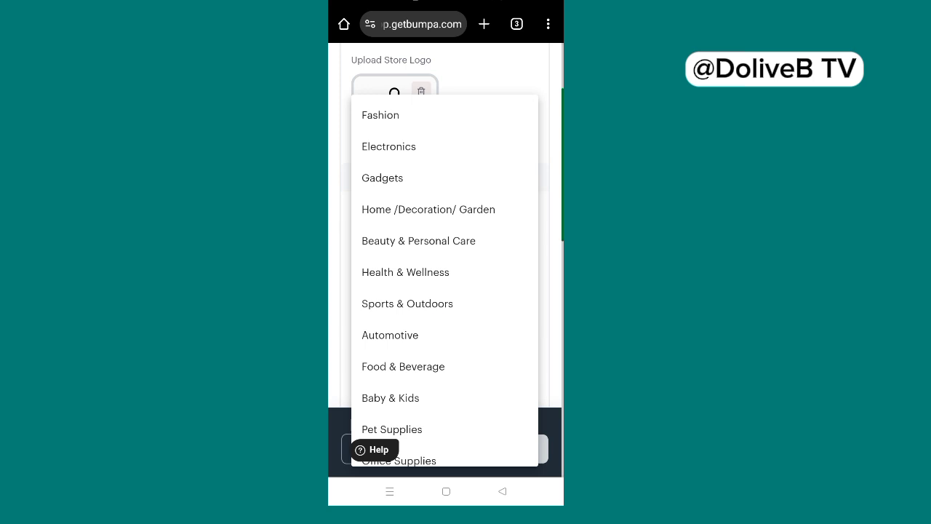
left_click(380, 115)
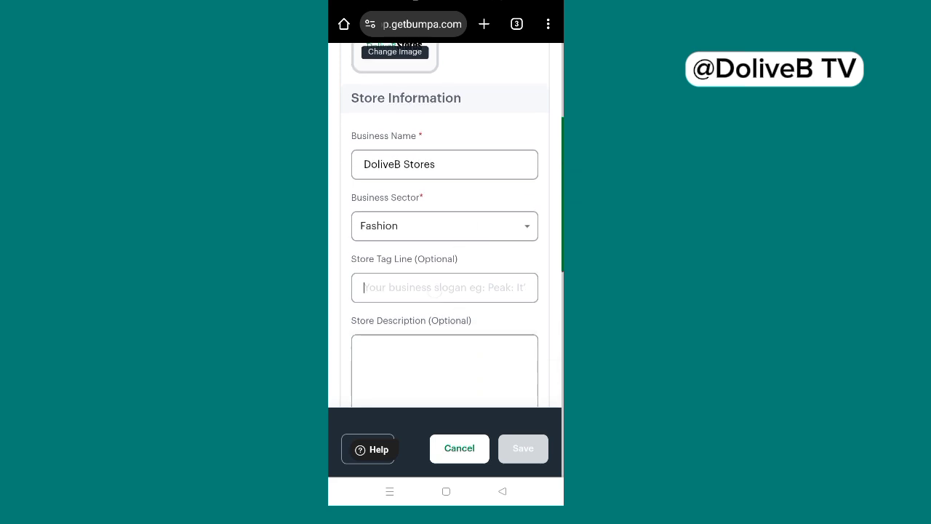
left_click(444, 287)
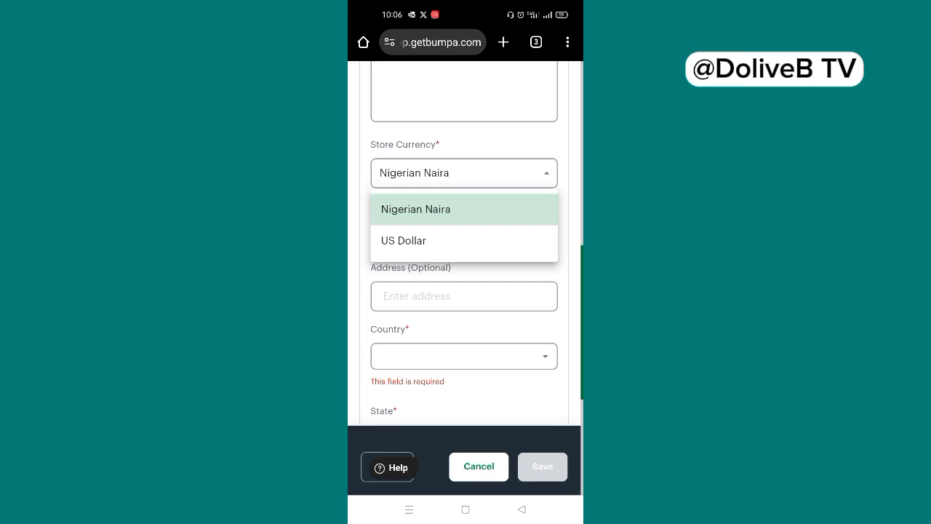
left_click(415, 208)
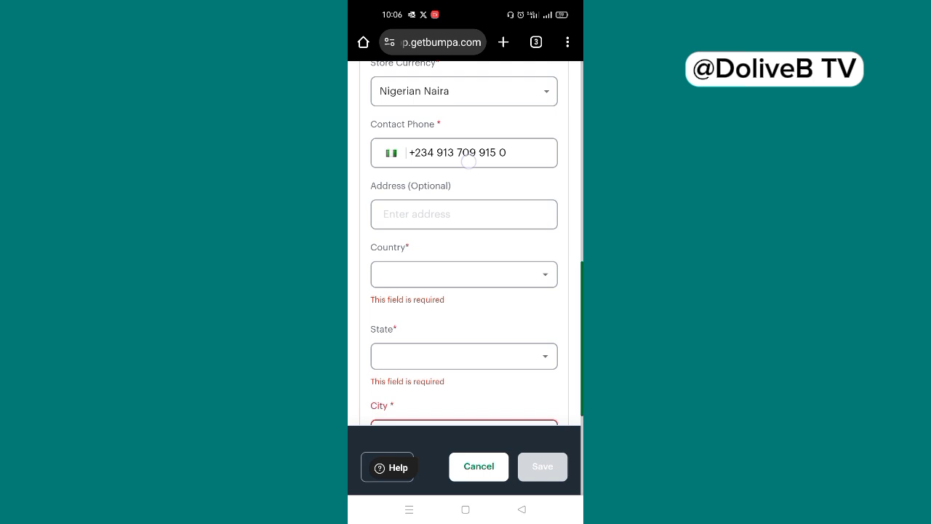
Set the address to Nigeria, Lagos, Lagos Mainland and save the store information.
left_click(463, 274)
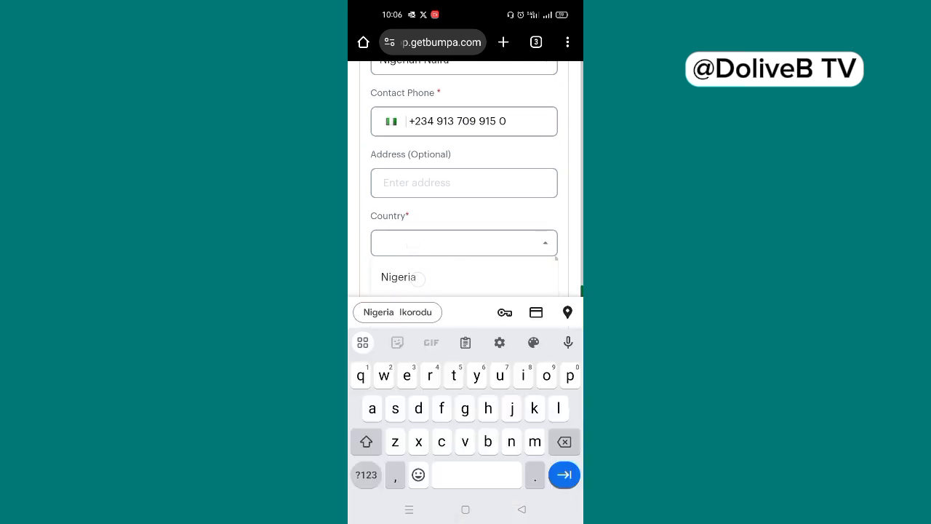
left_click(398, 276)
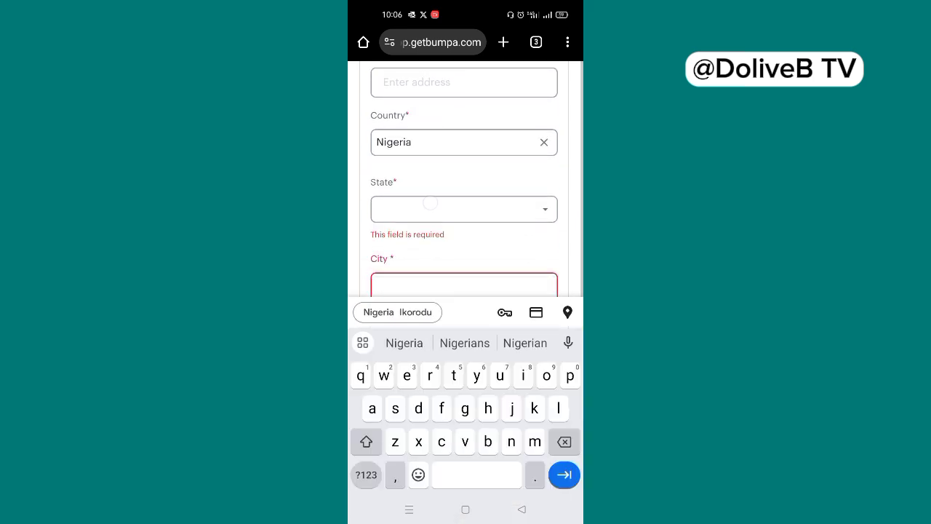
type("l")
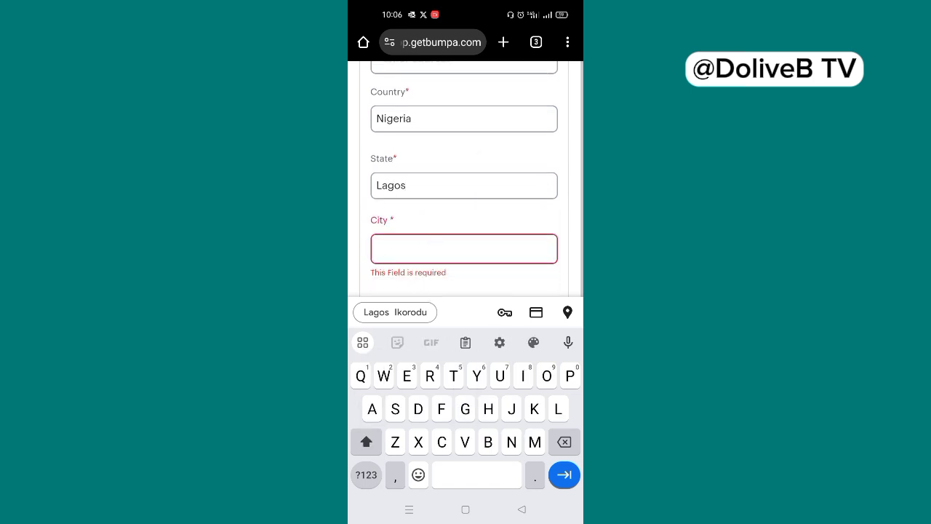
type("Lagos Mainland")
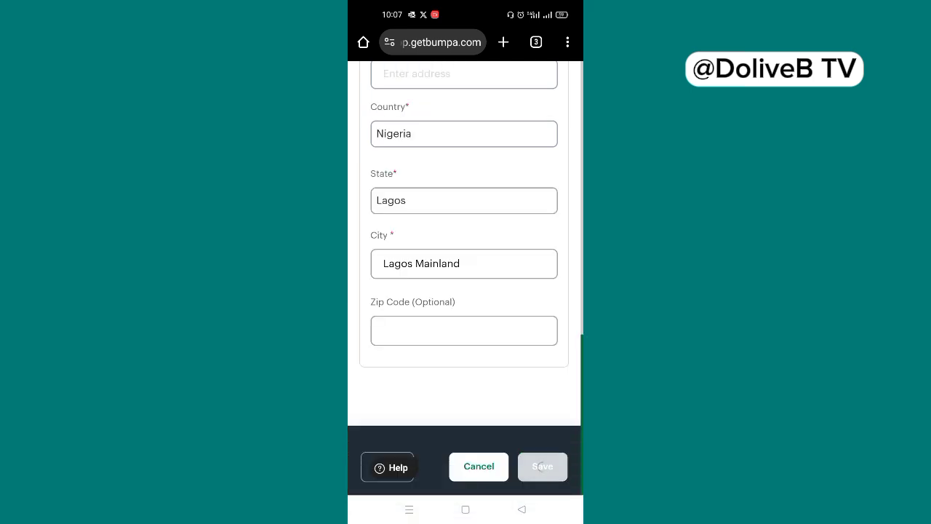
left_click(543, 466)
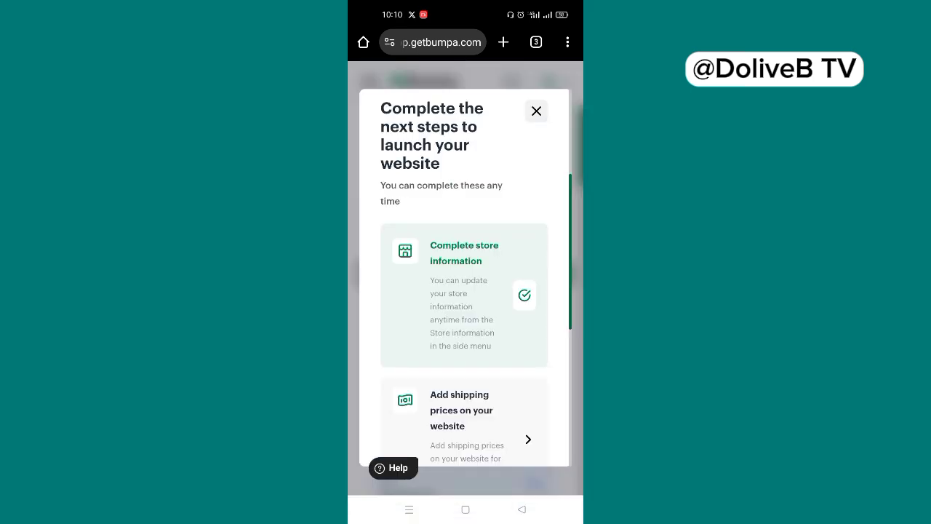
Create a 'Within Lagos' shipping method with a ₦3,000 fee shown on web checkout.
scroll("down", 3)
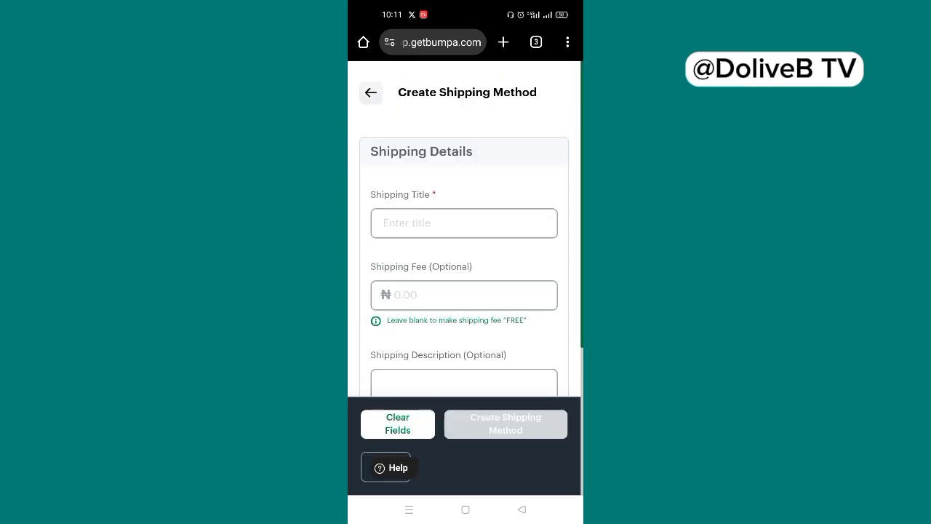
left_click(464, 223)
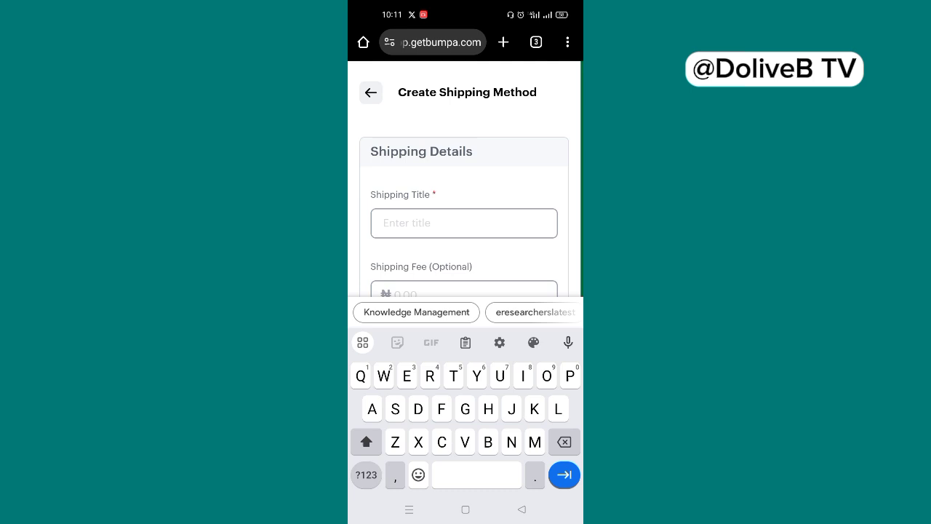
type("Witn")
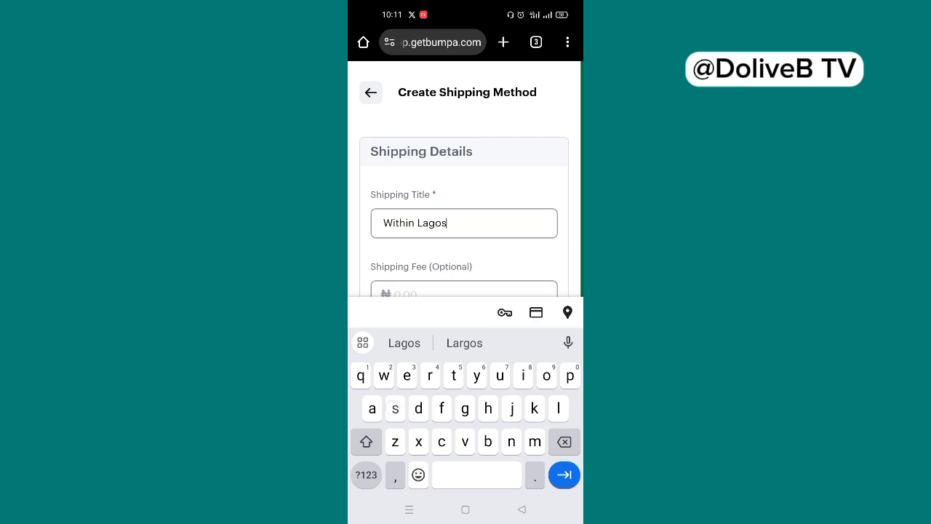
left_click(464, 211)
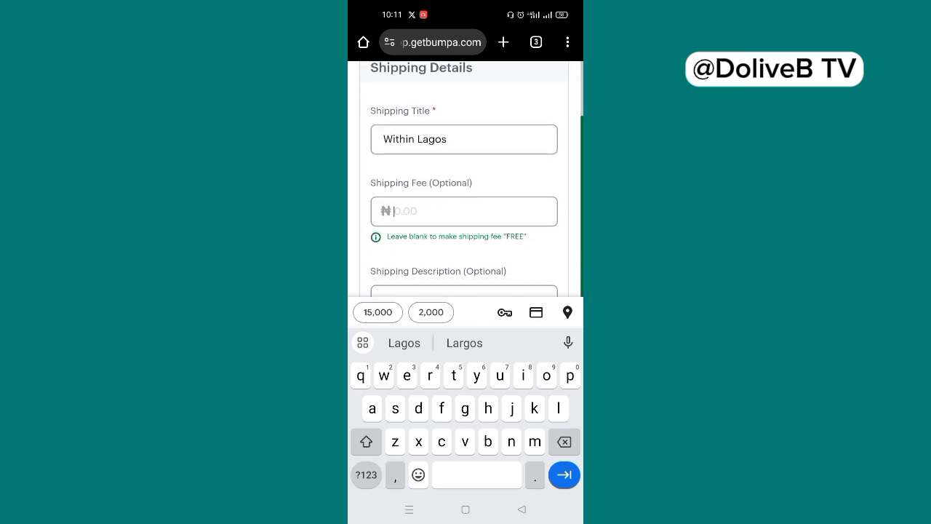
left_click(365, 474)
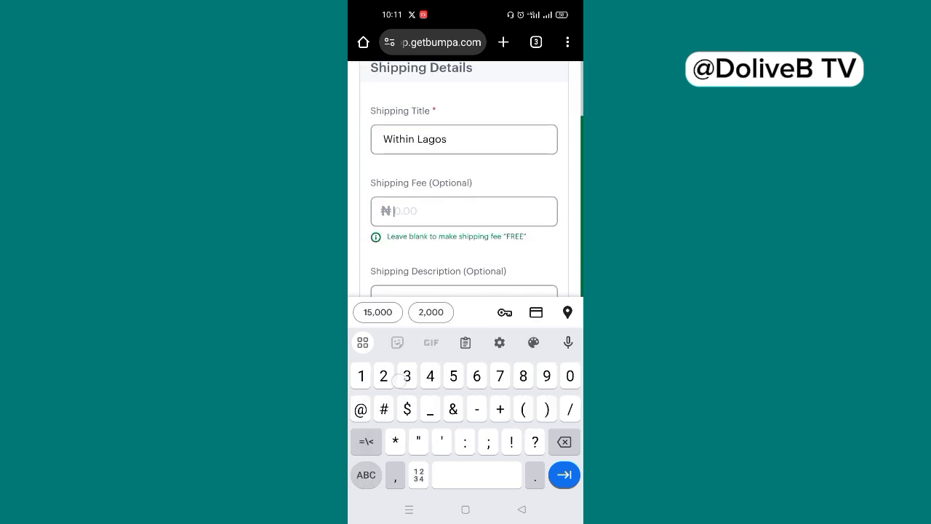
type("3,000")
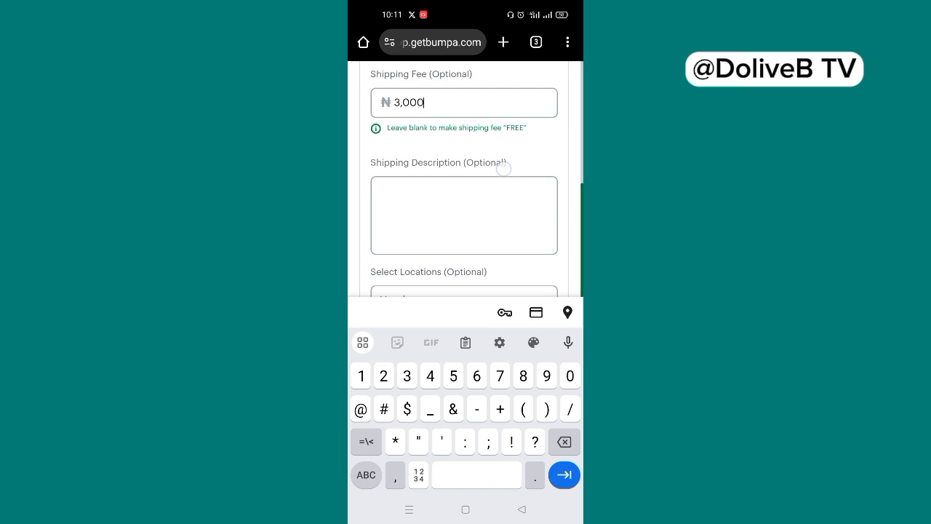
scroll("down", 3)
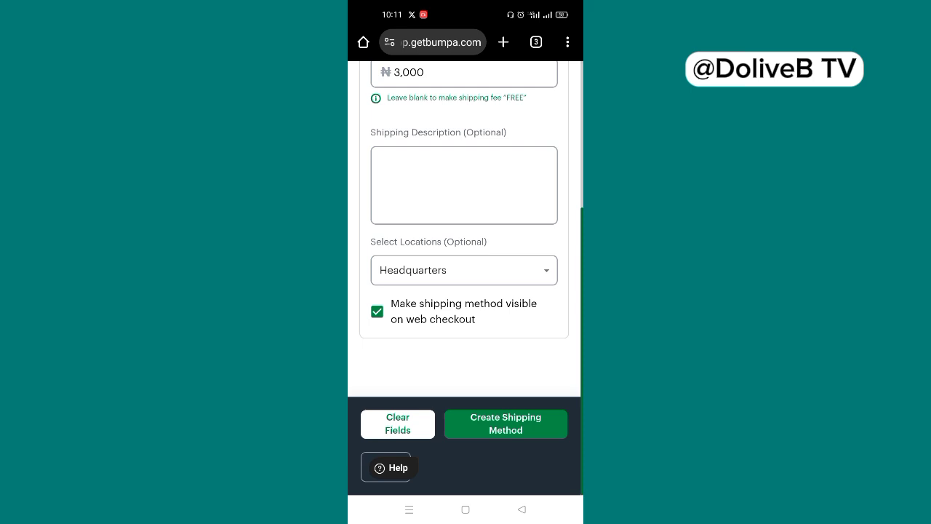
left_click(506, 424)
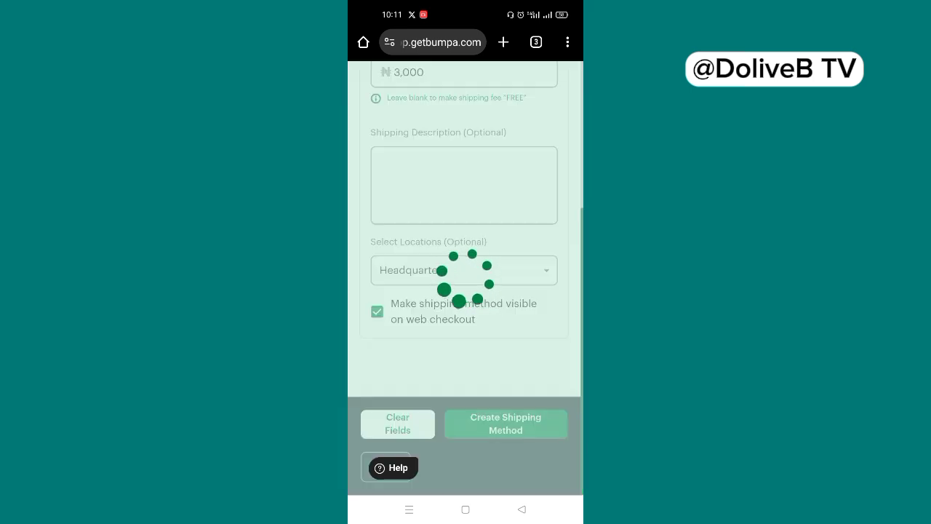
left_click(505, 423)
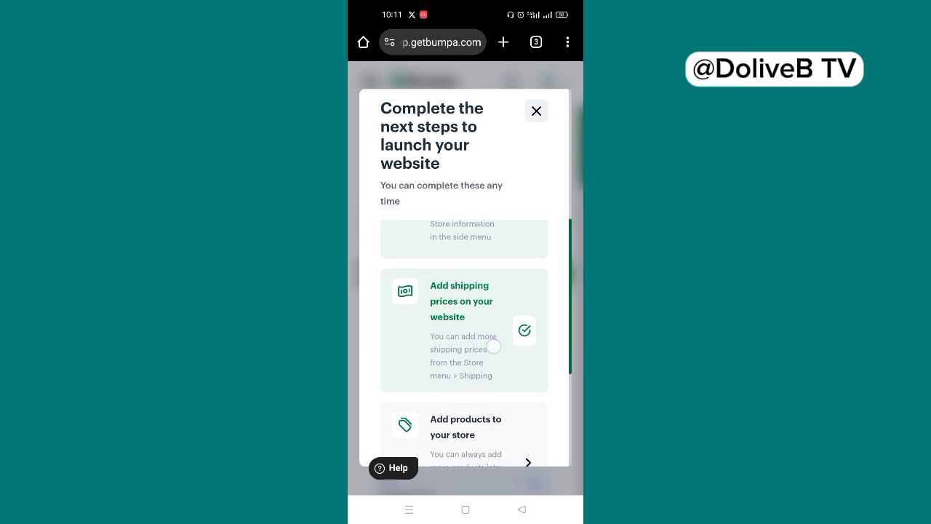
scroll("down", 3)
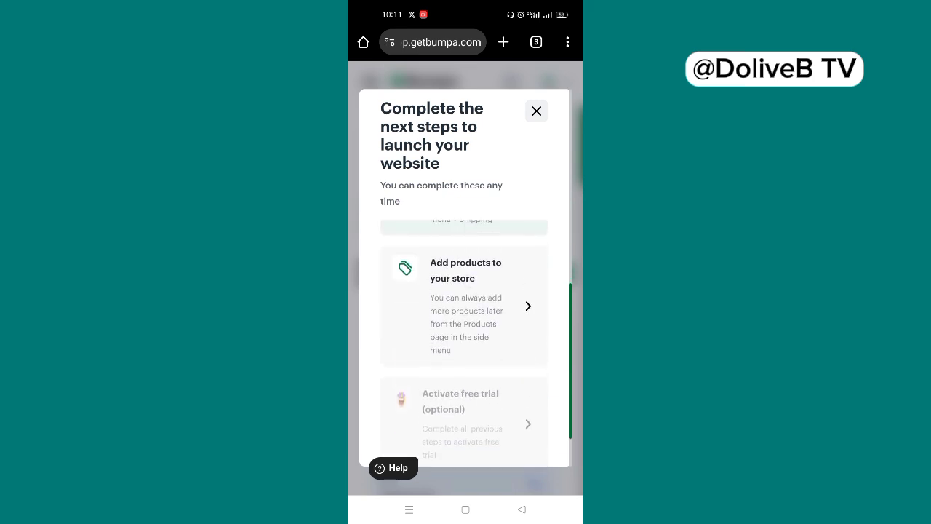
Start a new product and open the Product Images image chooser.
left_click(464, 306)
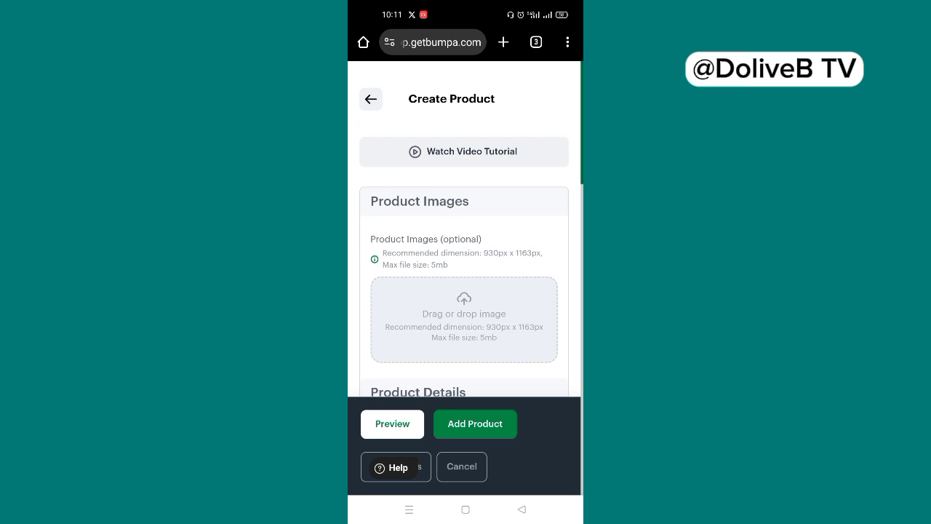
scroll("down", 3)
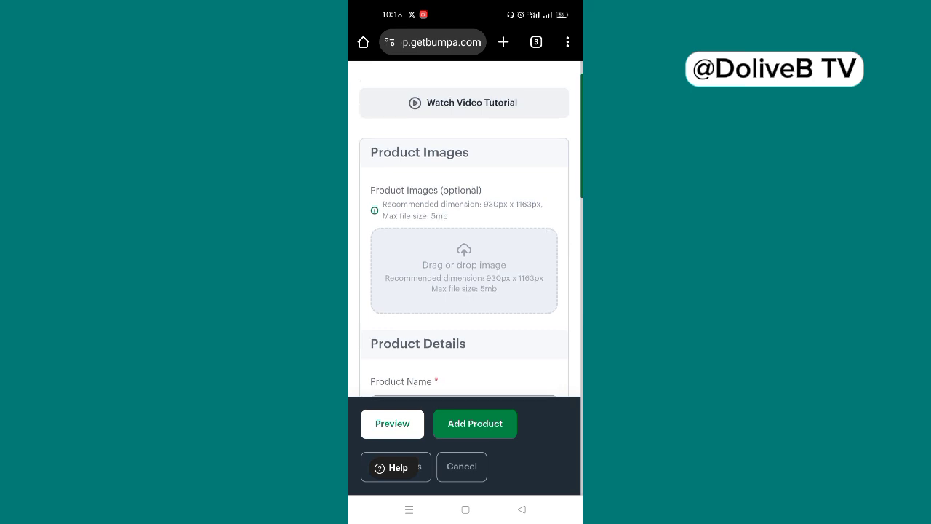
left_click(464, 270)
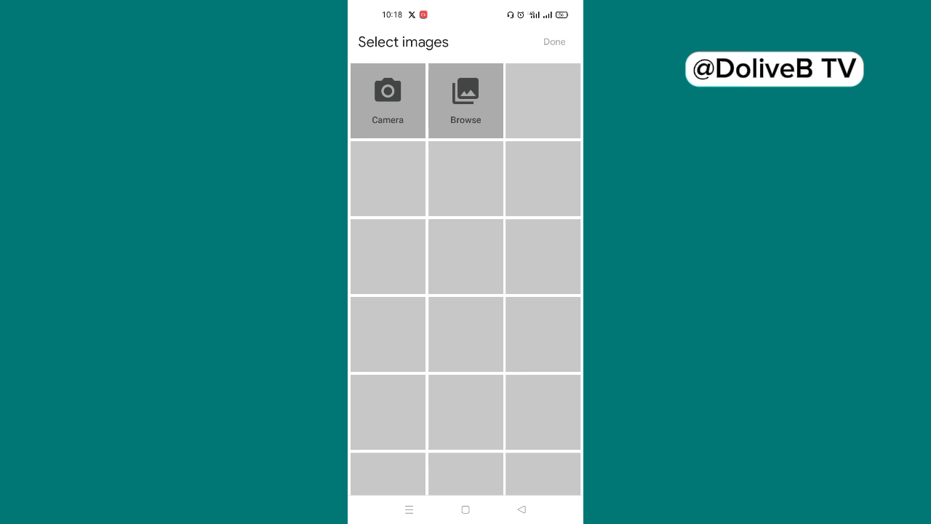
Browse the device's recent files and select a product image.
left_click(466, 100)
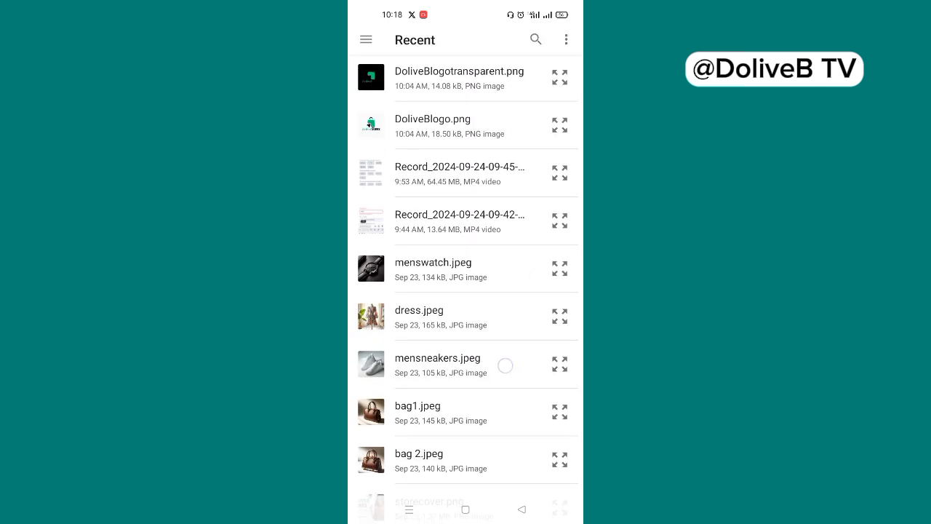
scroll("down", 3)
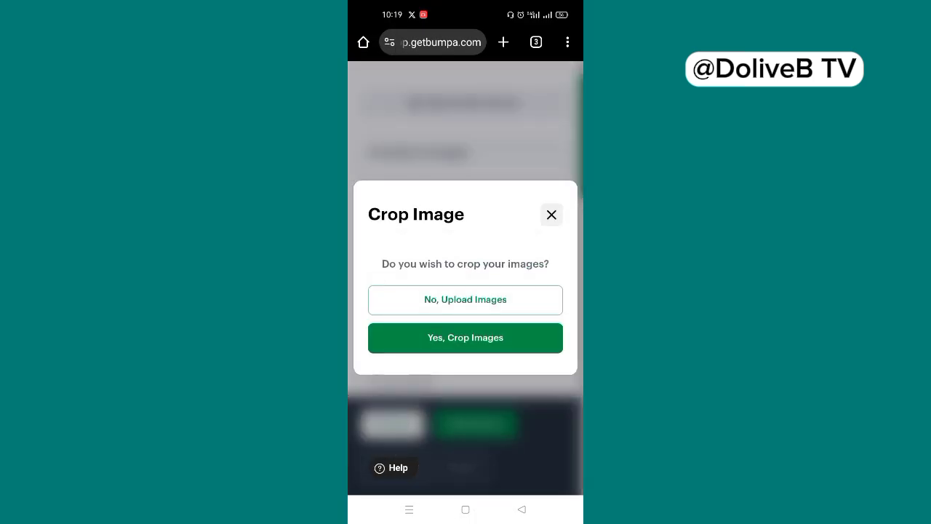
Upload the chosen image without cropping.
left_click(465, 300)
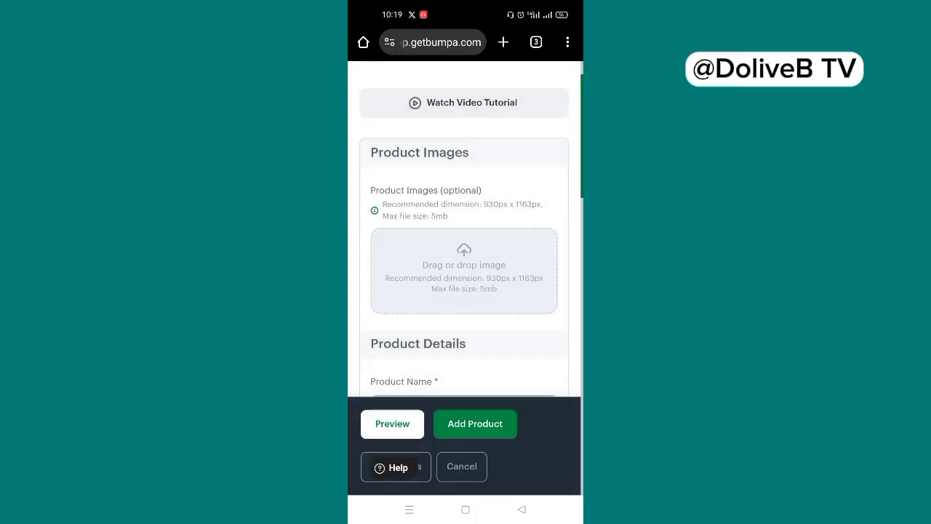
left_click(463, 269)
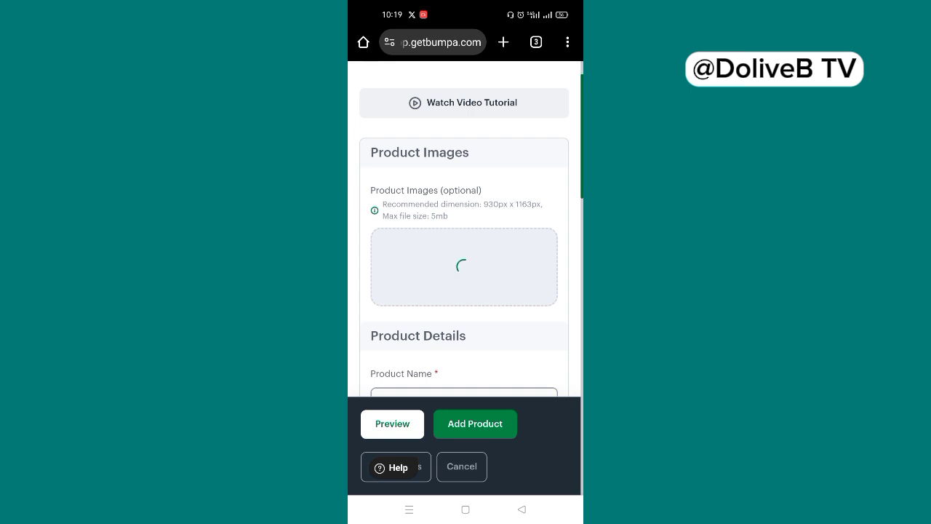
scroll("down", 3)
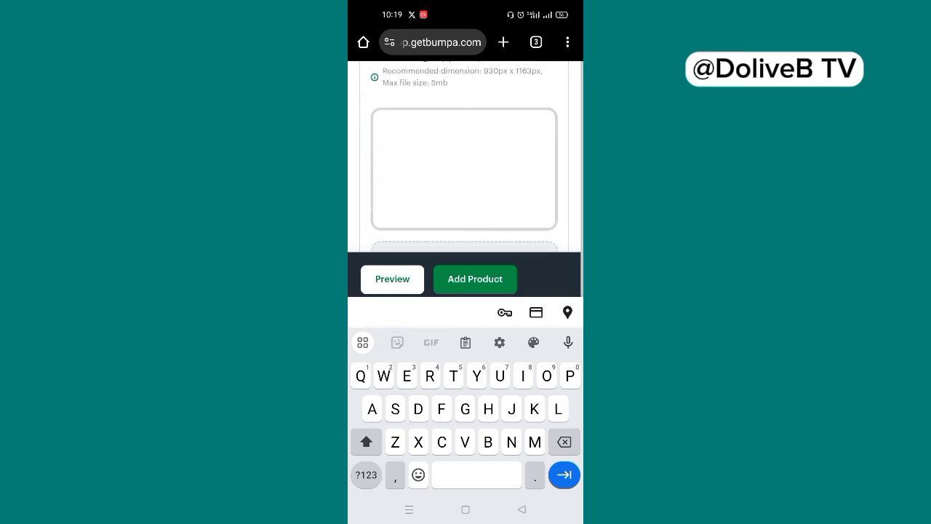
scroll("down", 3)
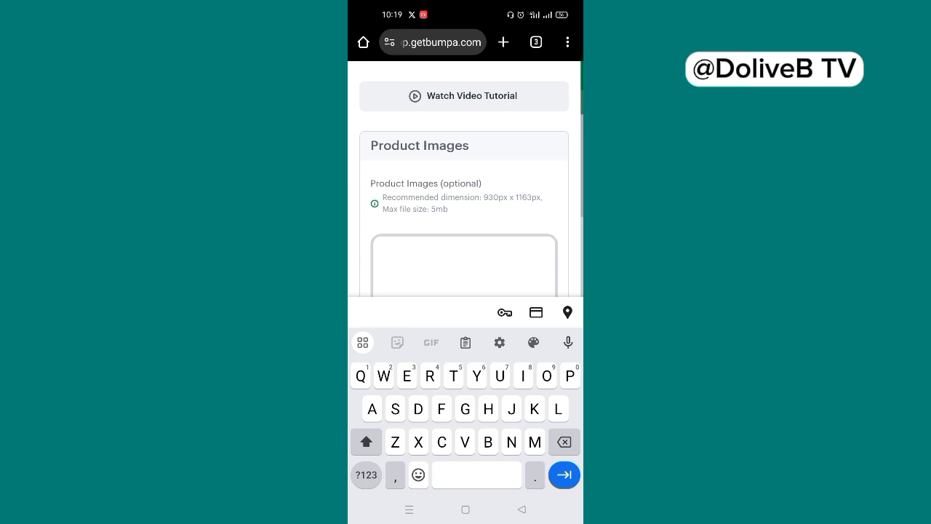
scroll("down", 3)
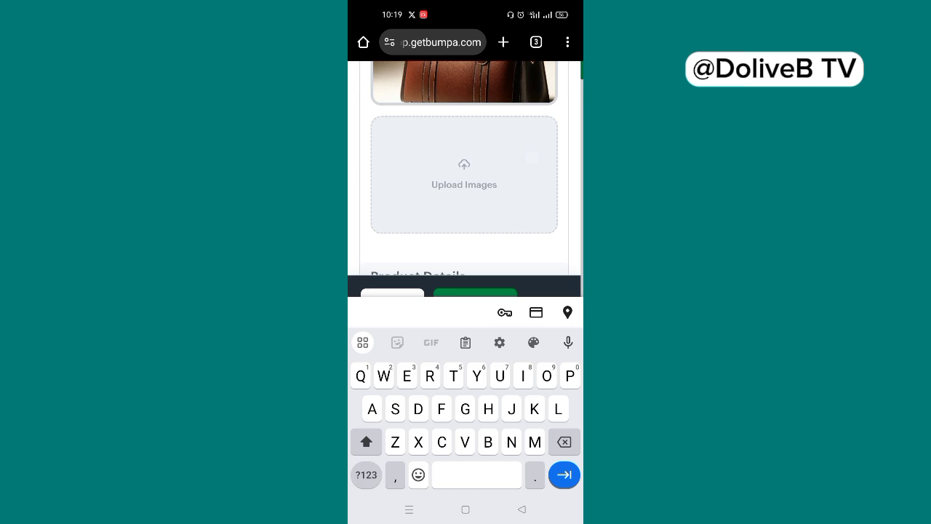
Add the brown leather handbag photo again, cropped, to the product images.
left_click(464, 175)
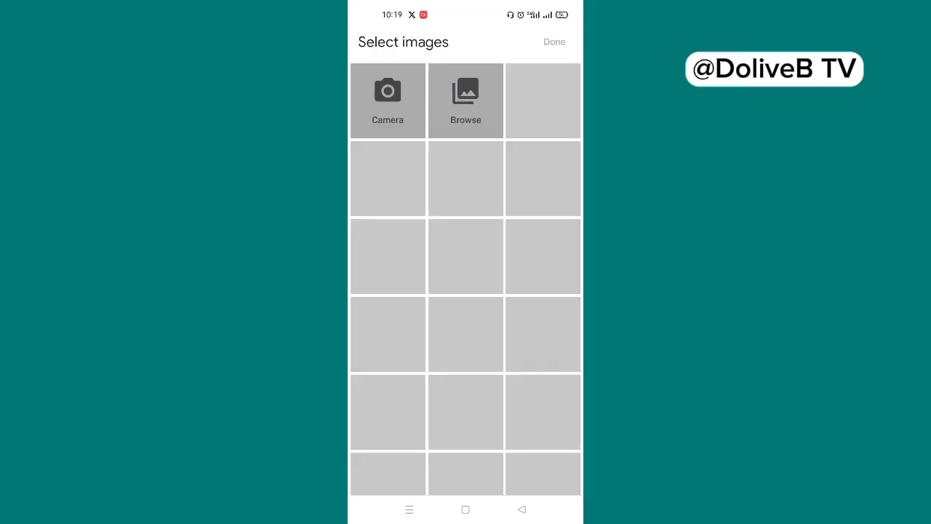
left_click(466, 101)
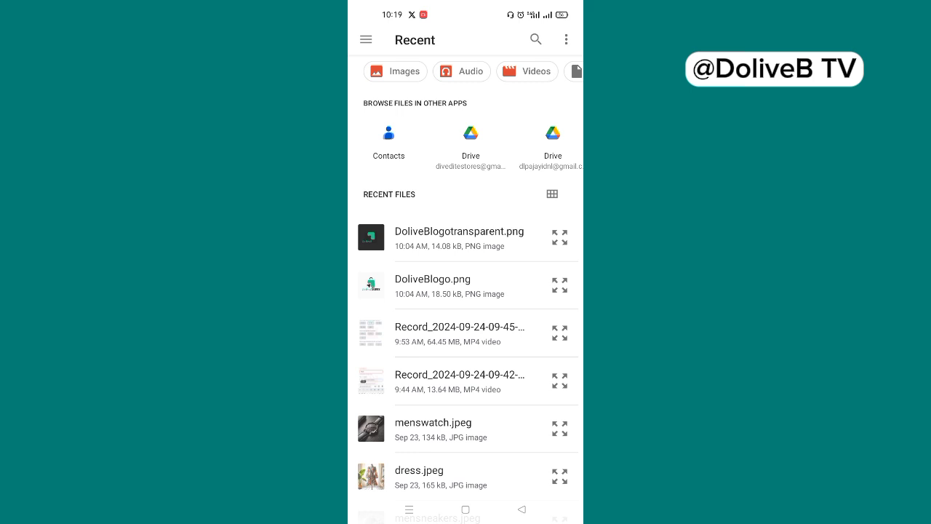
scroll("down", 3)
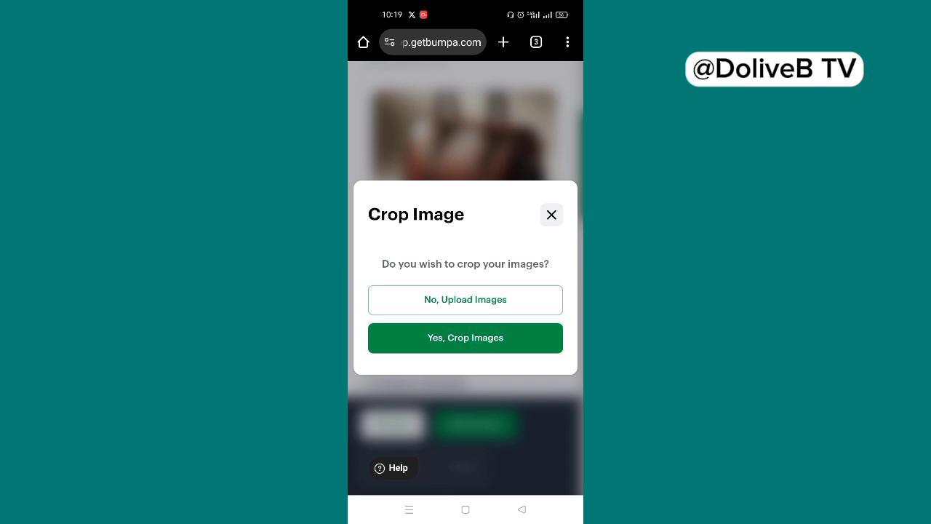
left_click(465, 337)
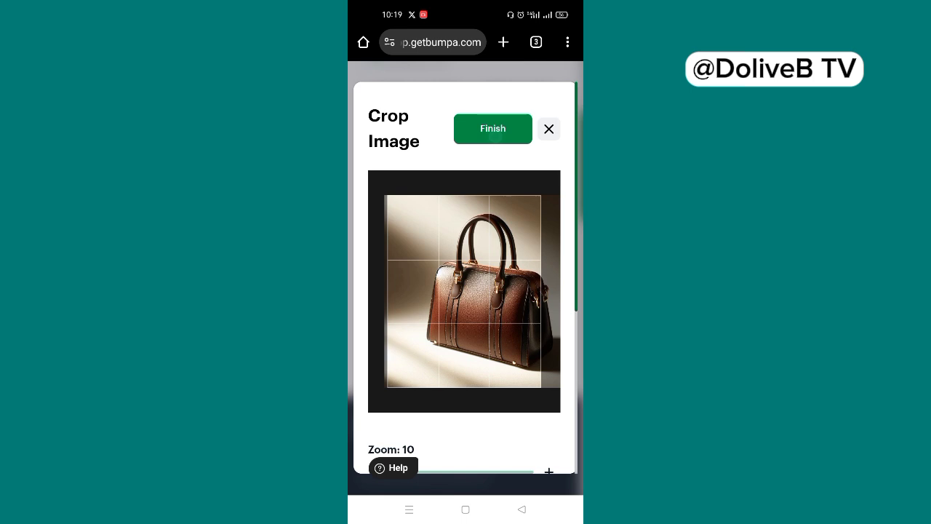
left_click(492, 128)
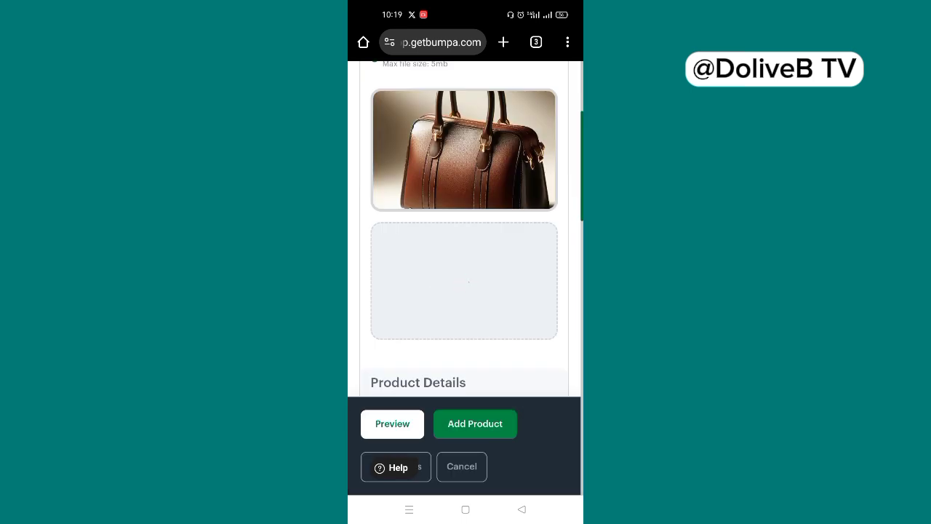
scroll("down", 3)
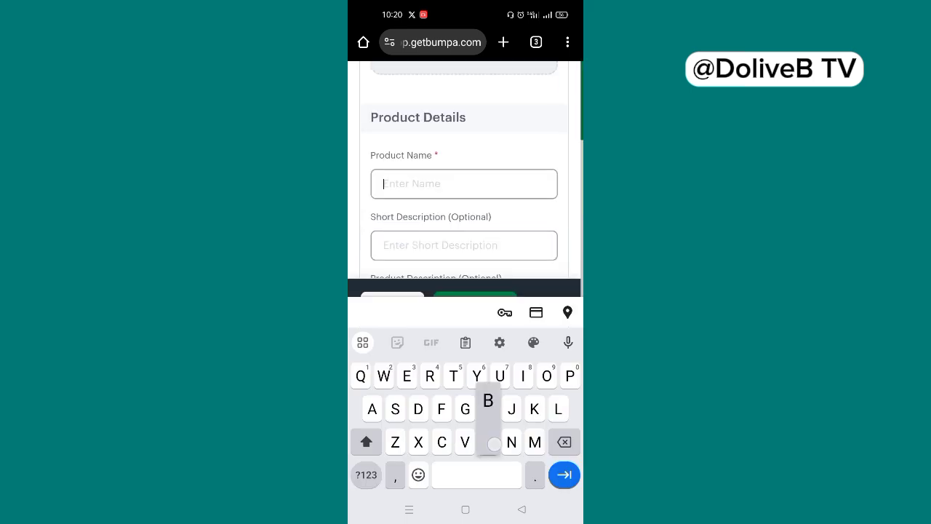
Type a product name and the description 'Brown, Moderate size bag'.
type("Beaitf")
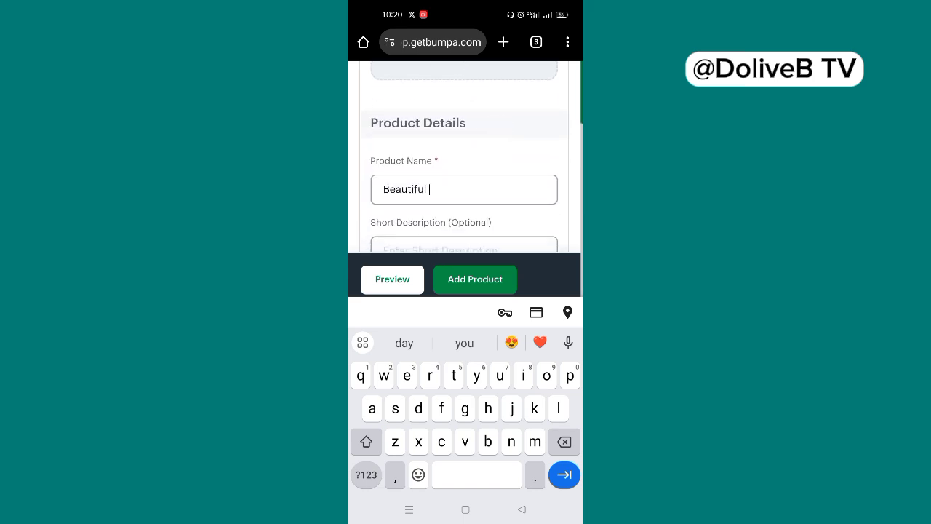
type("Ladies")
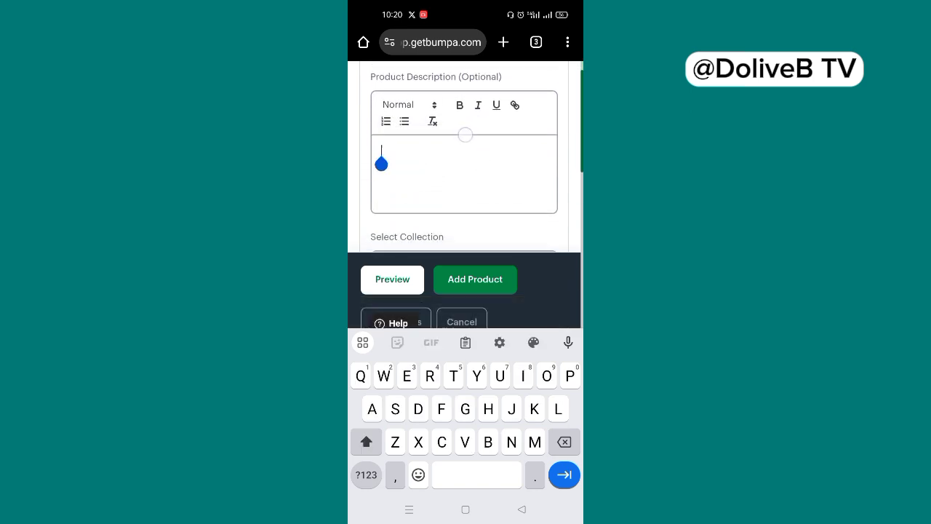
scroll("down", 3)
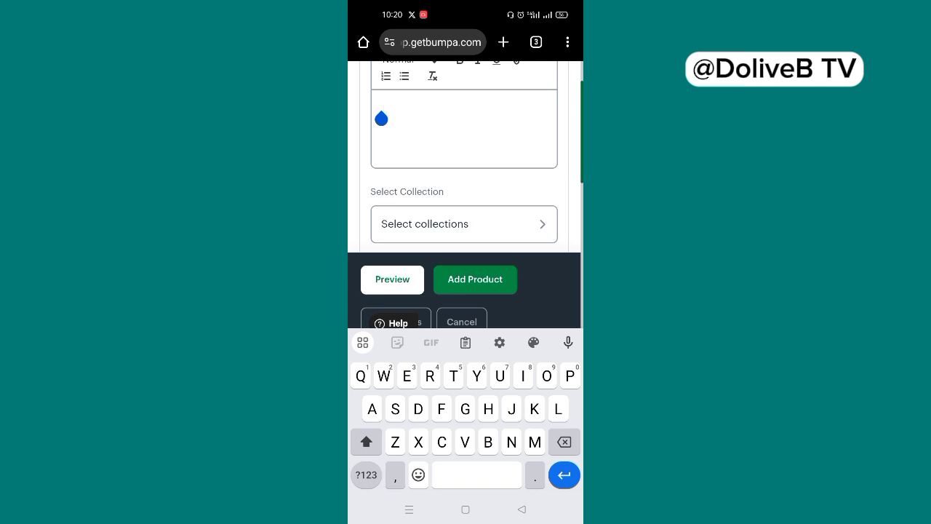
type("Brown")
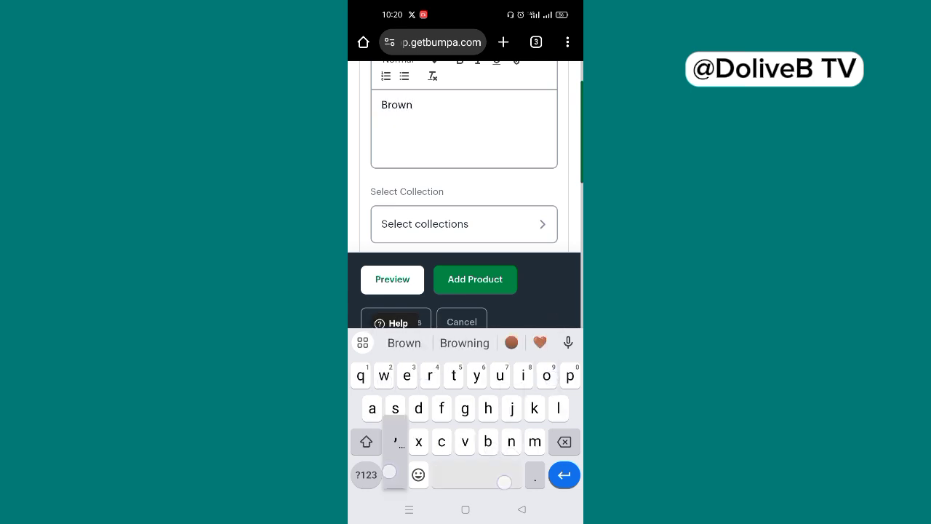
type(",")
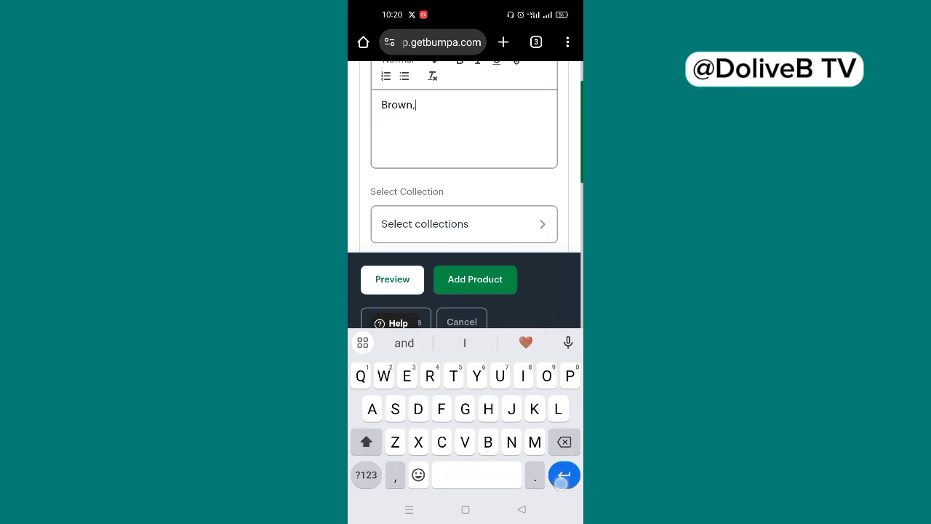
type("Moderate")
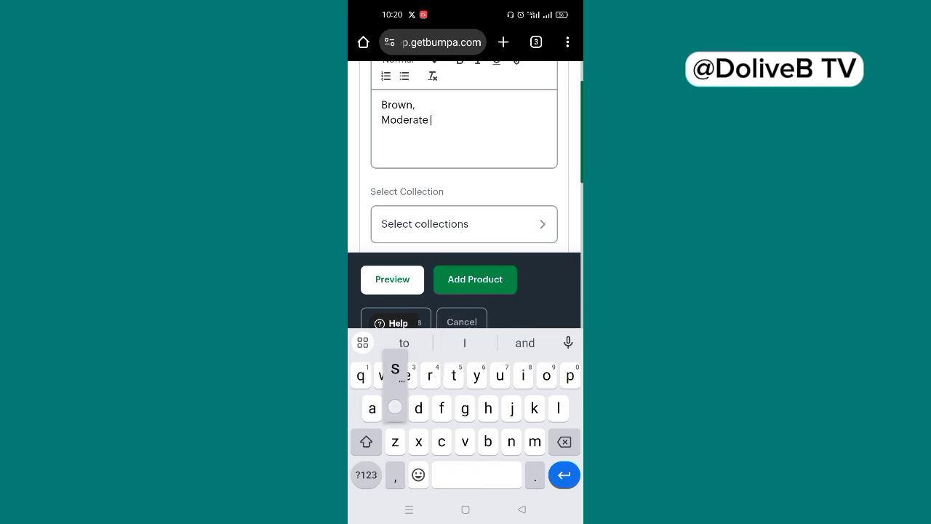
type("size bag")
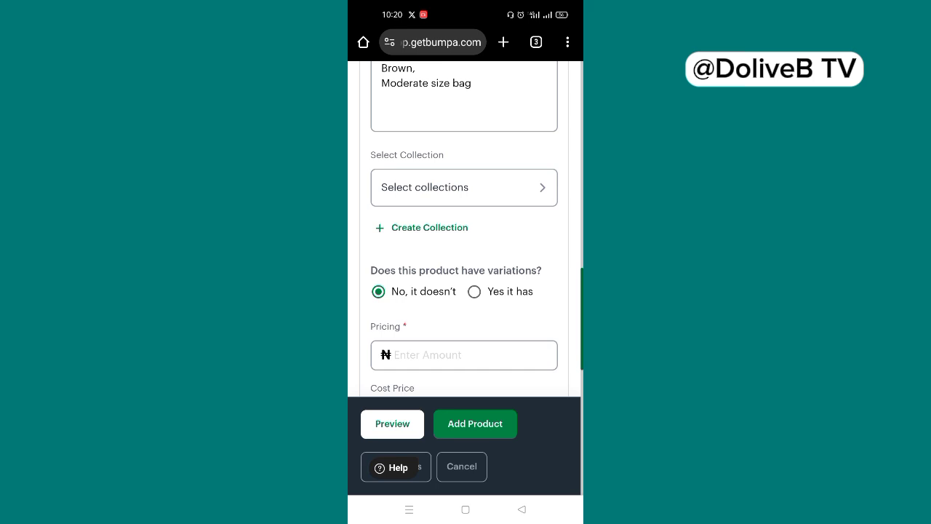
Enter ₦10,000 price and cost, ₦8,500 discounted price, and stock quantity 10.
scroll("down", 3)
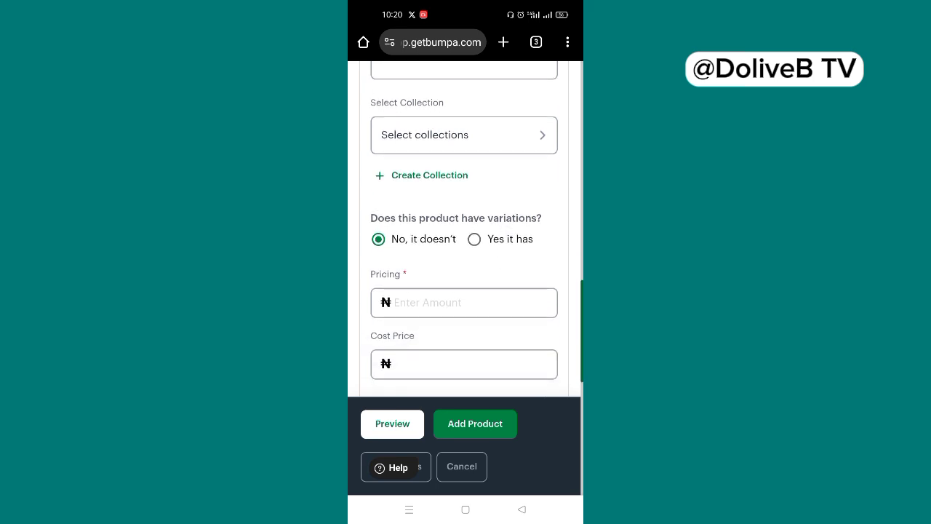
scroll("down", 3)
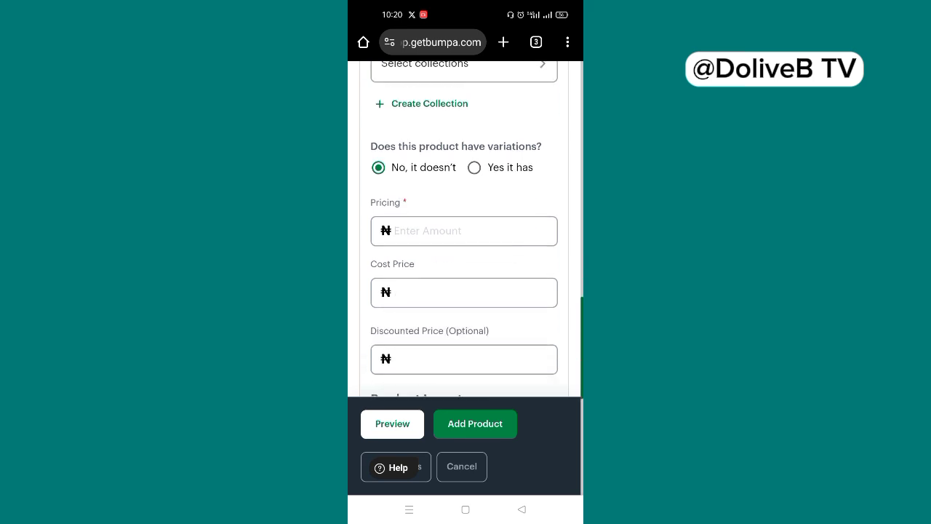
left_click(464, 231)
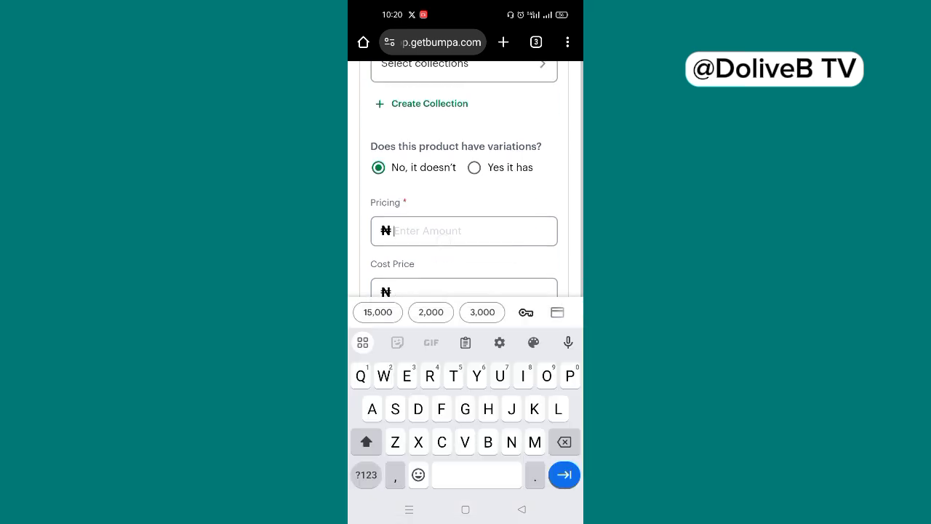
type("1,000")
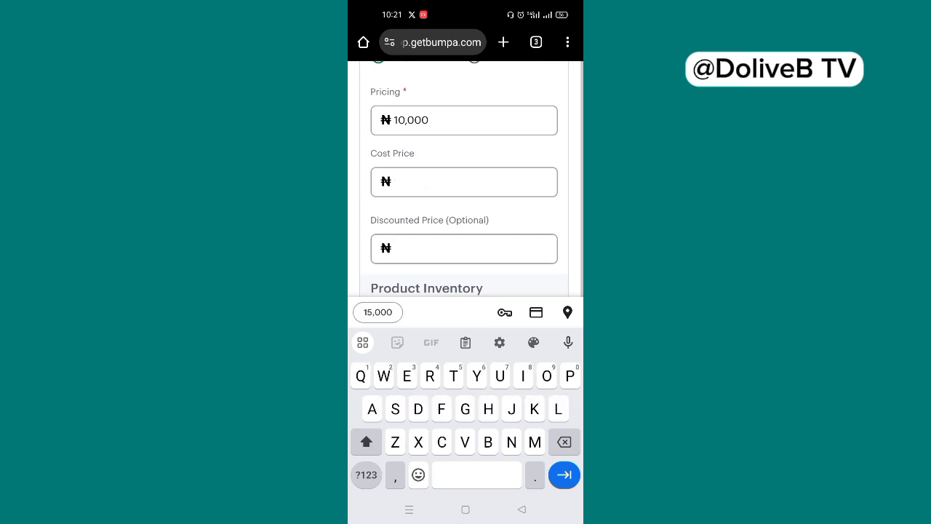
left_click(365, 475)
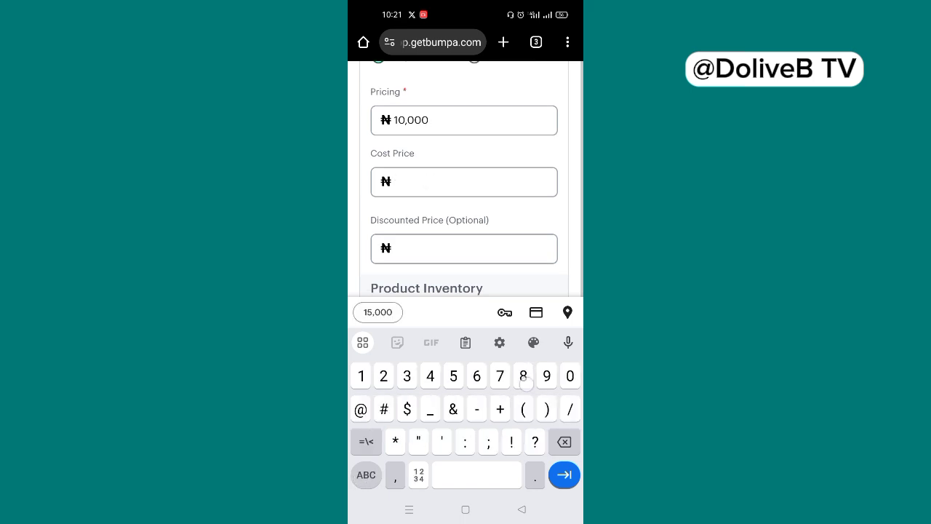
type("8,000")
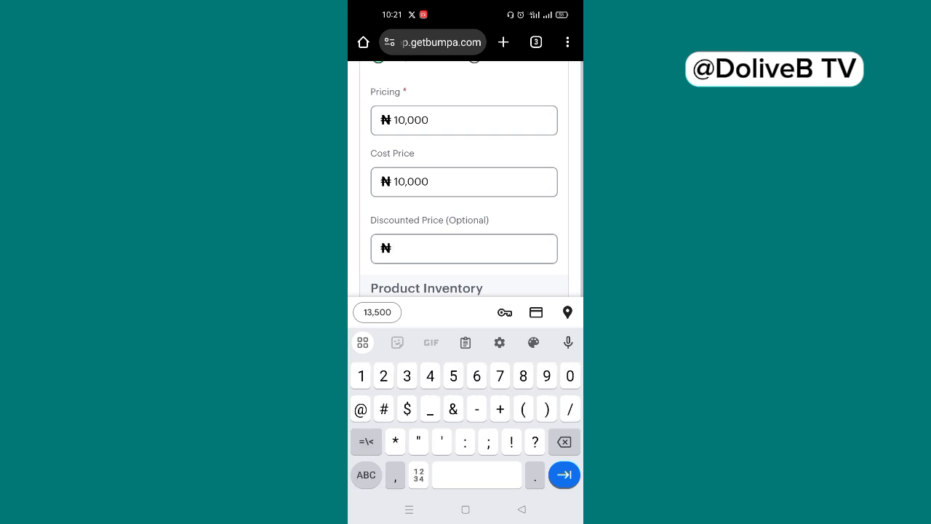
type("850")
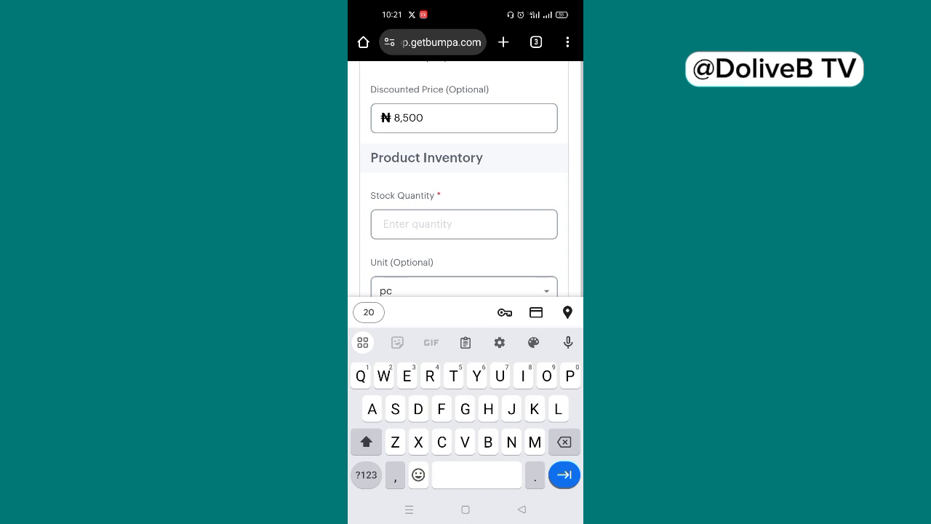
type("1")
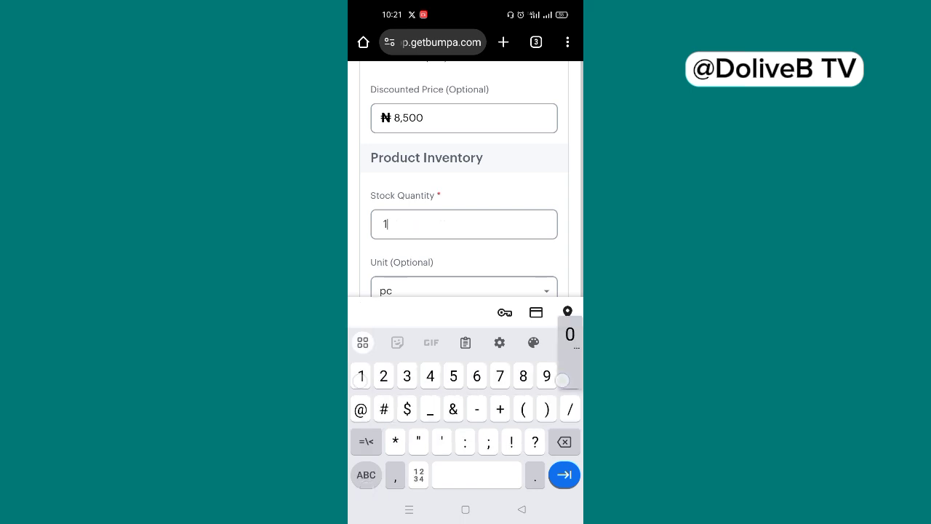
type("0")
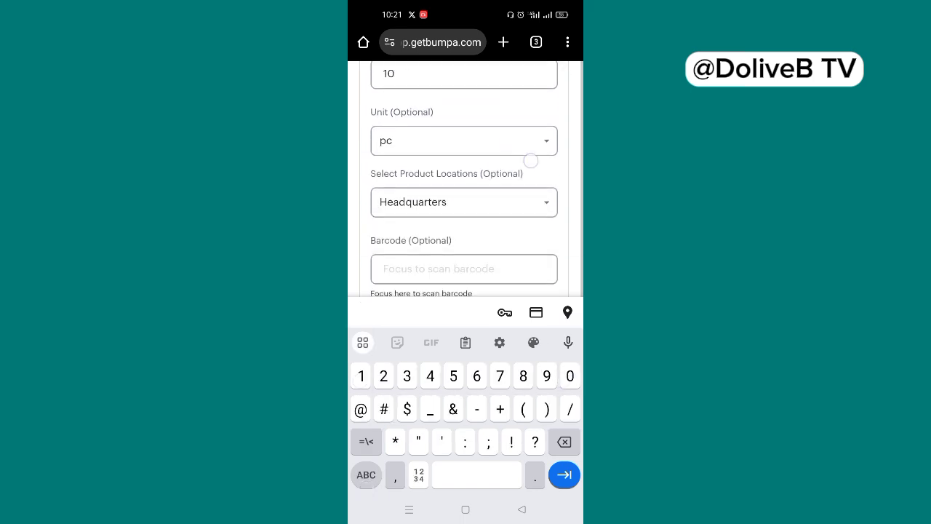
scroll("down", 3)
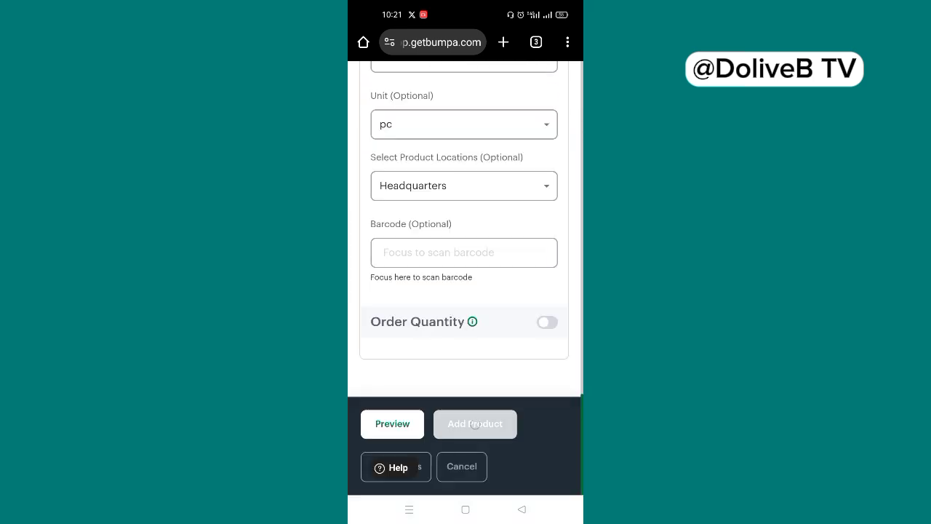
Add the product, proceed to launch the website, and enable custom banner text.
left_click(475, 424)
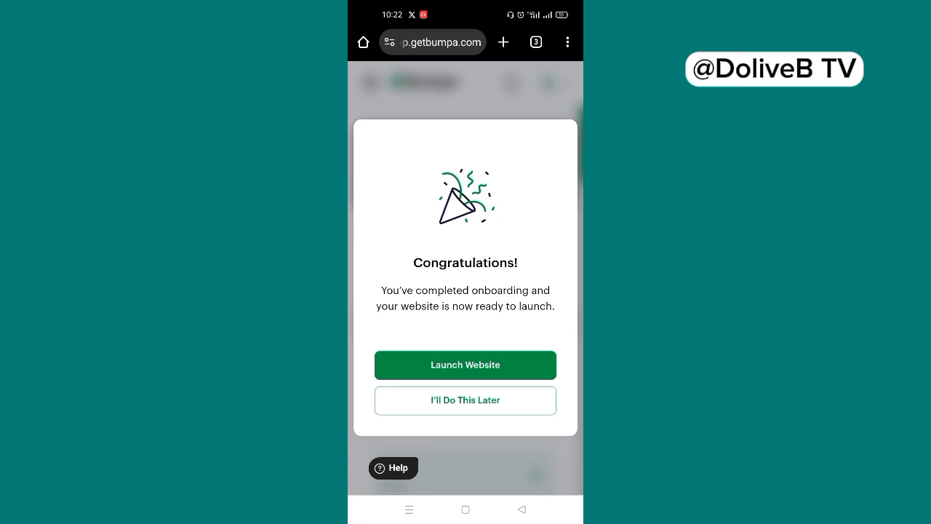
left_click(464, 364)
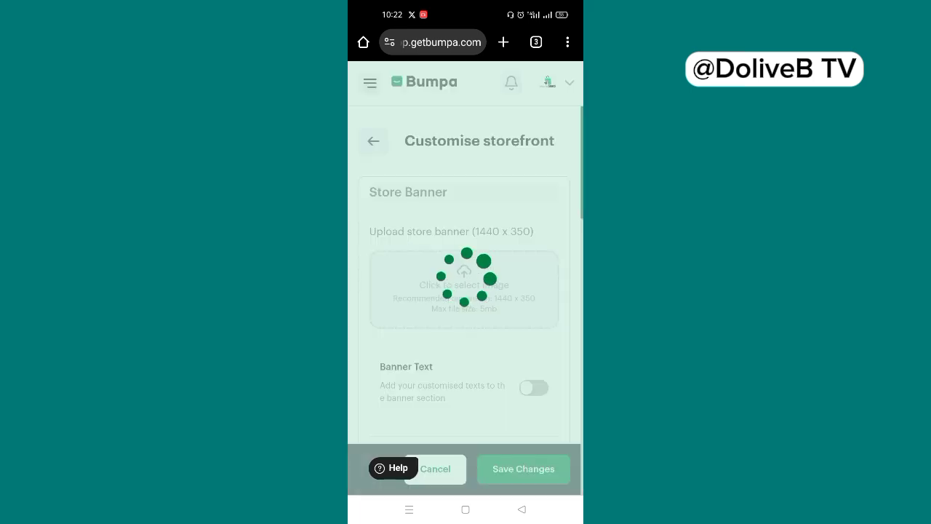
left_click(533, 394)
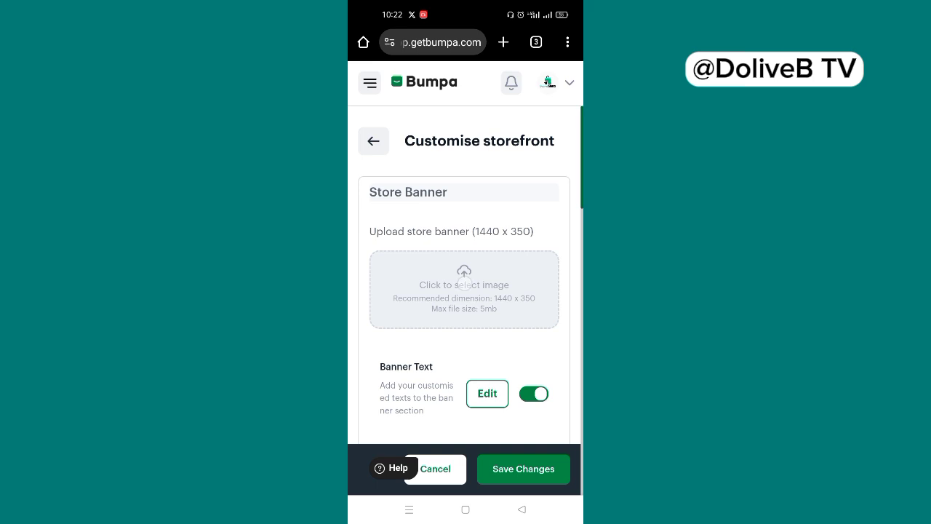
Upload a banner image without cropping and save the storefront changes.
left_click(464, 289)
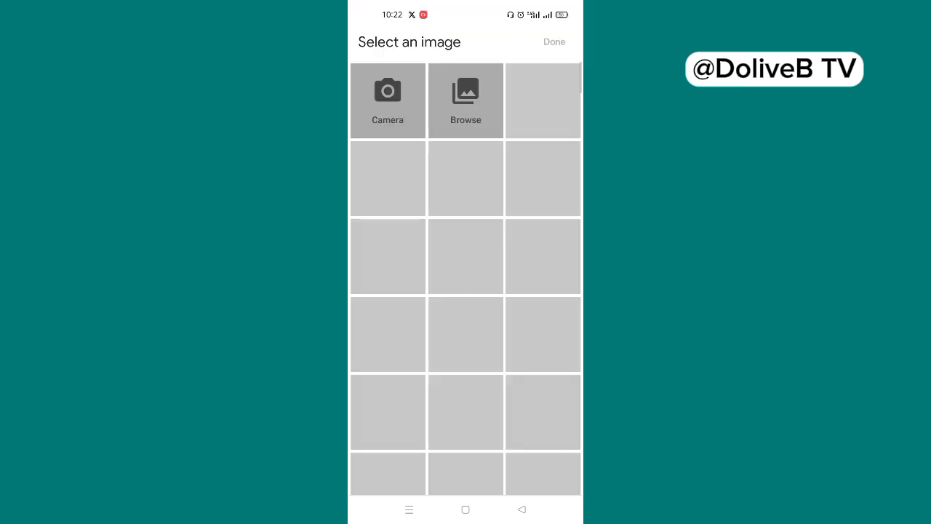
left_click(465, 101)
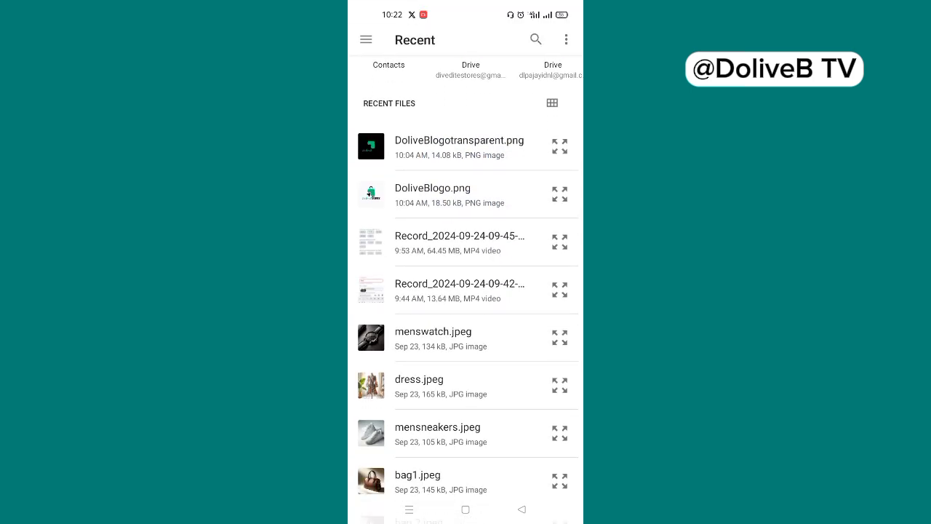
scroll("down", 3)
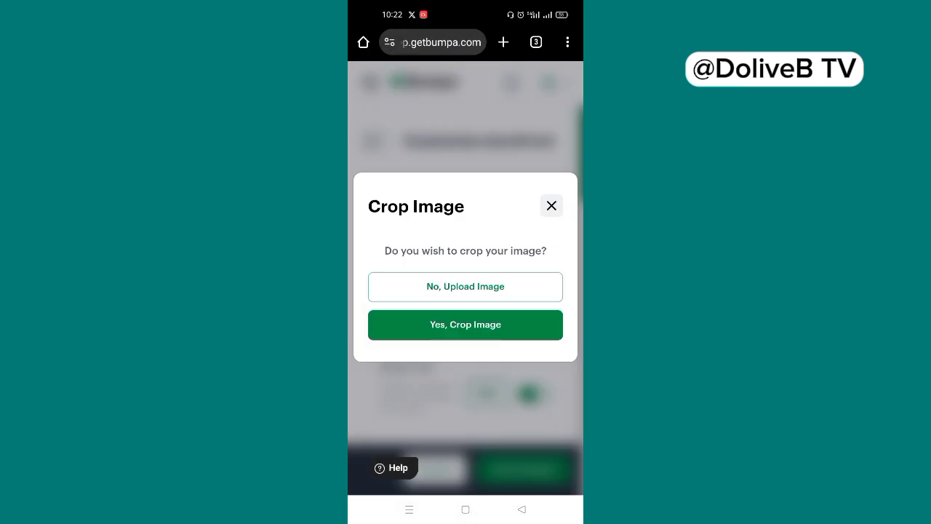
left_click(465, 325)
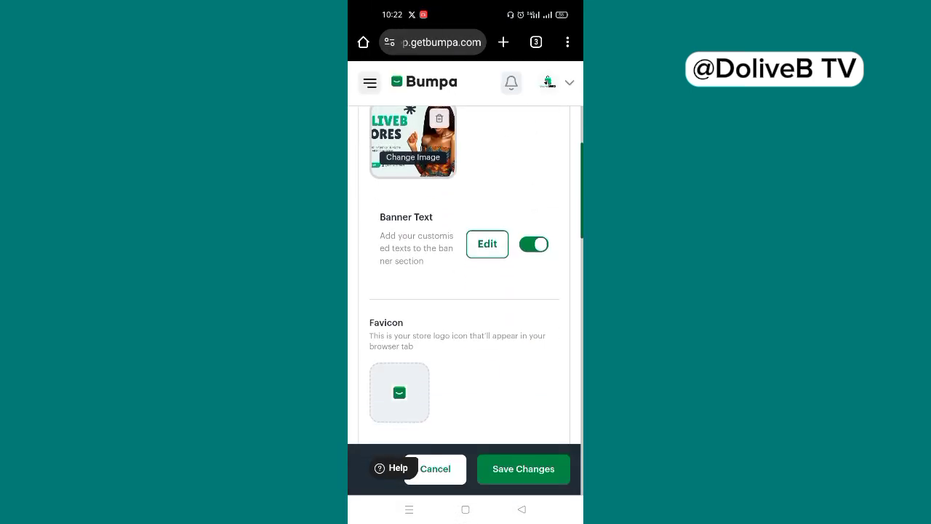
scroll("down", 3)
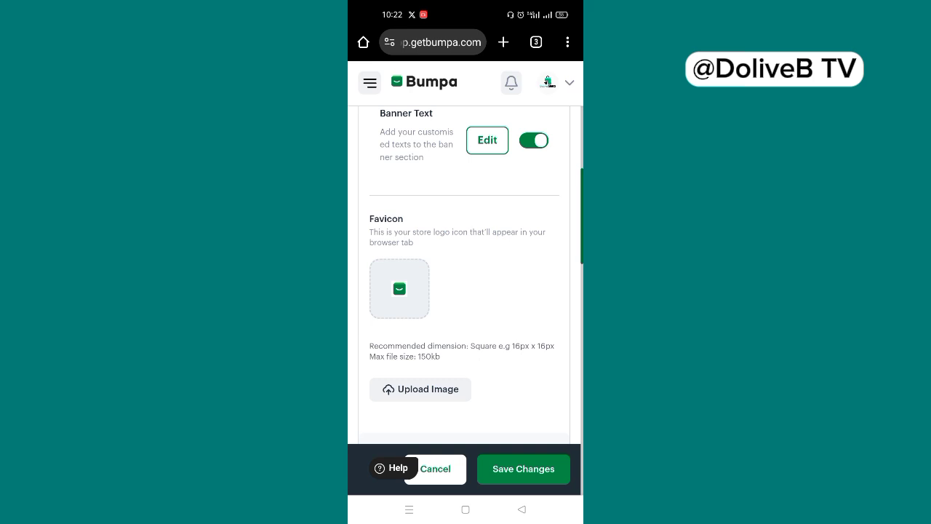
left_click(523, 468)
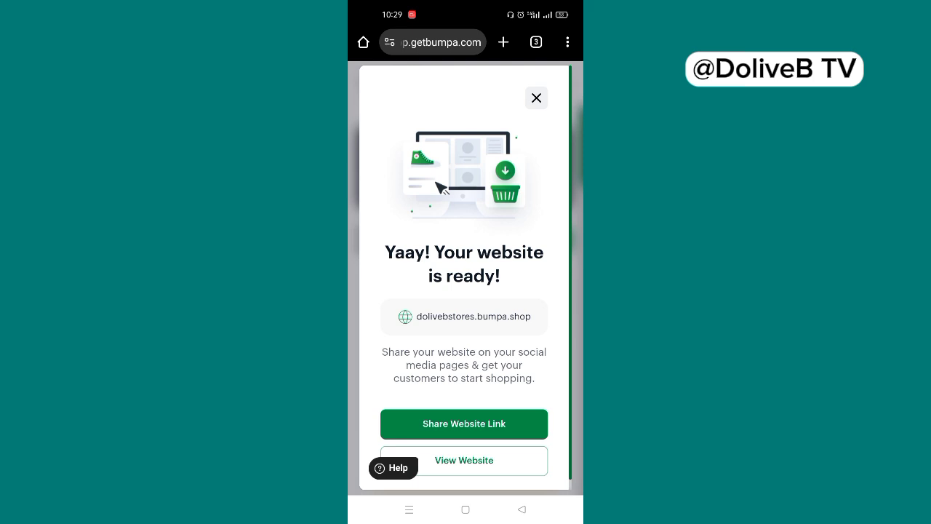
Close the 'Your website is ready' popup to reach Dolapo's dashboard.
left_click(464, 423)
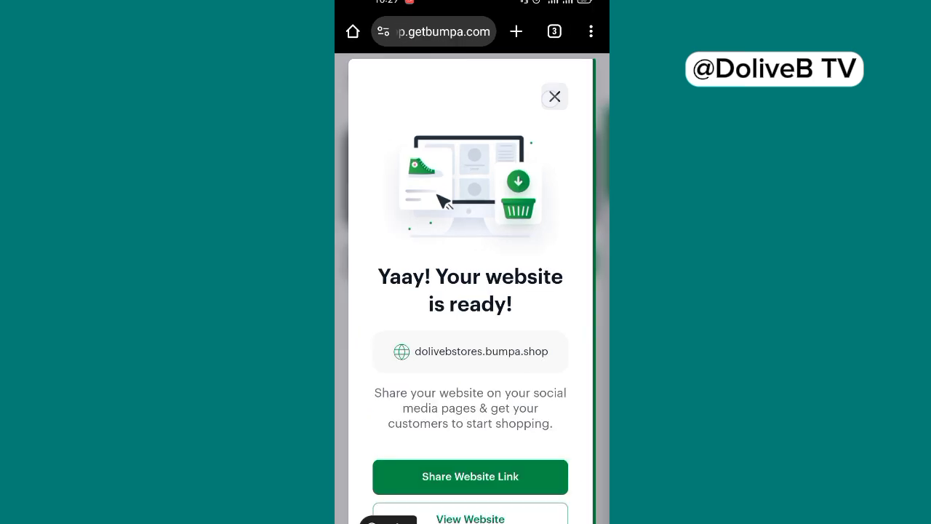
left_click(555, 96)
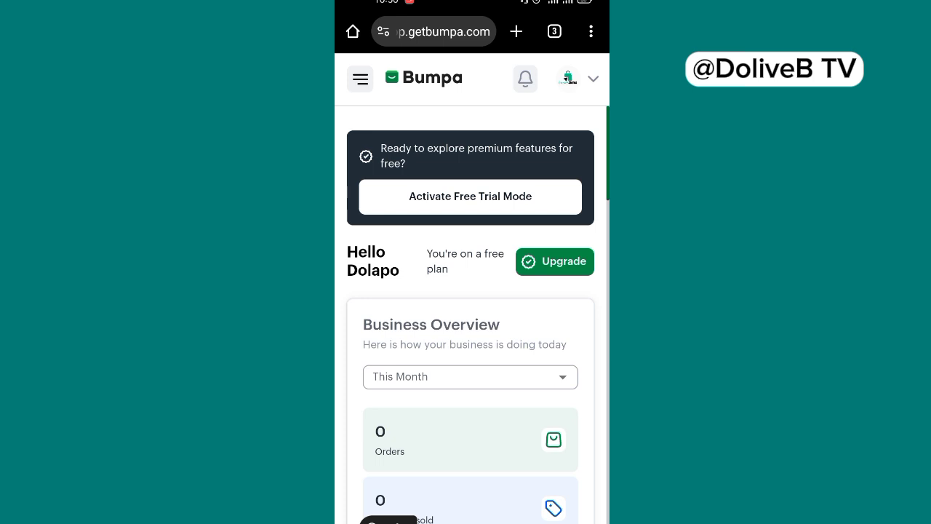
Browse the Products page and Add New Product form, then leave for getbumpa.com.
left_click(360, 78)
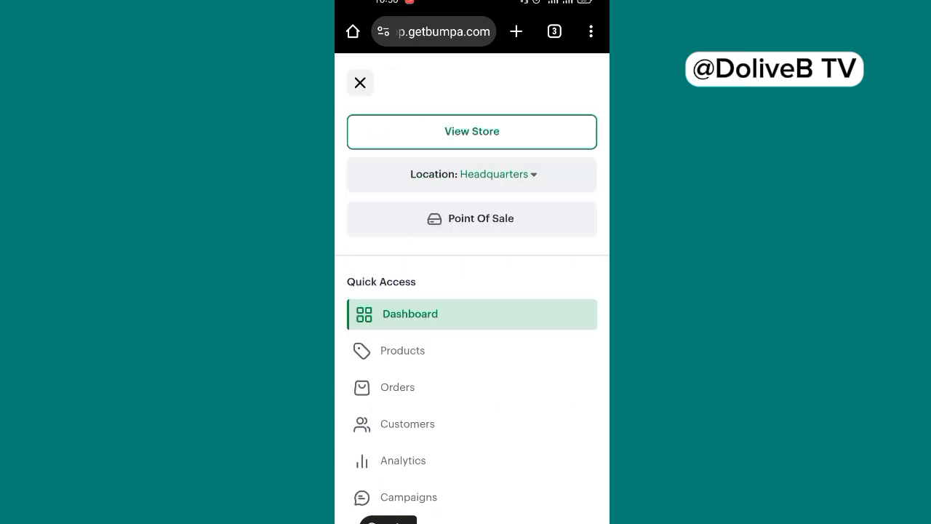
left_click(359, 82)
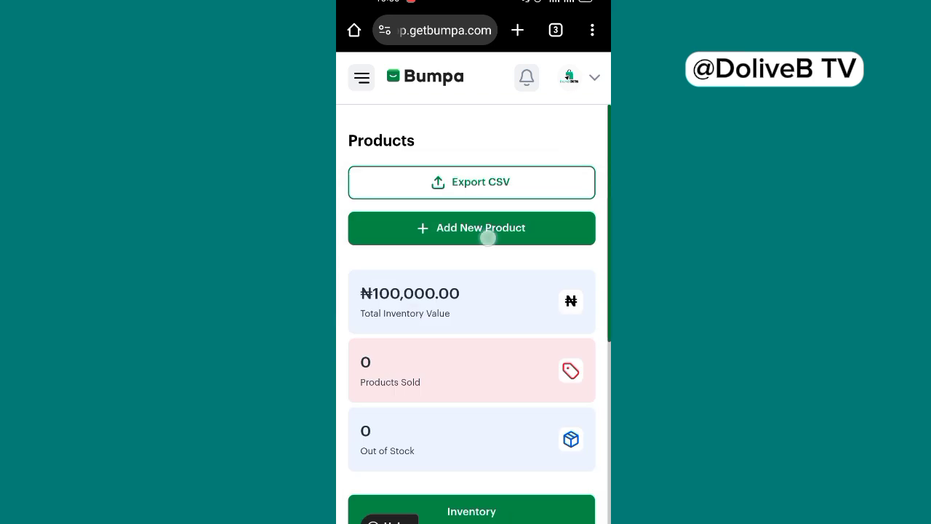
left_click(488, 227)
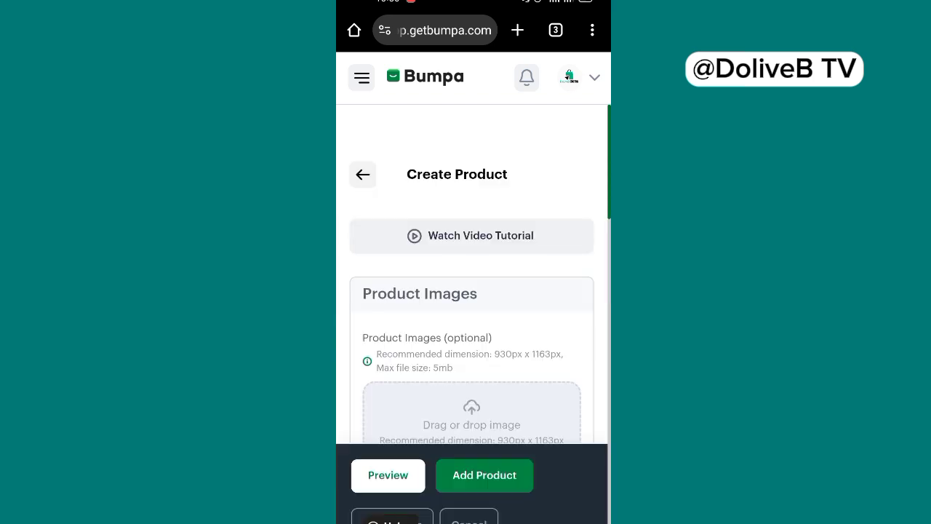
left_click(471, 411)
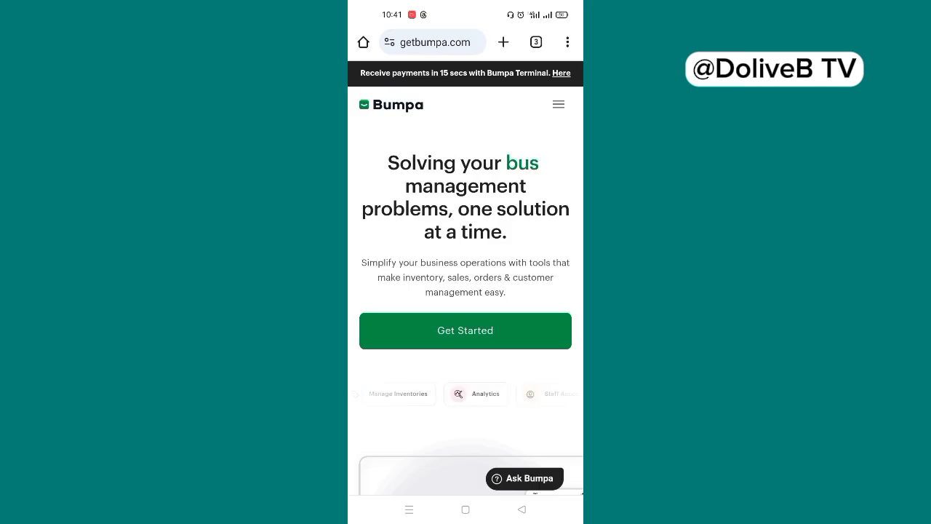
Paste the DoliveB Stores bumpa.shop address into Chrome and load the storefront.
left_click(433, 41)
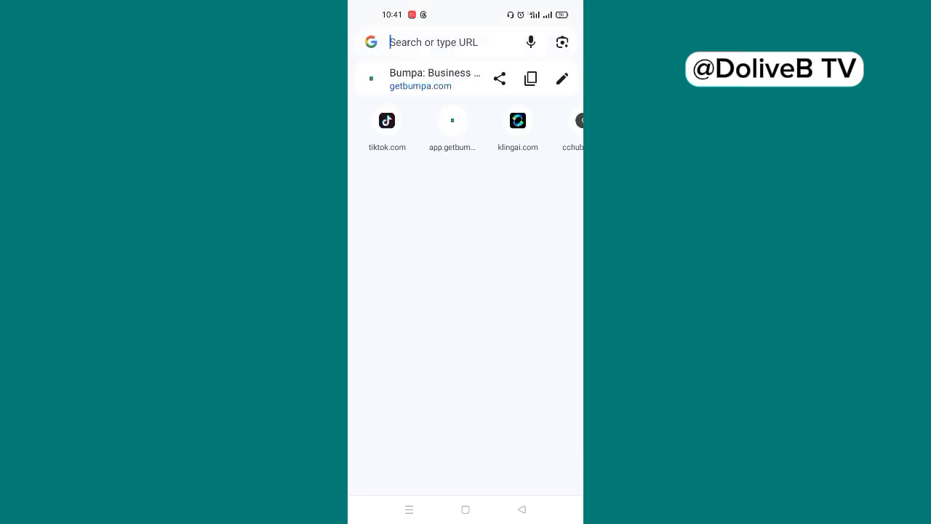
left_click(451, 42)
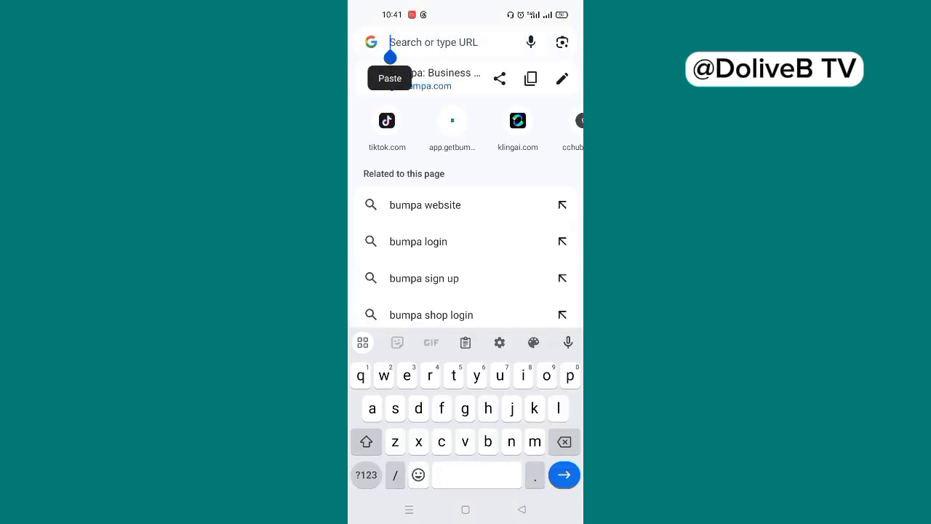
left_click(390, 78)
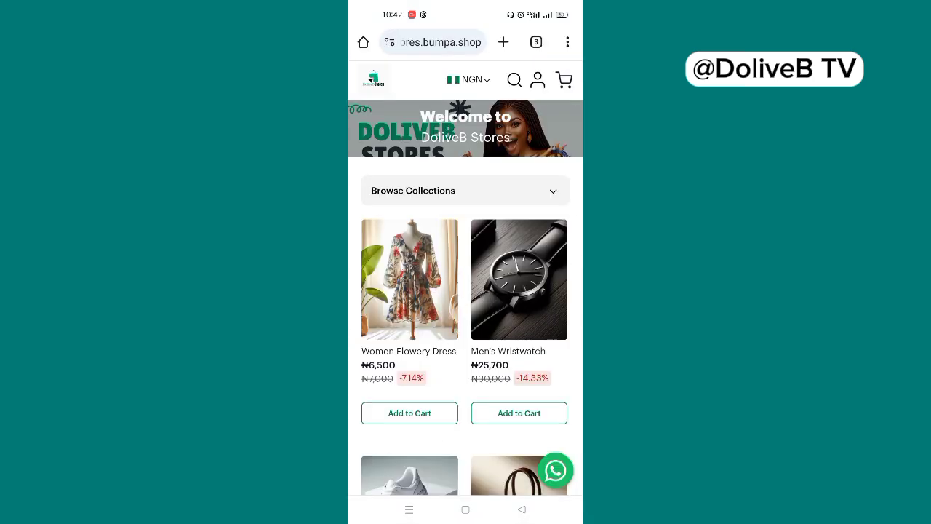
Add the Women Flowery Dress to the cart and proceed to the ₦6,500 cart.
scroll("down", 3)
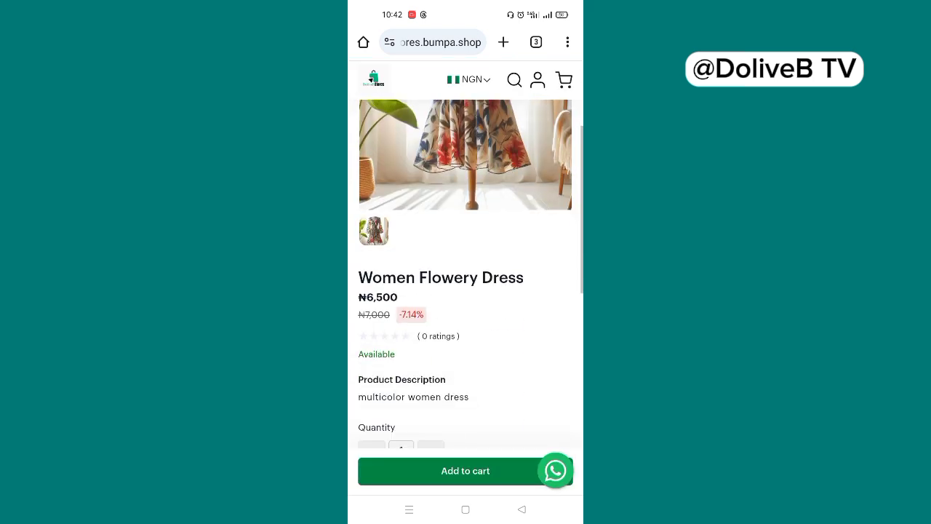
left_click(464, 471)
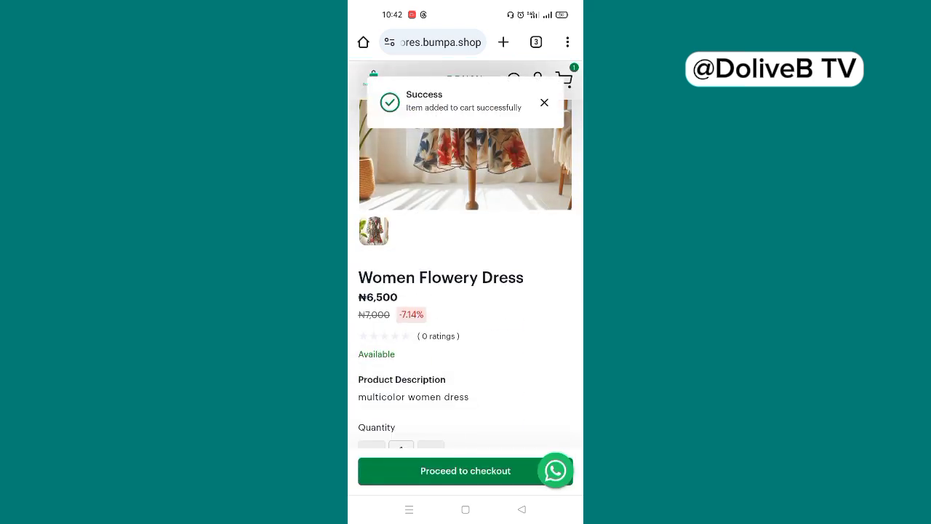
left_click(465, 471)
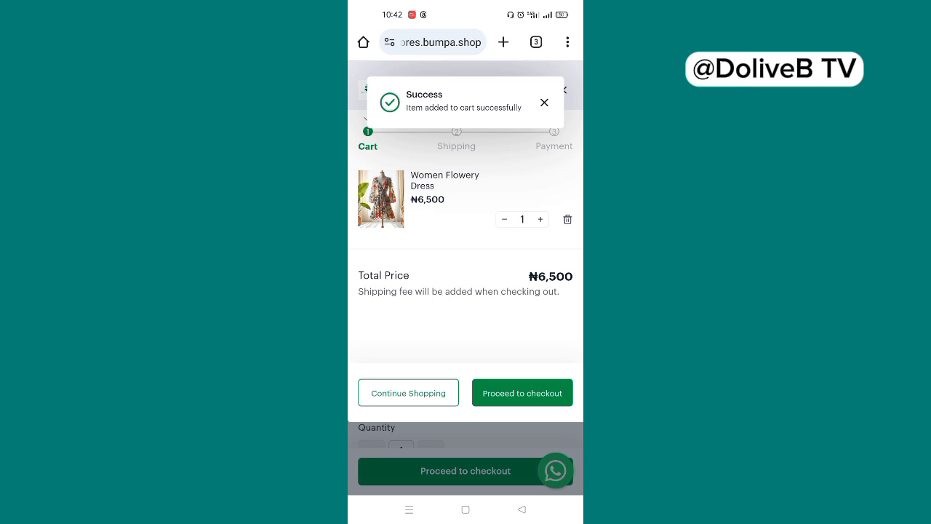
Check out the dress with Within Lagos shipping, reaching the NGN 9,500 Paystack transfer page.
left_click(544, 102)
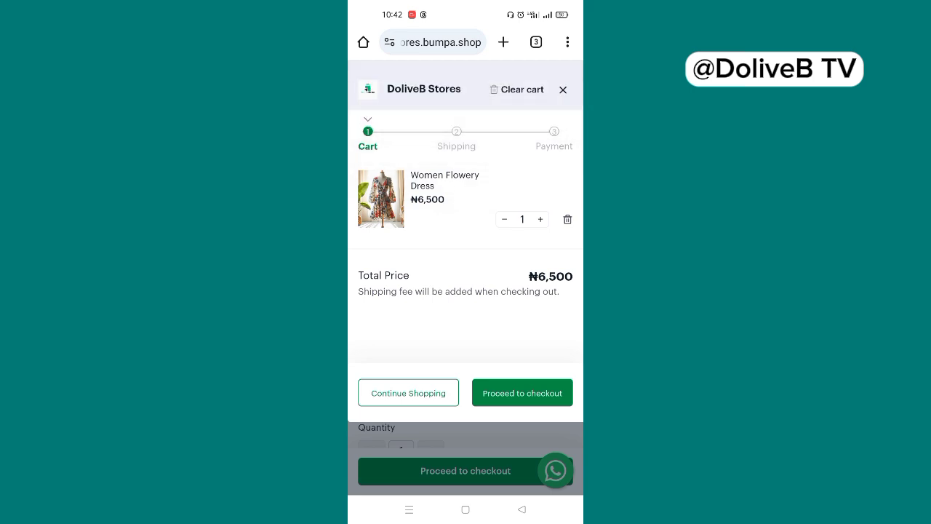
left_click(522, 392)
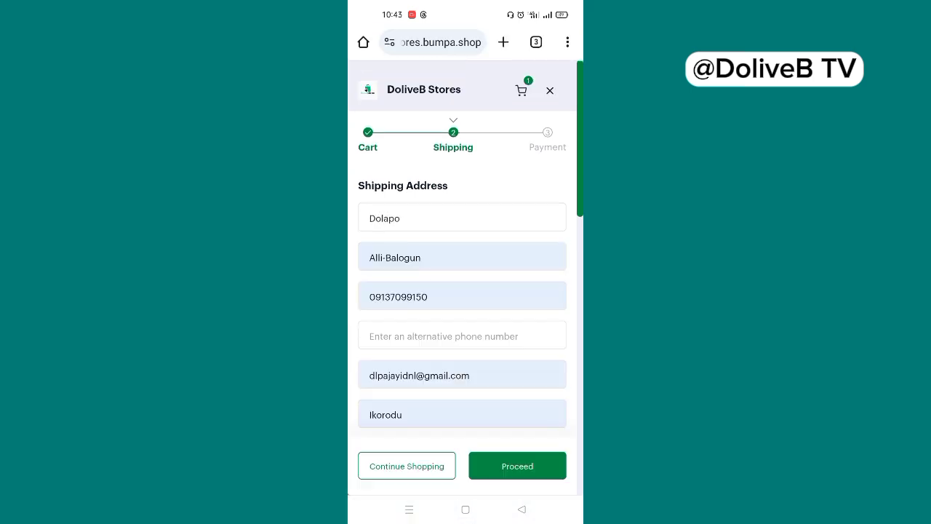
scroll("down", 3)
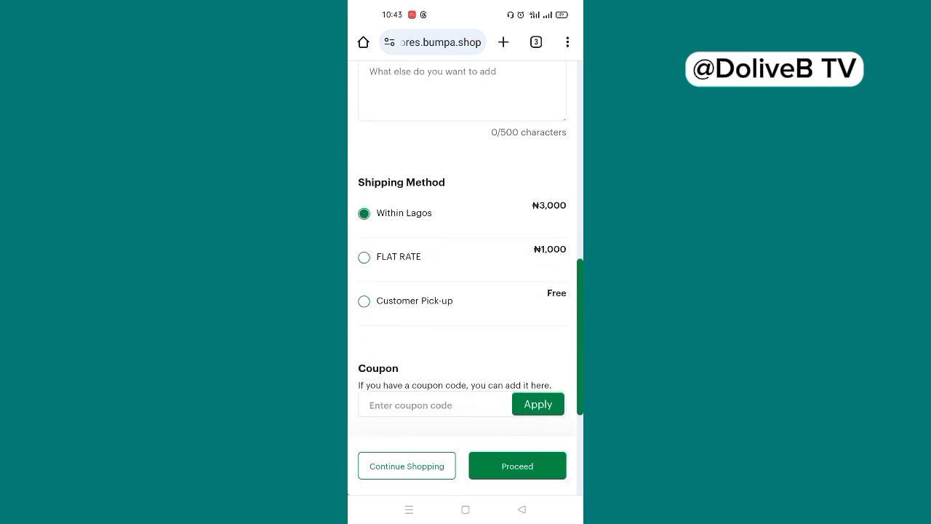
scroll("down", 3)
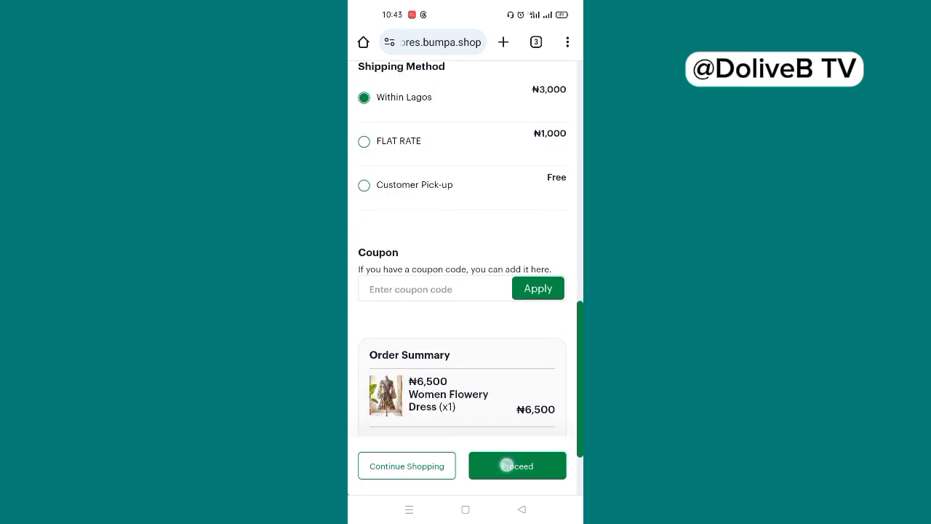
left_click(516, 466)
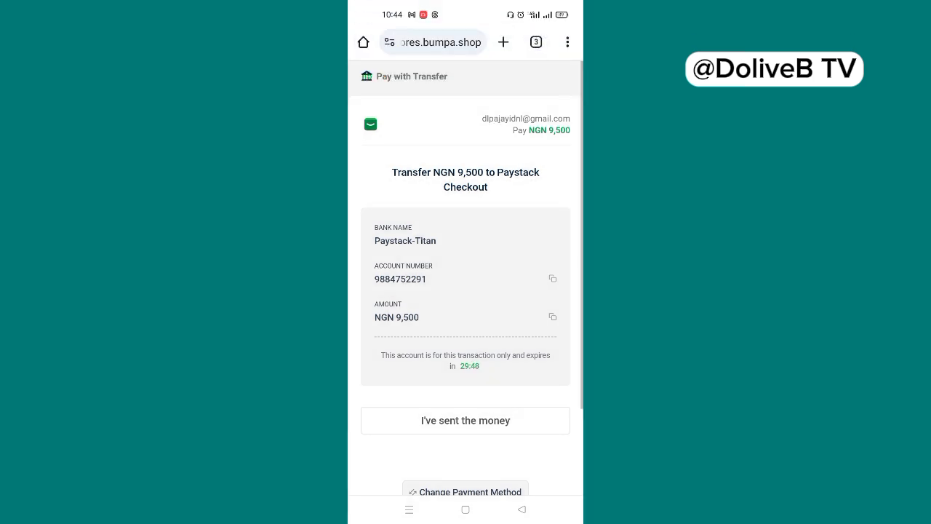
Scroll down the Paystack Pay with Transfer page before moving to Gmail.
scroll("down", 3)
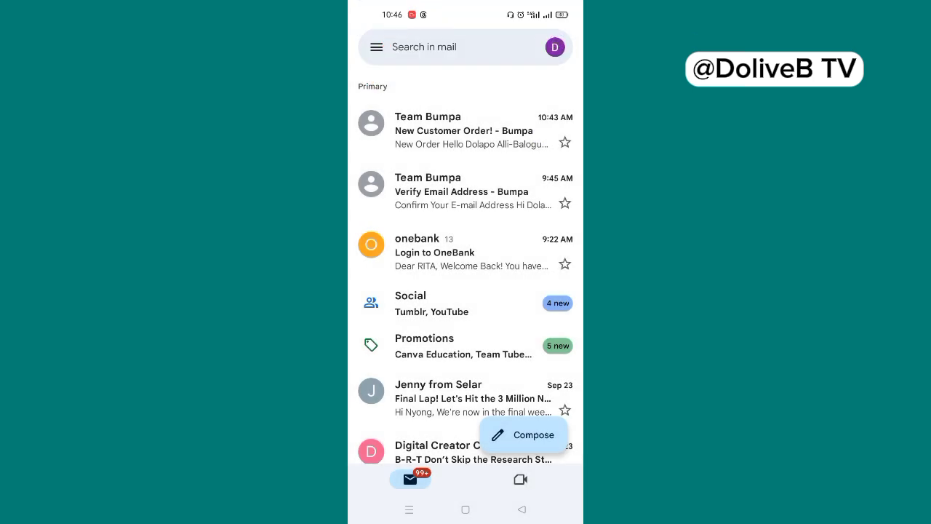
Open the 'New Customer Order! - Bumpa' email and scroll through it.
left_click(473, 130)
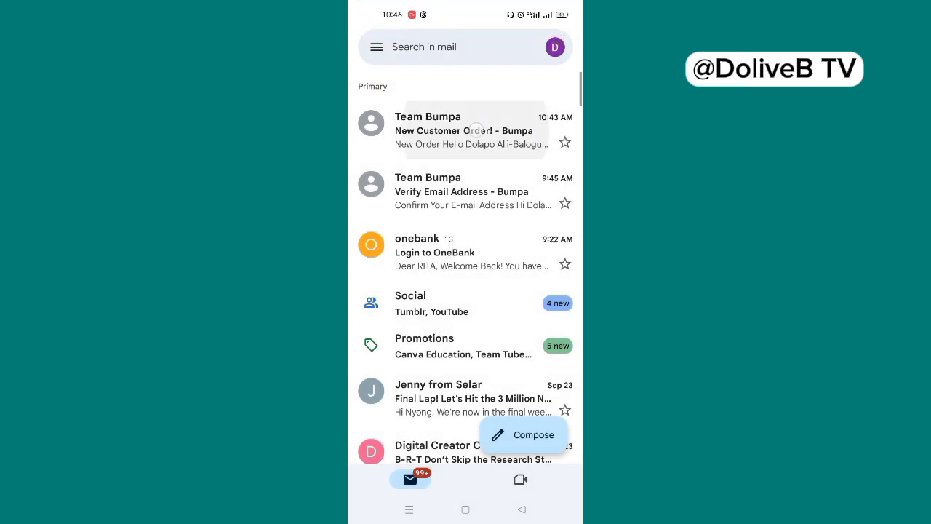
left_click(466, 129)
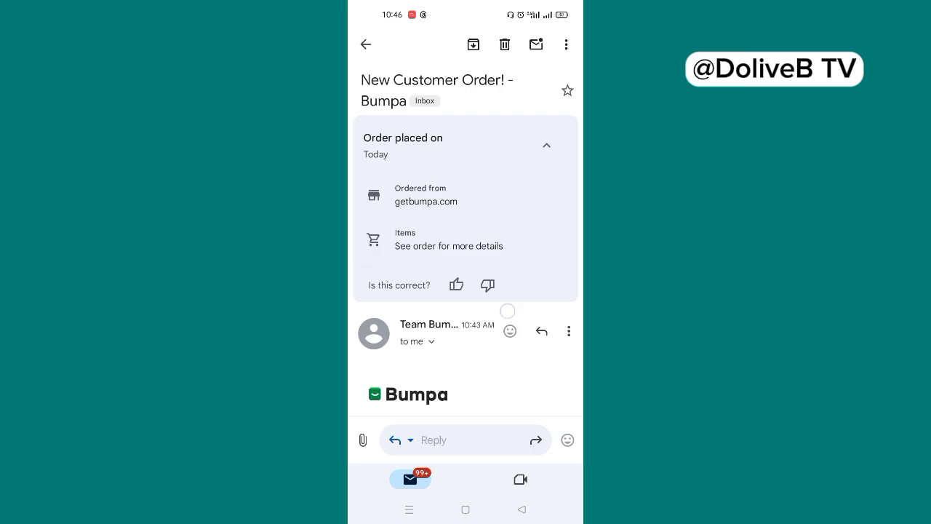
scroll("down", 3)
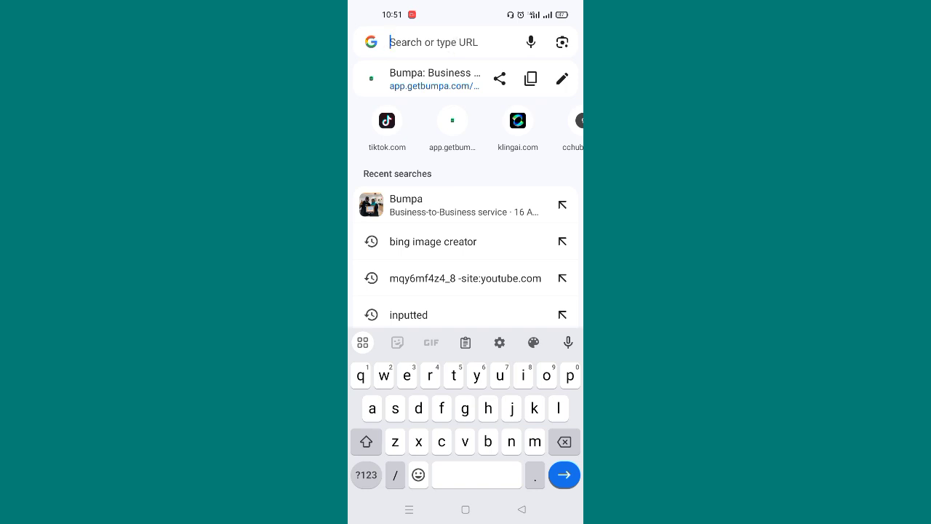
Enter app.getbumpa.com via 'bu' and log in to Dolapo's seller dashboard.
type("bumpa.com")
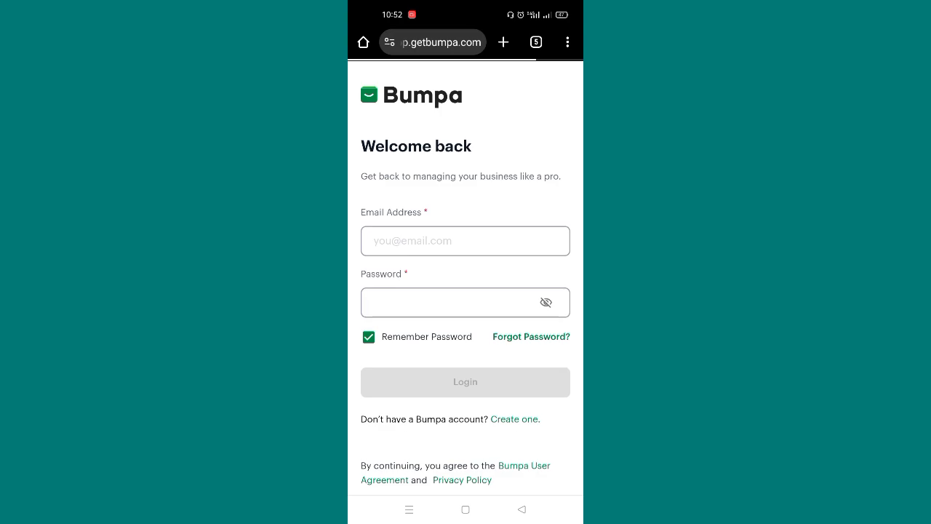
left_click(465, 382)
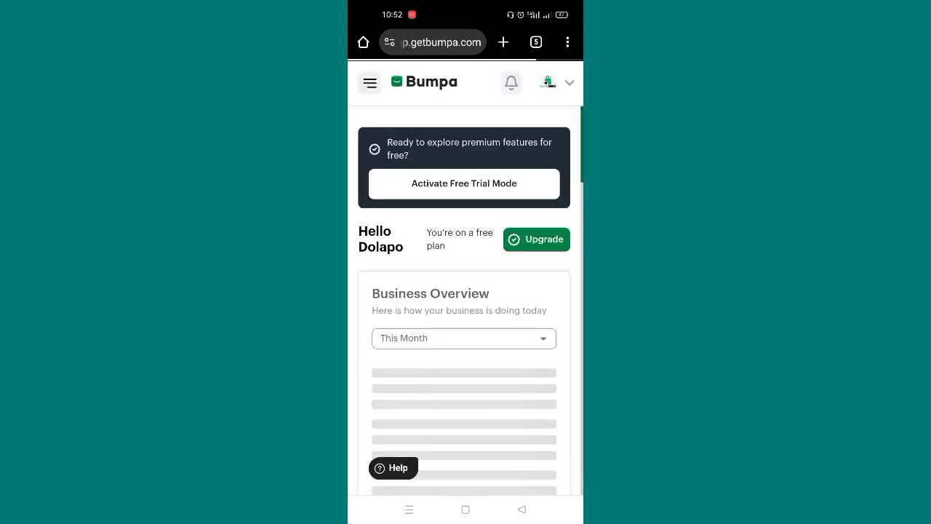
scroll("down", 3)
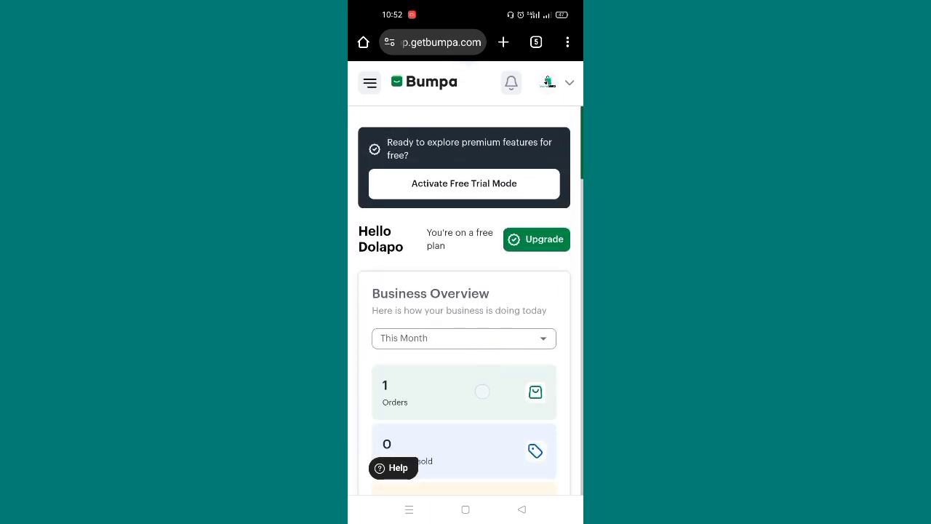
scroll("down", 3)
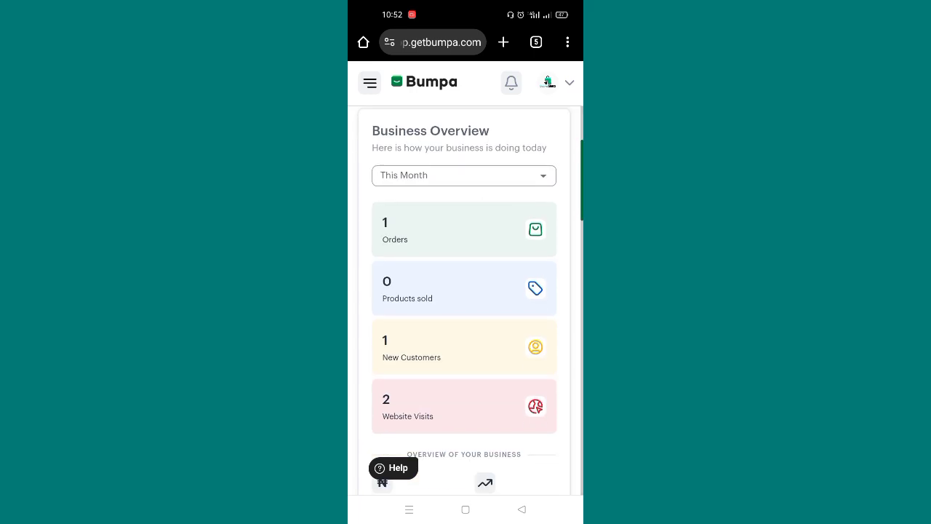
left_click(463, 175)
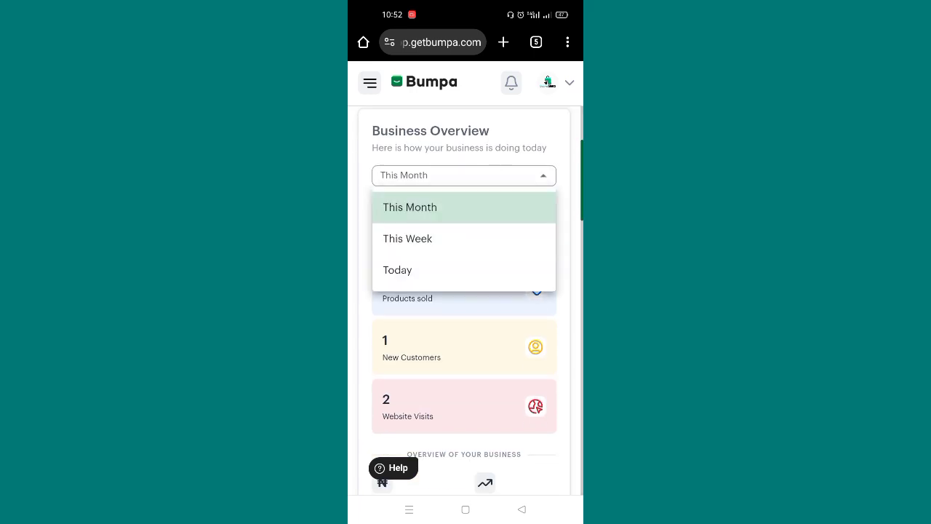
left_click(397, 270)
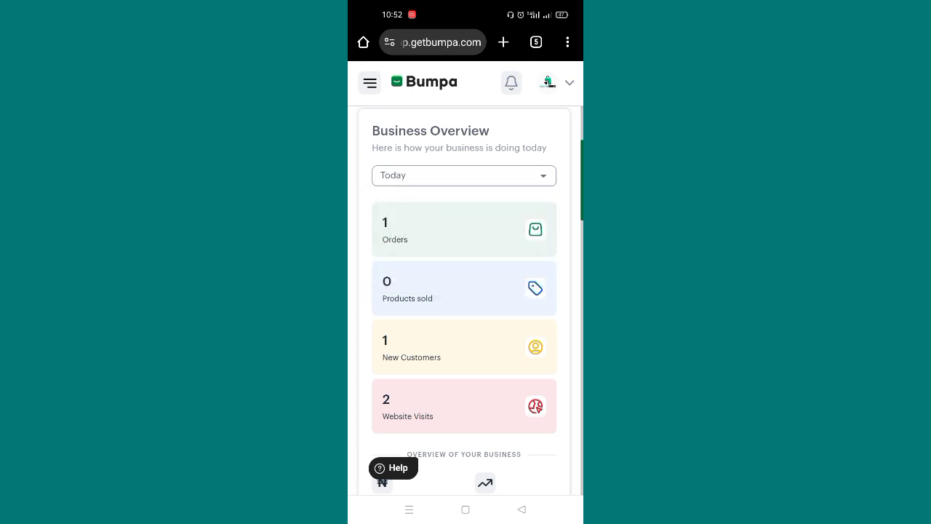
scroll("down", 3)
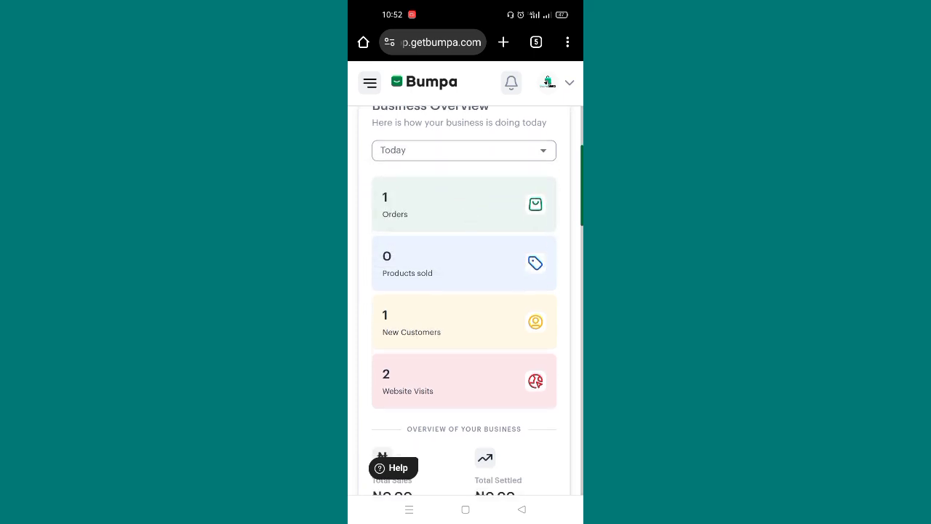
scroll("down", 3)
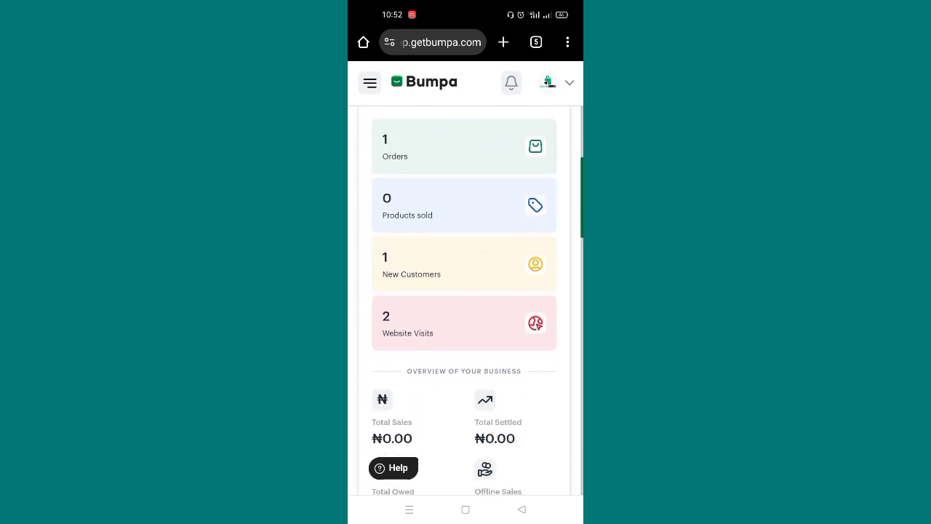
scroll("down", 3)
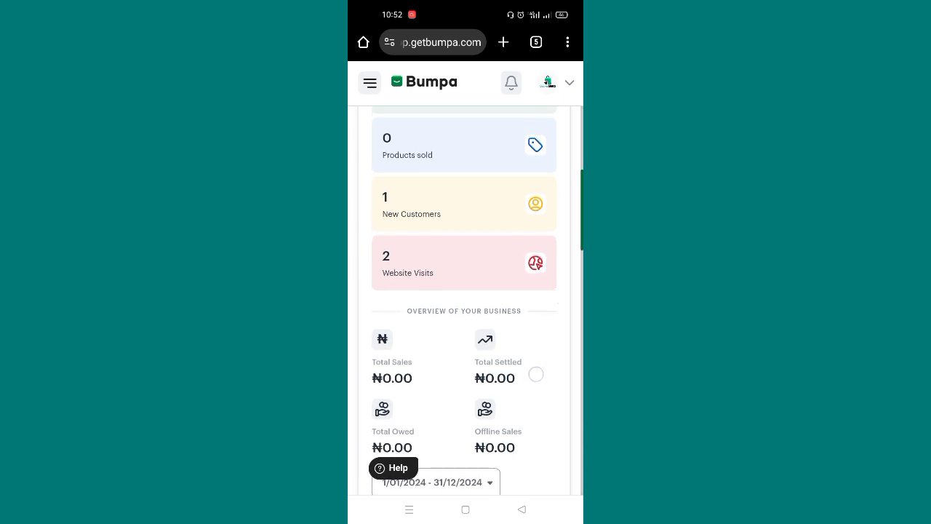
scroll("down", 3)
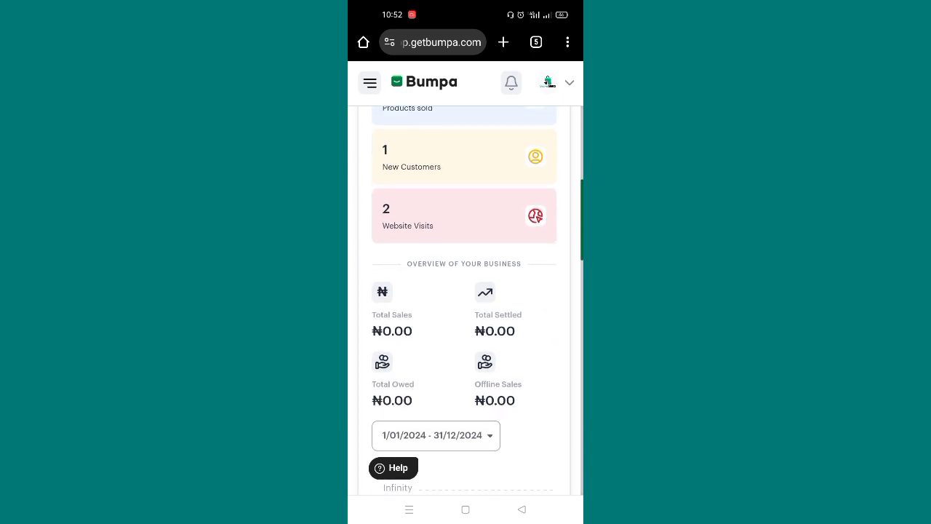
scroll("down", 3)
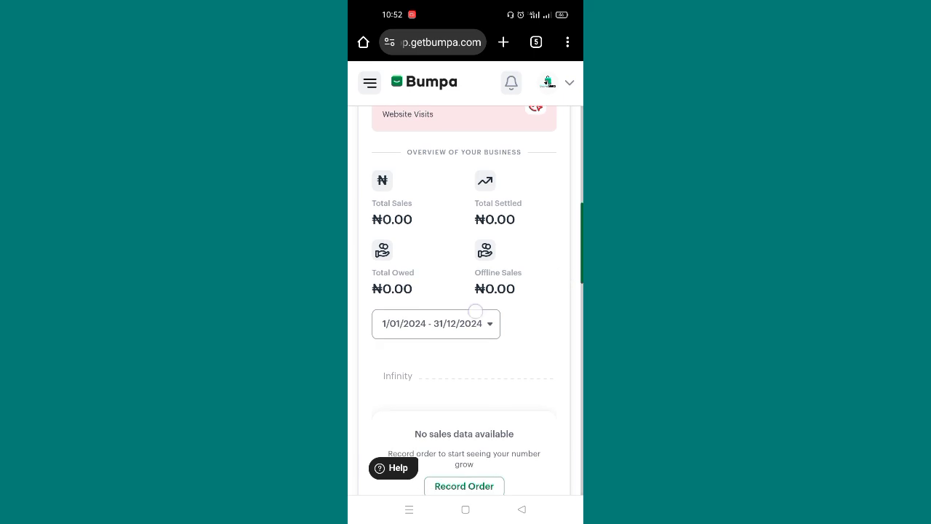
scroll("down", 3)
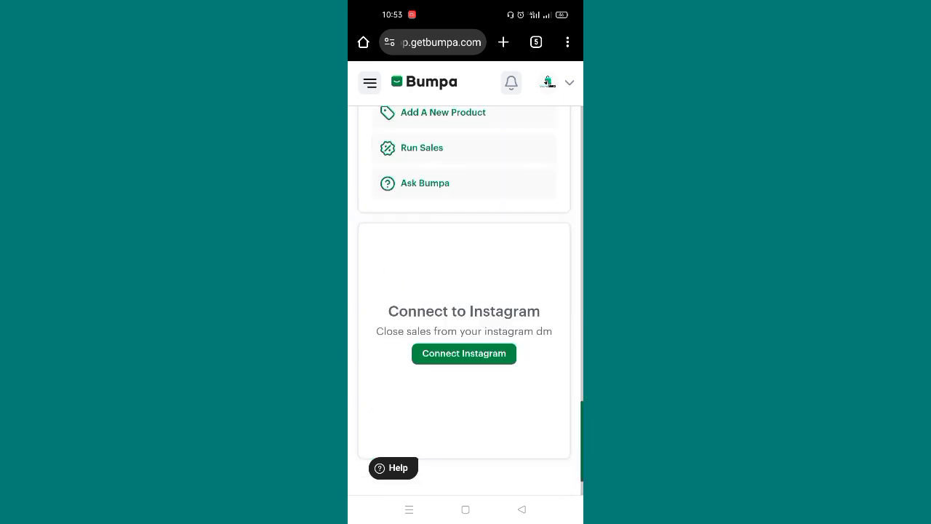
scroll("down", 3)
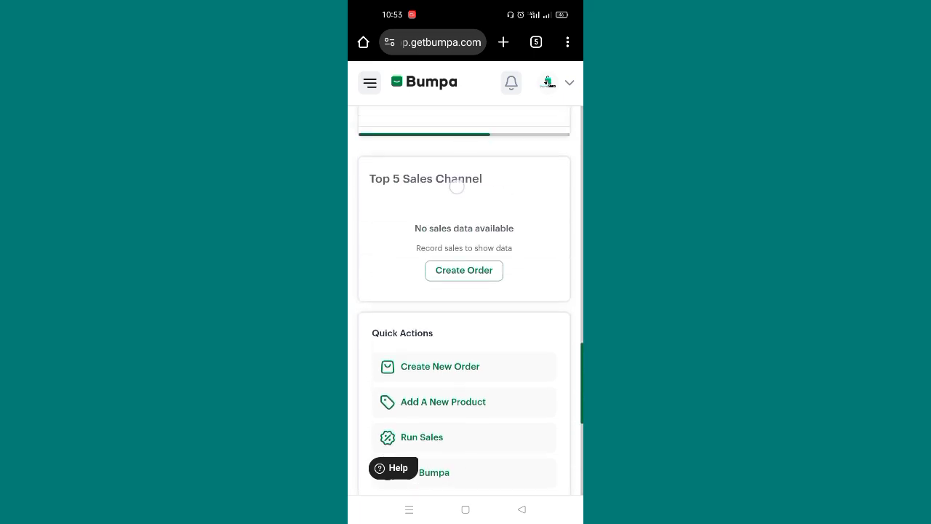
Toggle the profile dropdown, then open the side menu listing Products, Orders, Customers, Analytics.
left_click(557, 82)
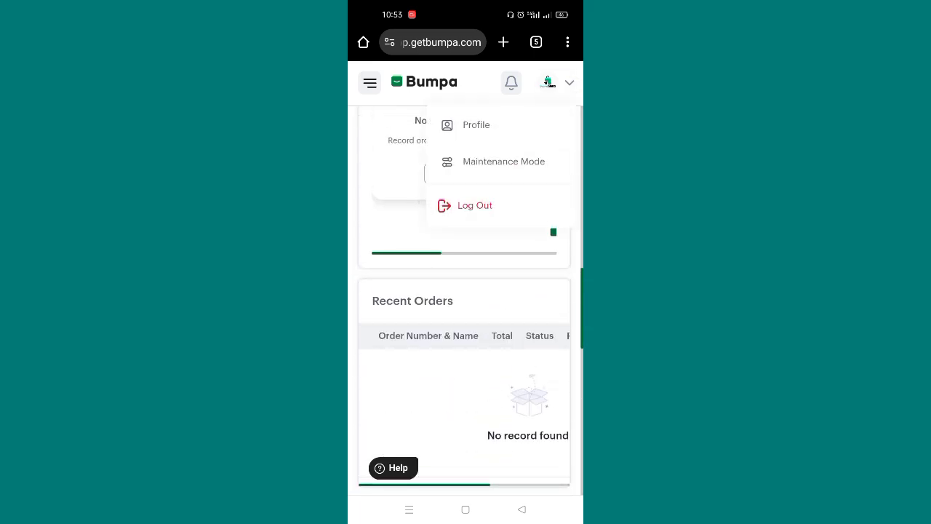
left_click(570, 82)
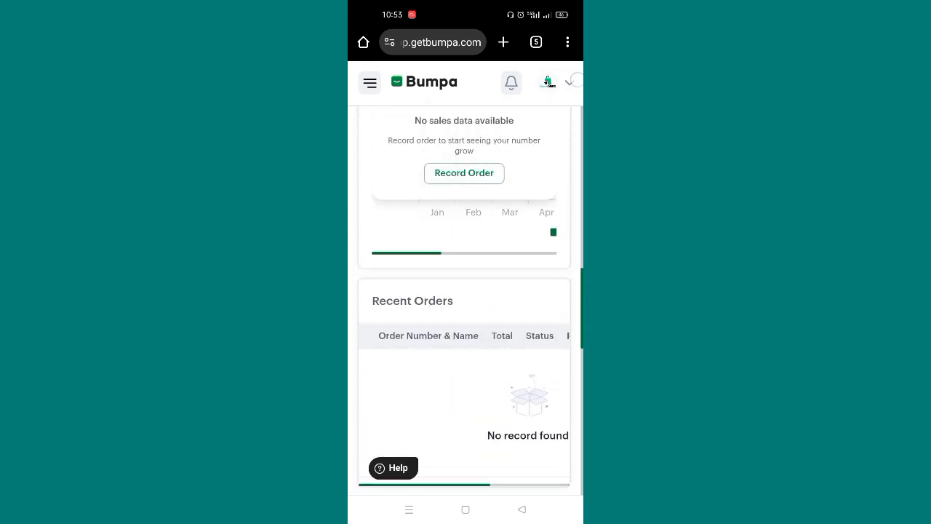
left_click(548, 81)
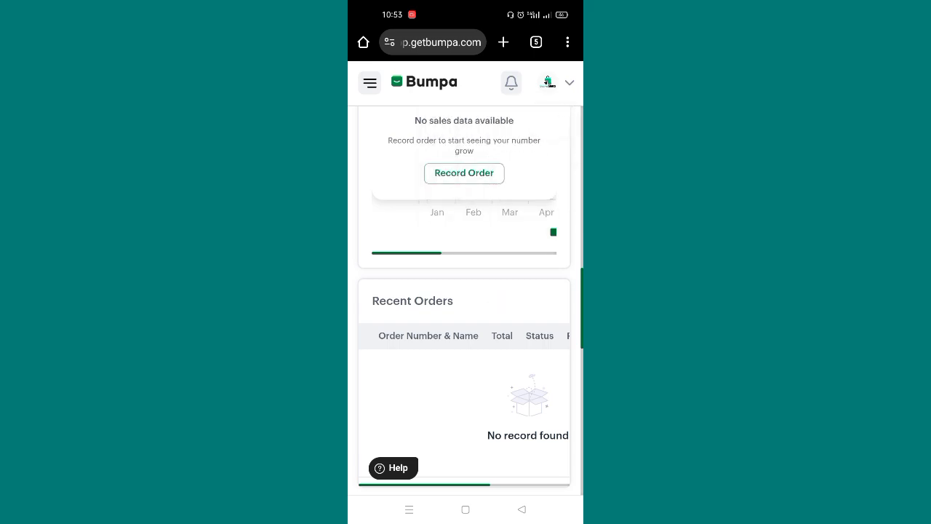
left_click(568, 82)
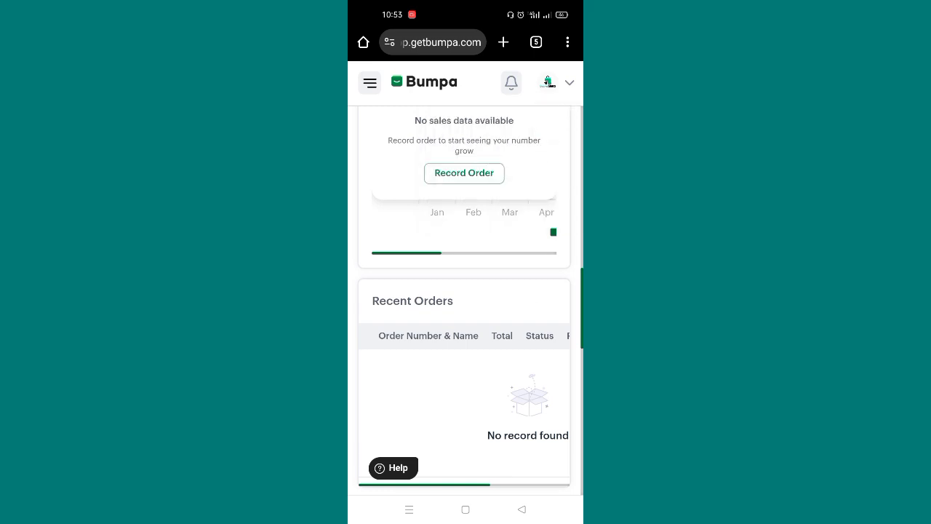
left_click(369, 82)
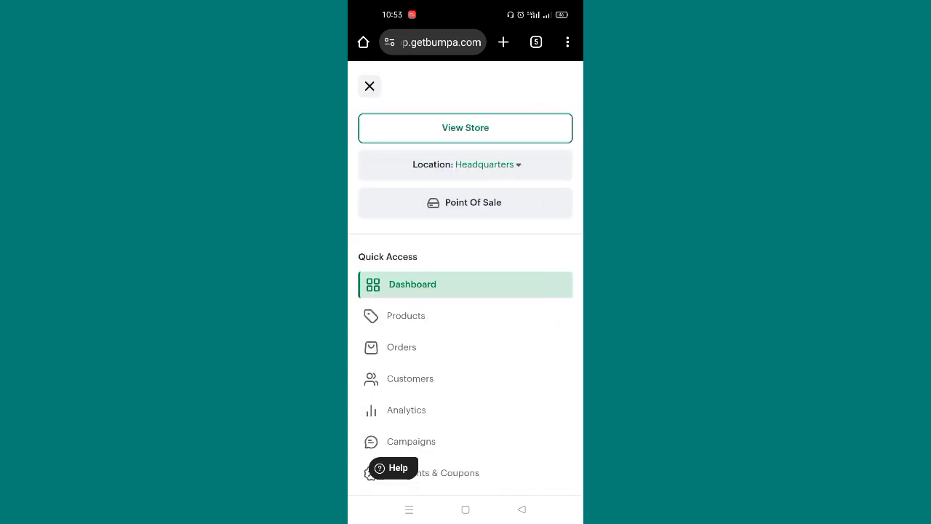
Open Analytics from the side menu and scroll through the Sales figures.
scroll("down", 3)
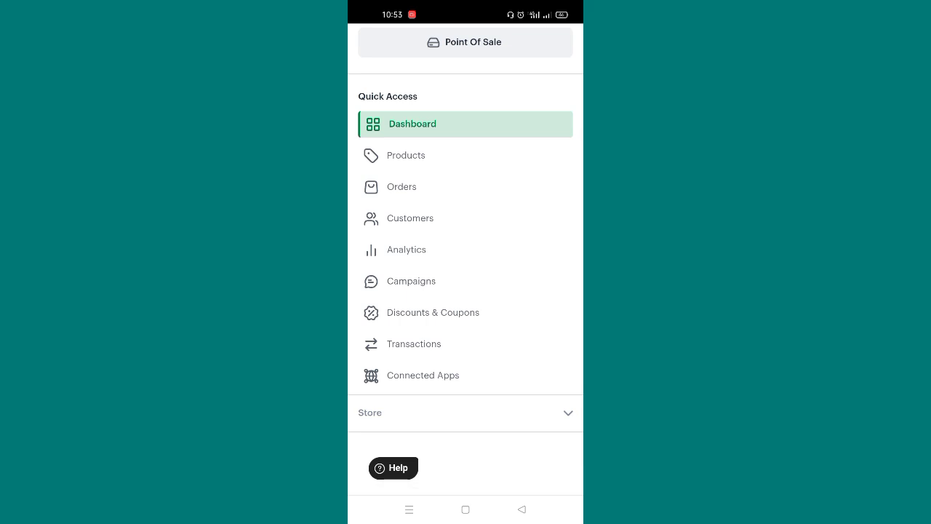
left_click(406, 249)
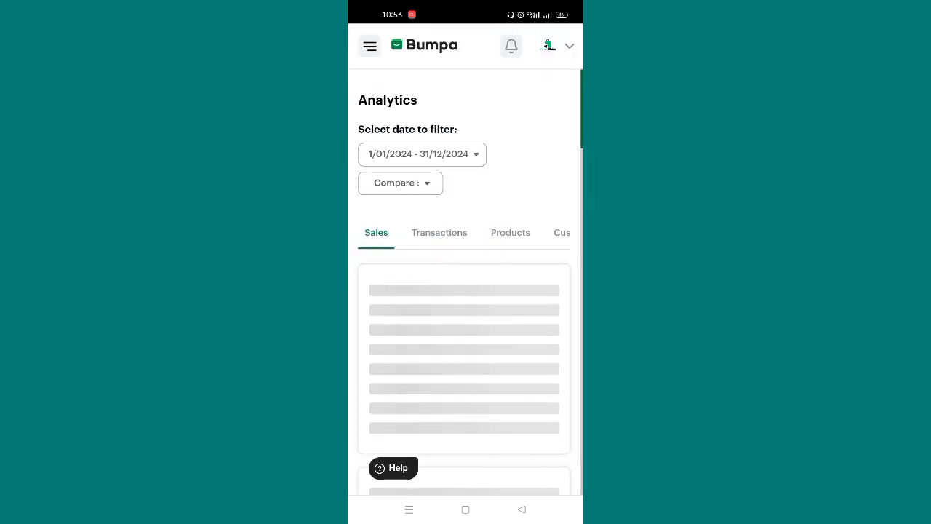
scroll("down", 3)
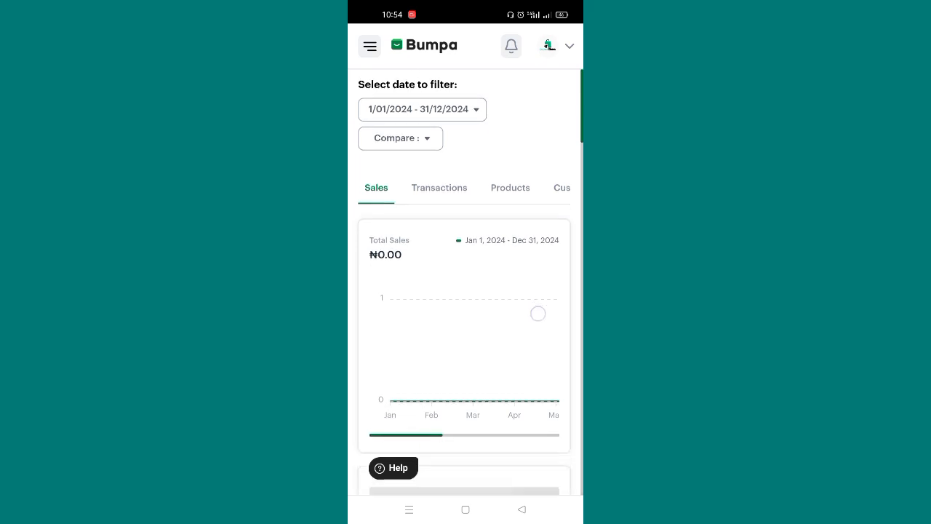
scroll("down", 3)
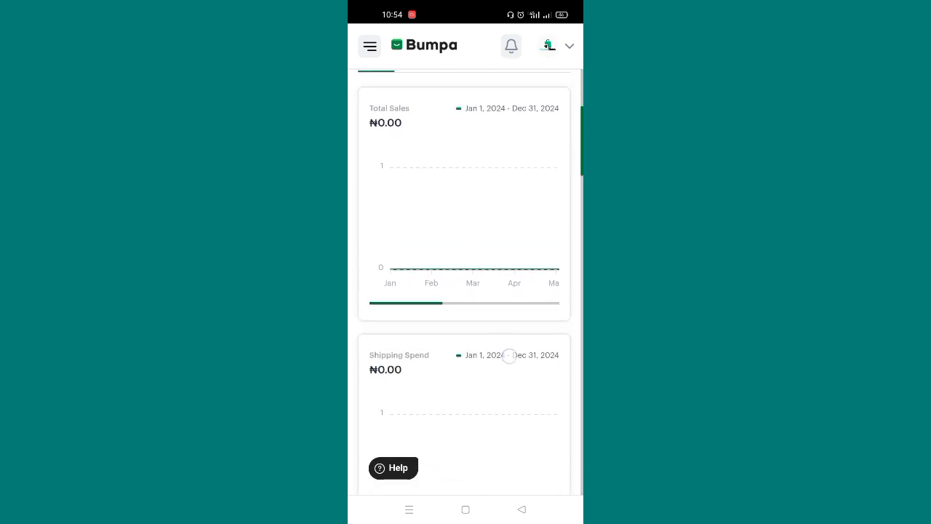
scroll("down", 3)
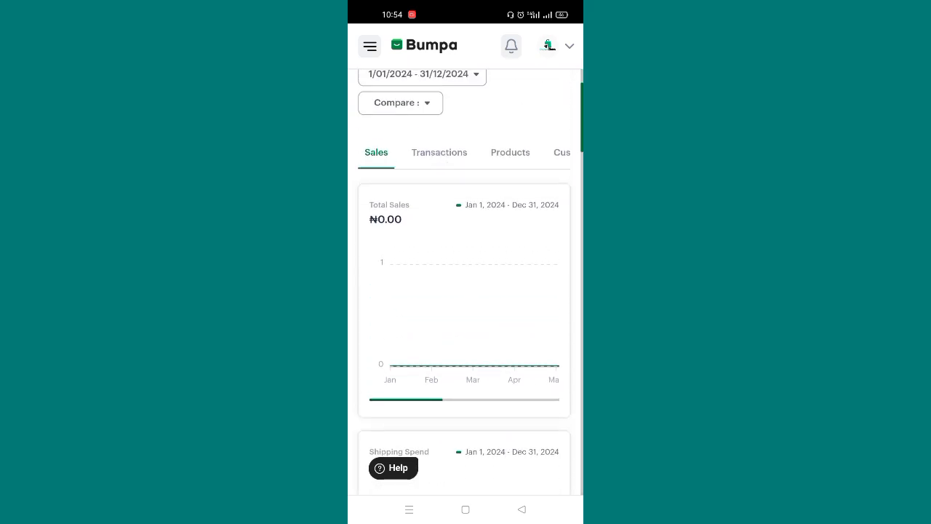
Review the Transactions, Products and Customers analytics, then go to the empty Campaigns page.
left_click(439, 152)
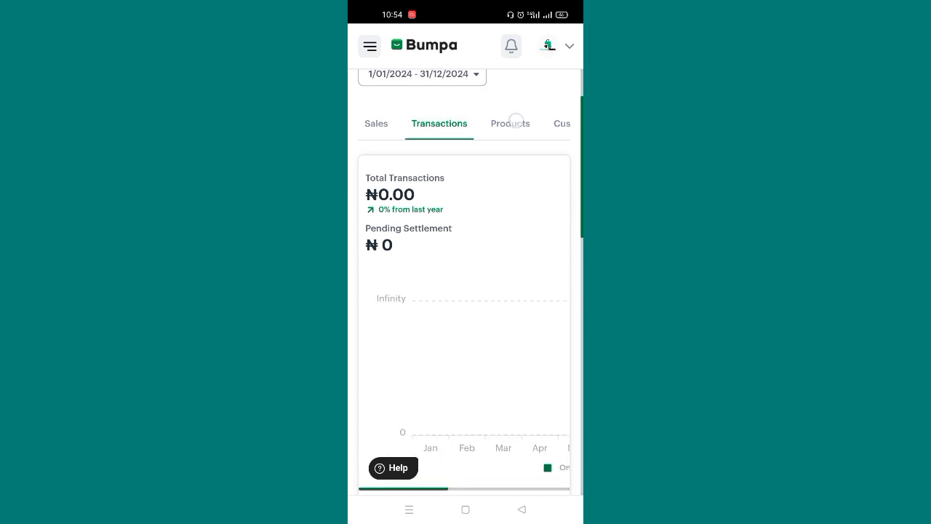
left_click(510, 122)
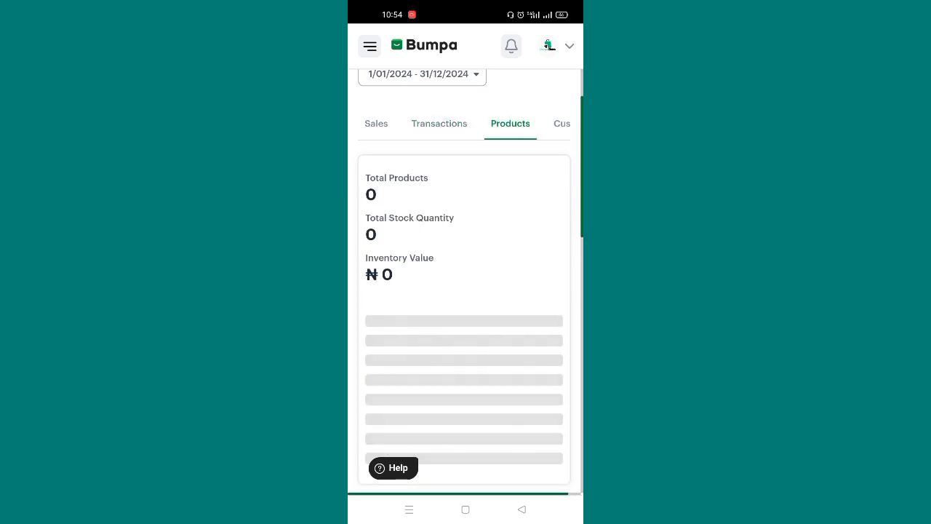
left_click(562, 123)
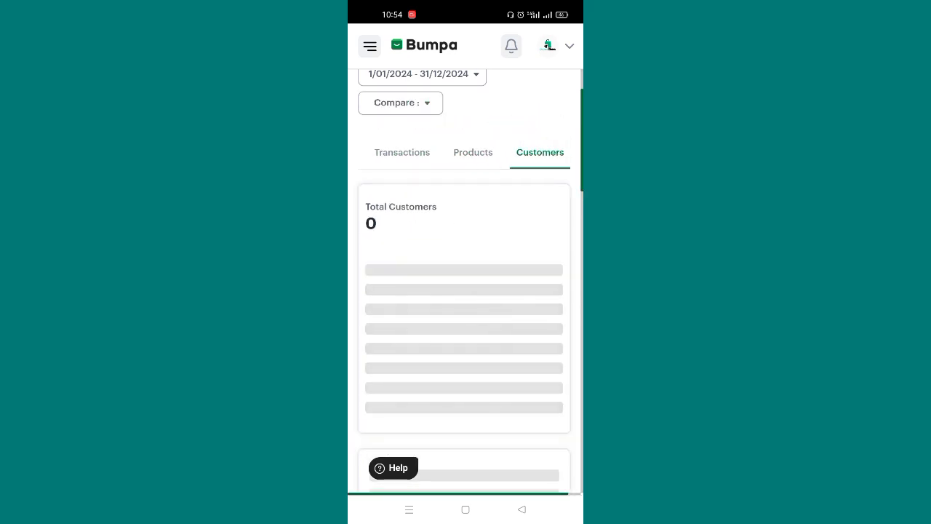
scroll("down", 3)
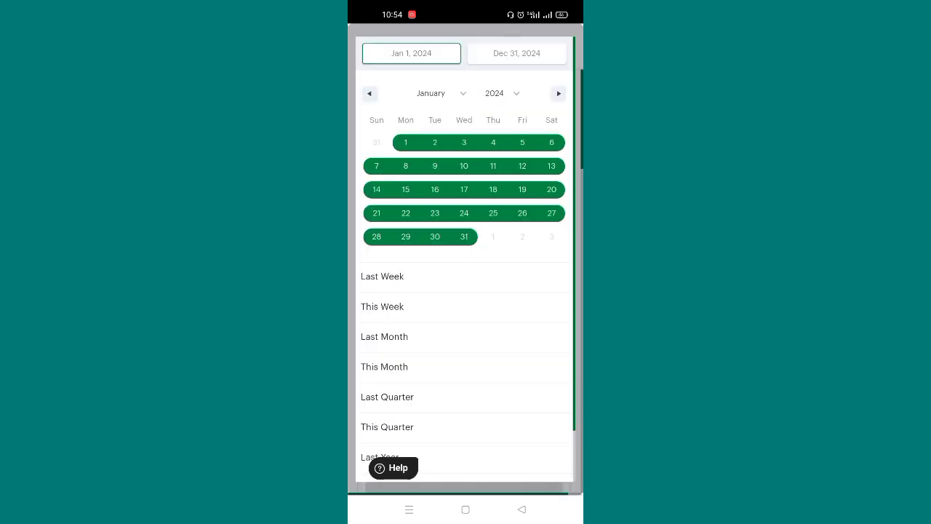
left_click(370, 93)
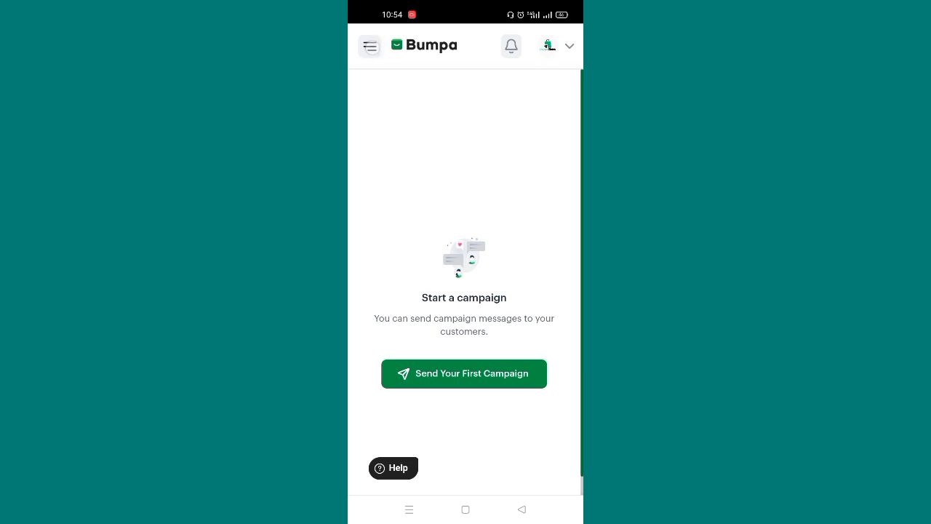
Open Connected Apps and scroll through Paystack, Bank Transfer, Facebook Pixel and Meta.
left_click(370, 45)
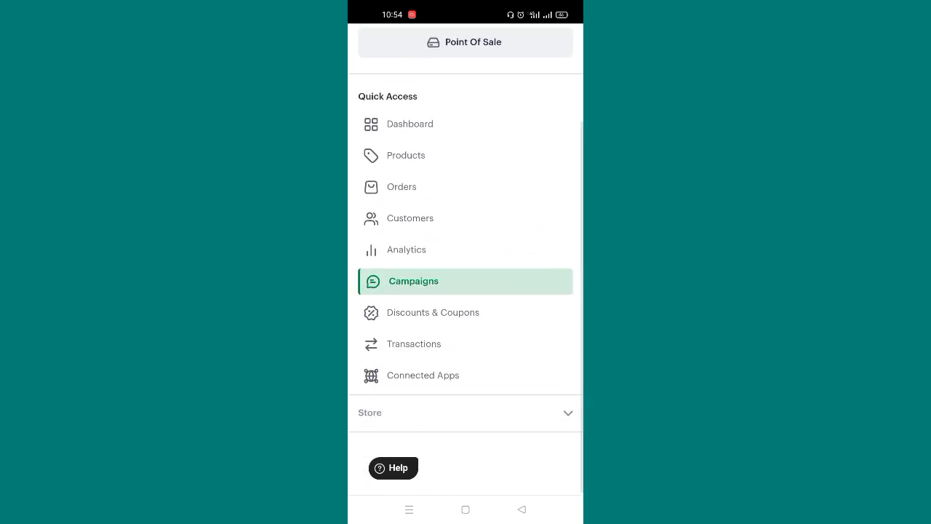
left_click(413, 280)
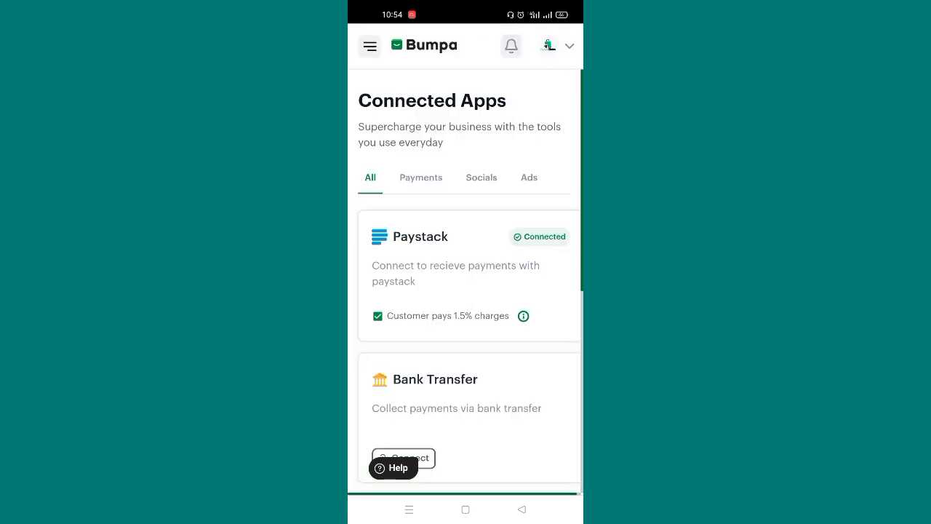
scroll("down", 3)
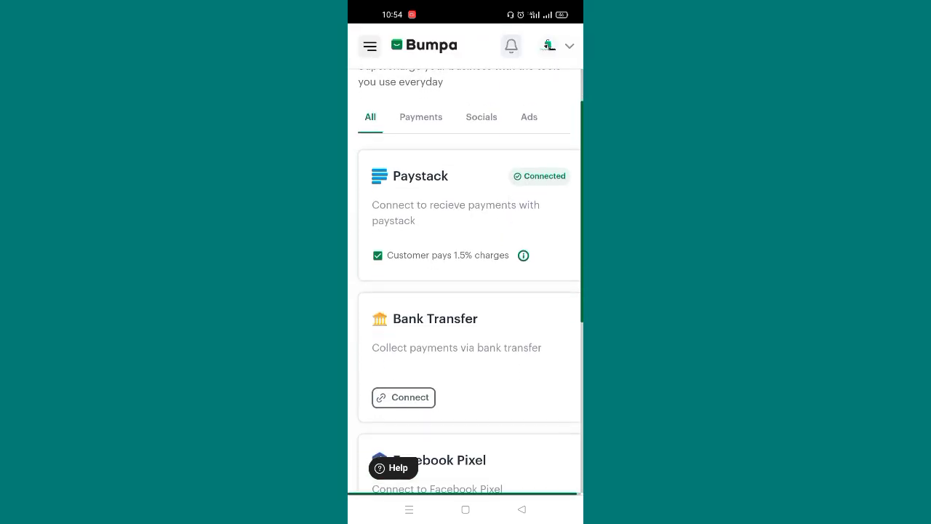
scroll("down", 3)
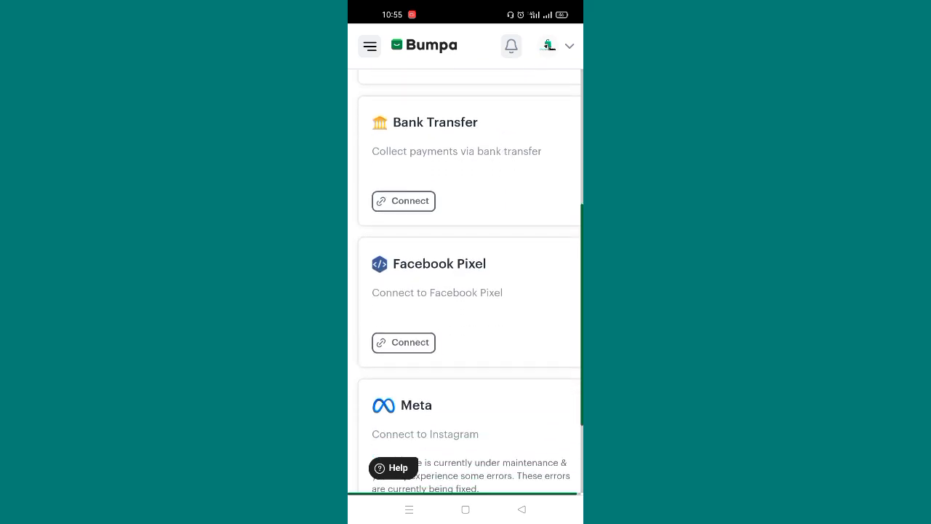
scroll("down", 3)
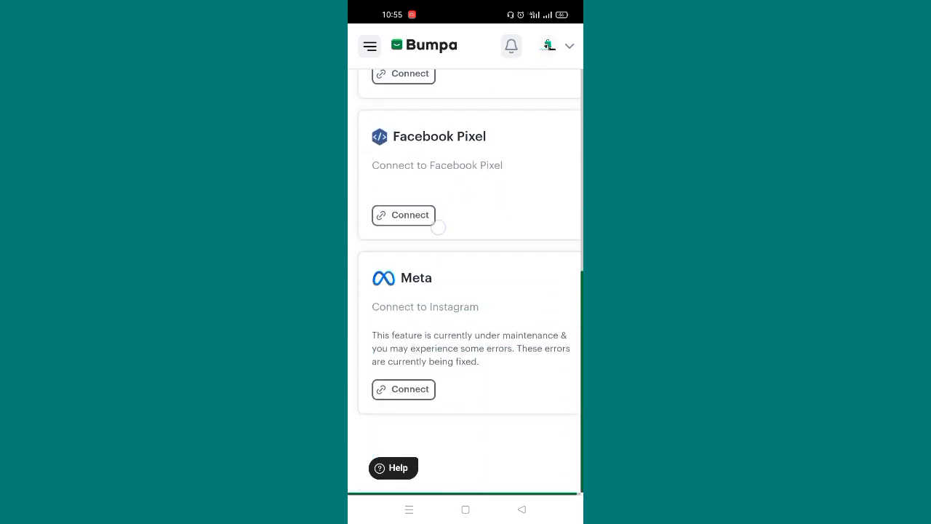
scroll("up", 3)
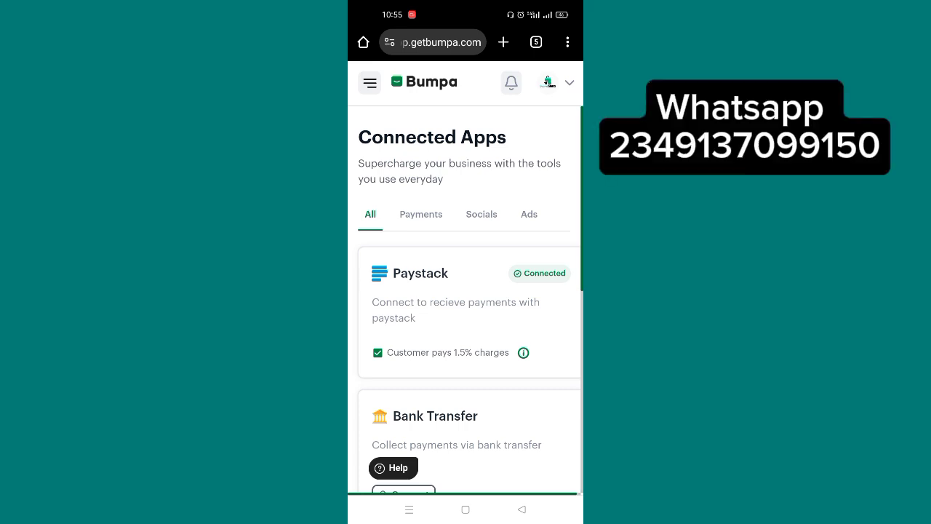
scroll("down", 3)
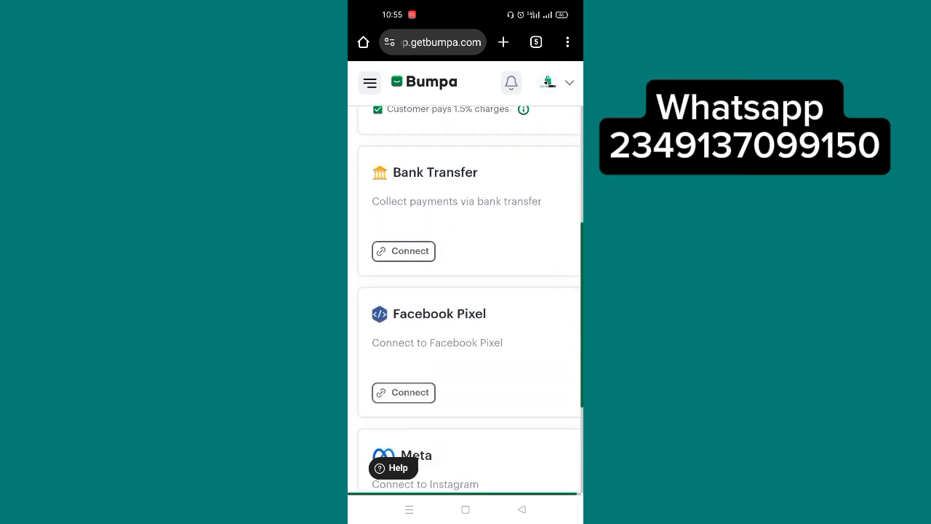
scroll("down", 3)
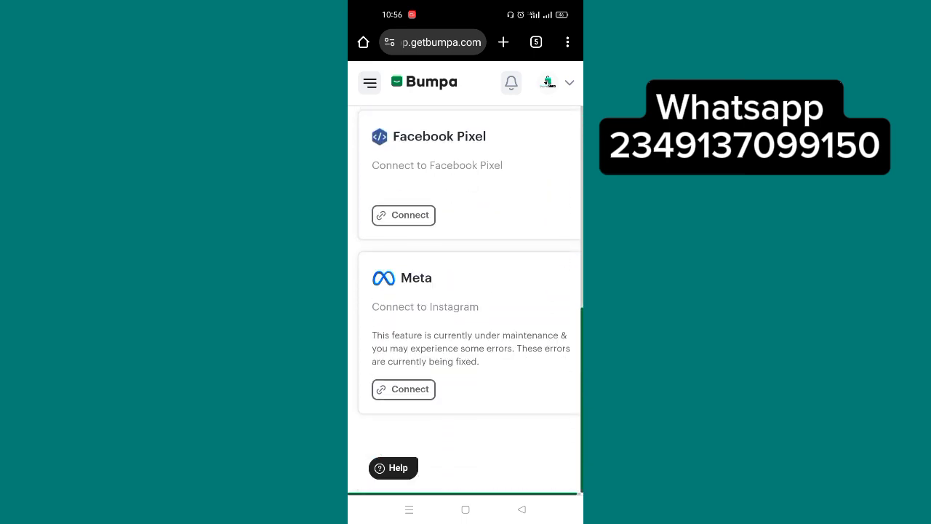